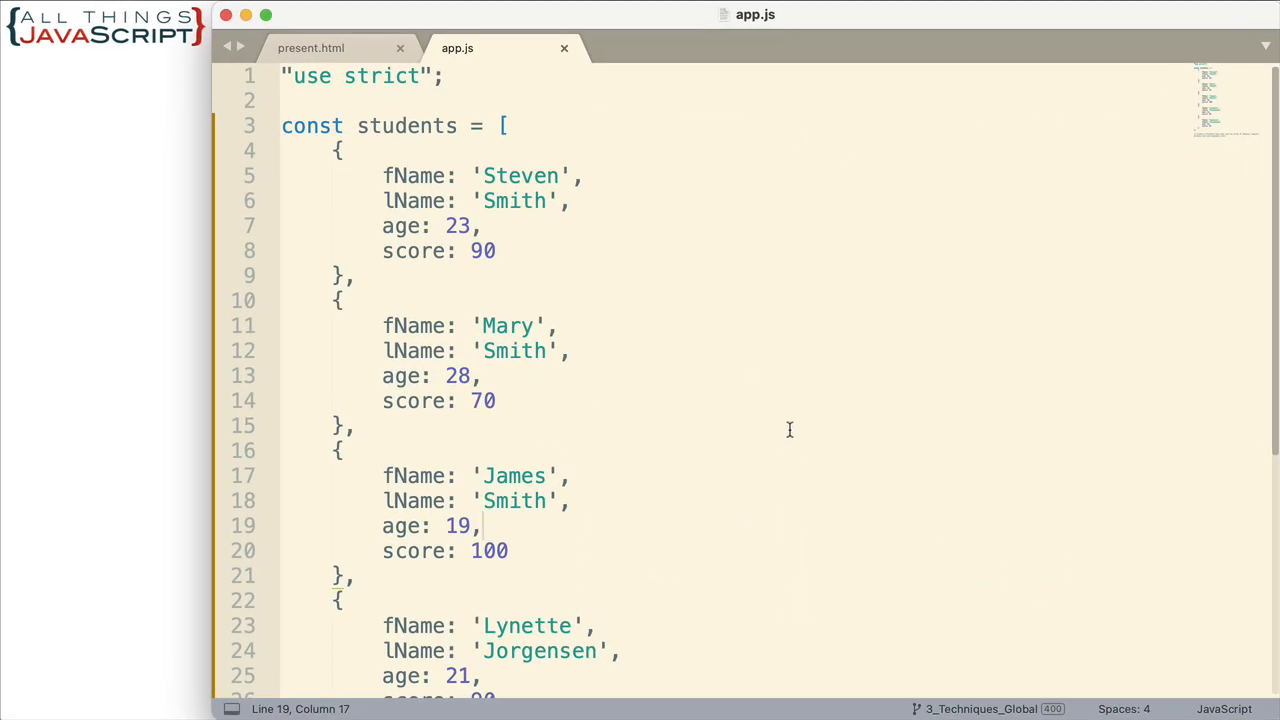
mouse_move(444, 204)
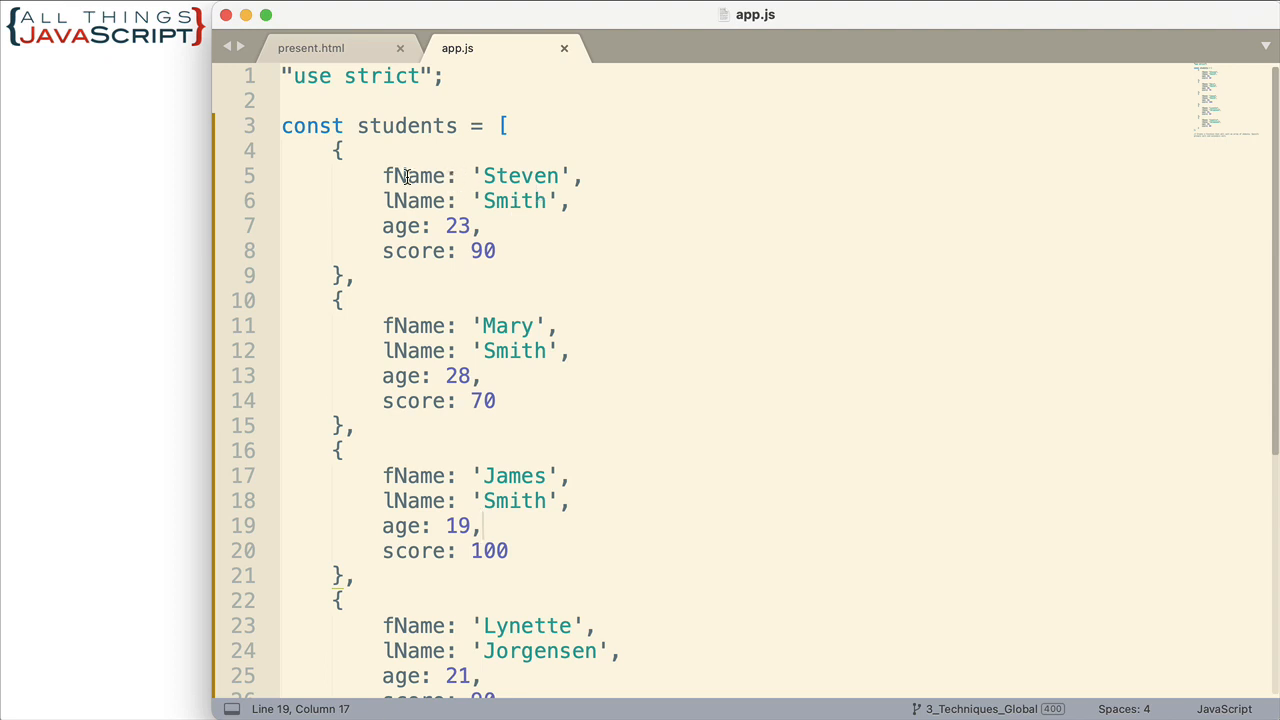
mouse_move(680, 356)
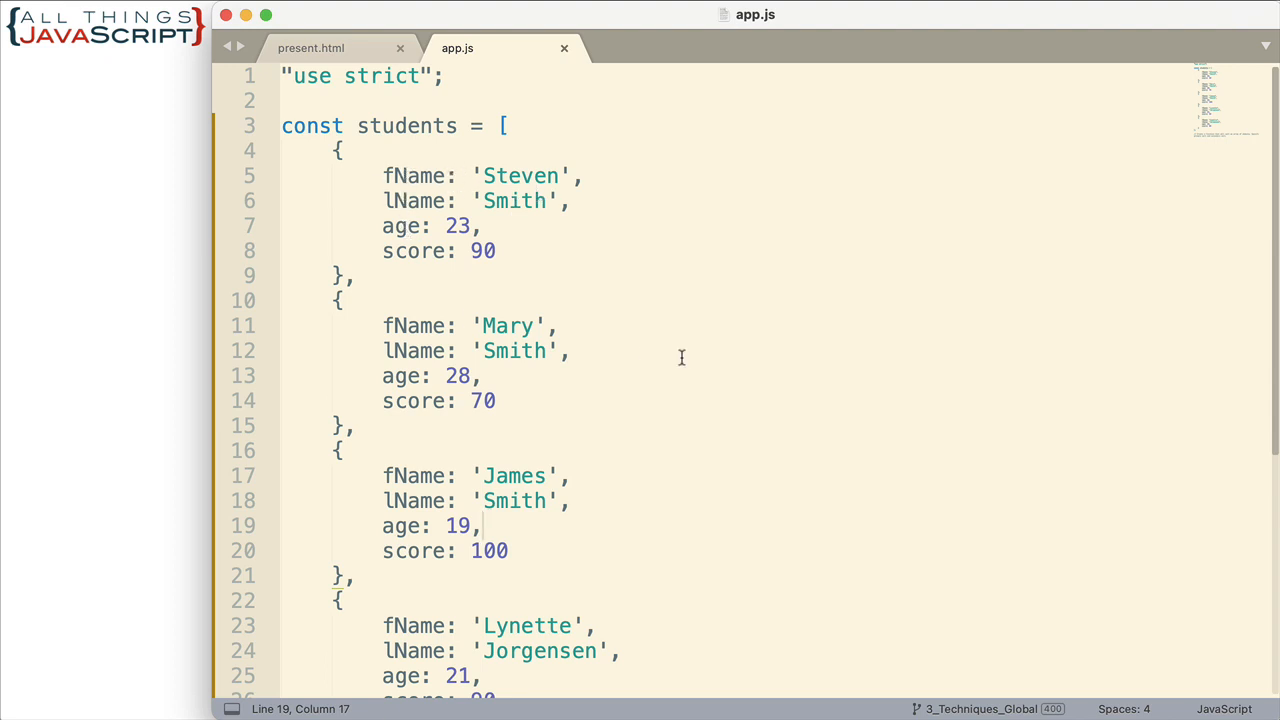
Step: Review the students array and add blank lines after the sorting comment on line 36
scroll("down", 3)
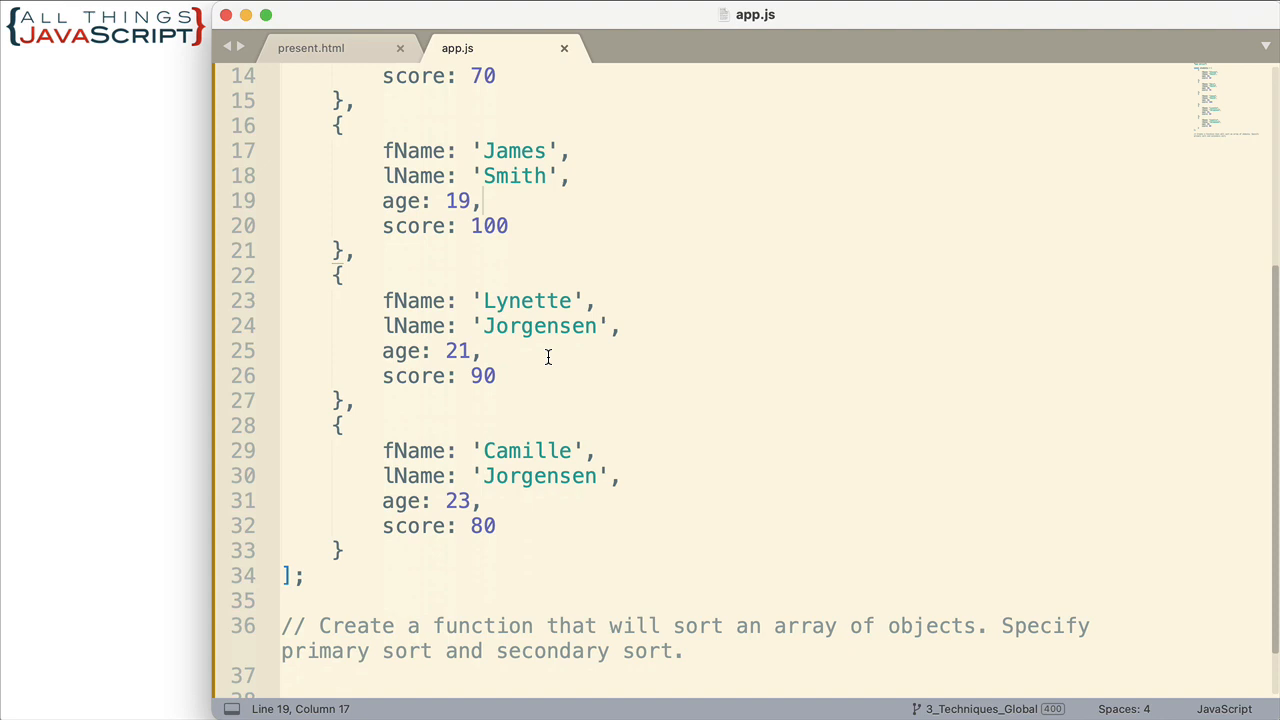
mouse_move(776, 326)
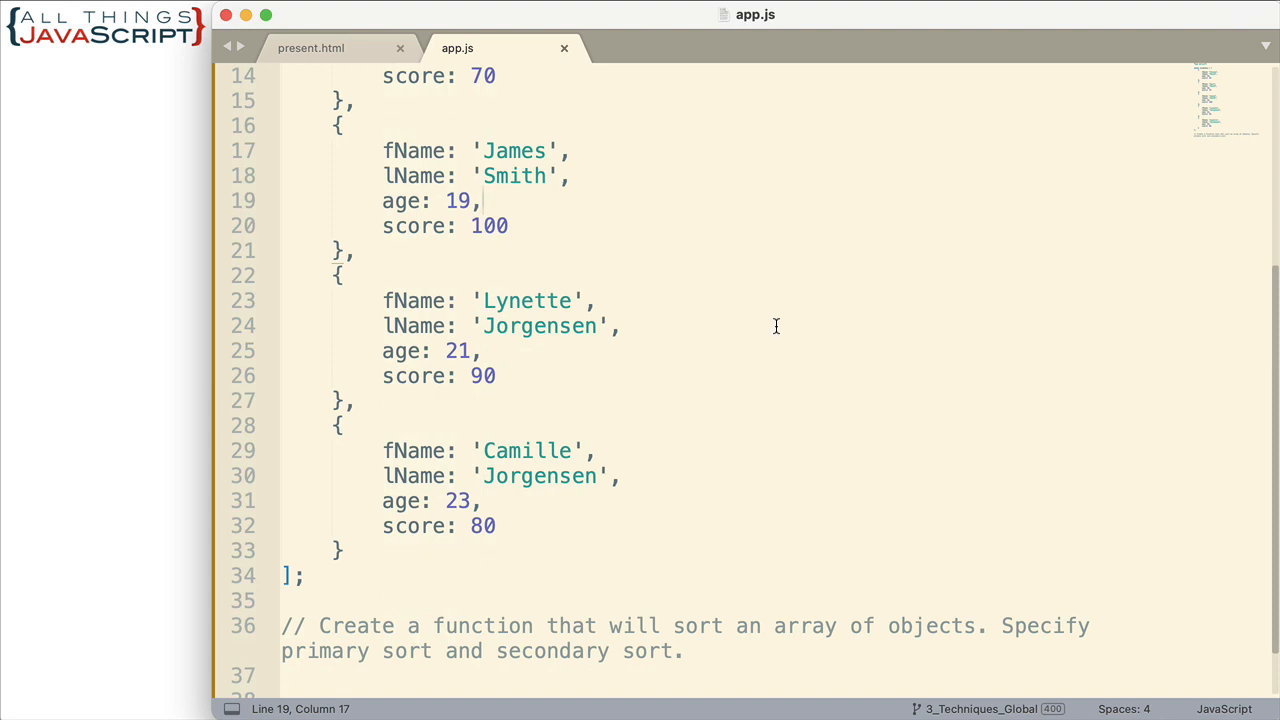
mouse_move(660, 396)
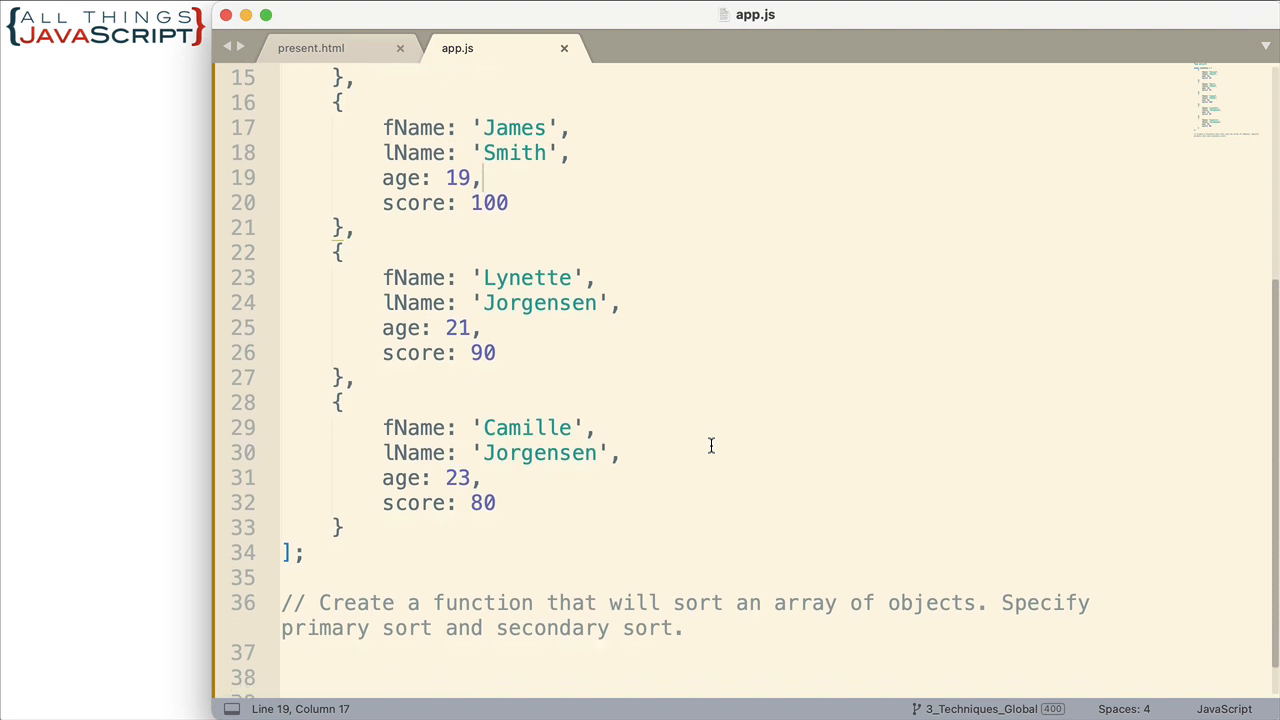
scroll("down", 3)
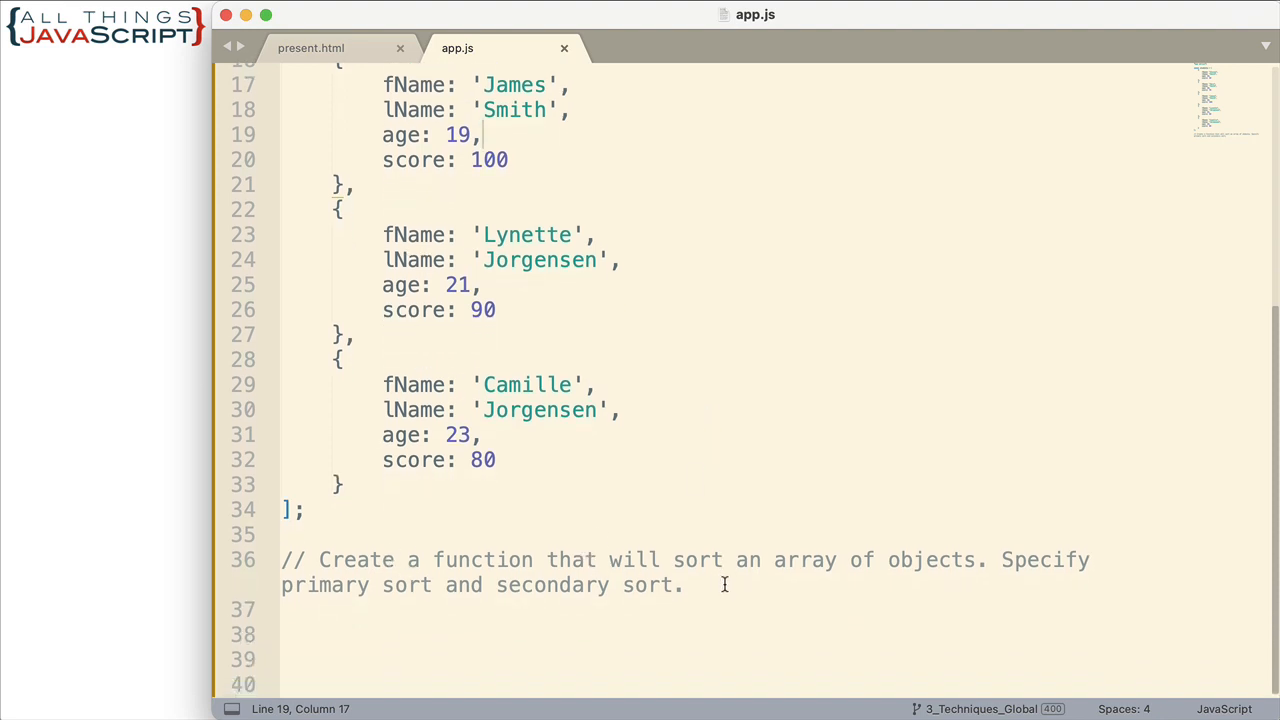
mouse_move(818, 590)
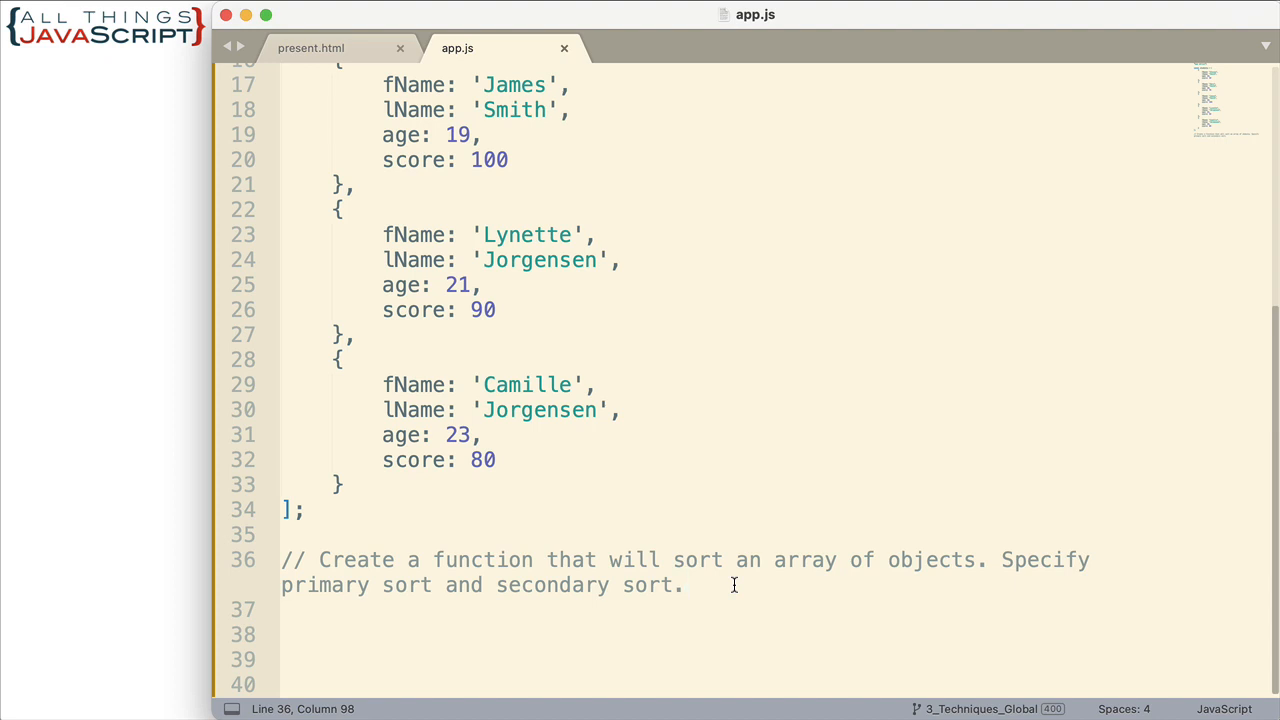
key("enter")
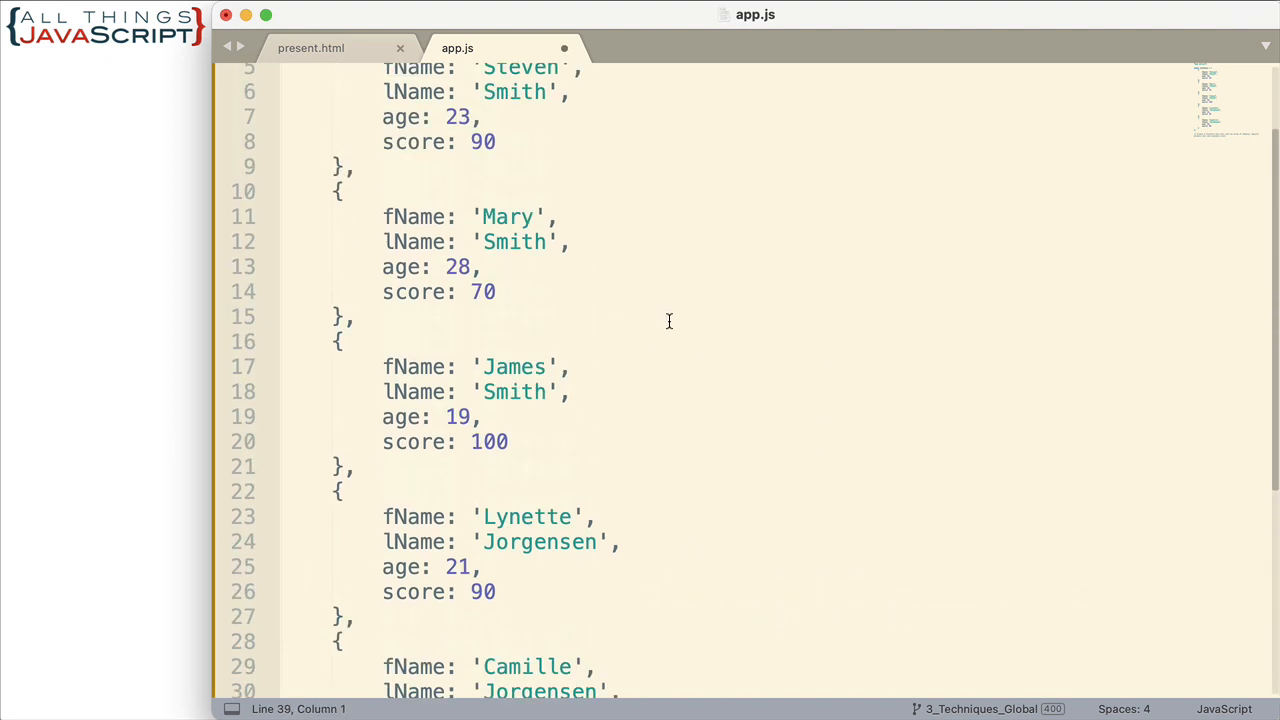
mouse_move(554, 228)
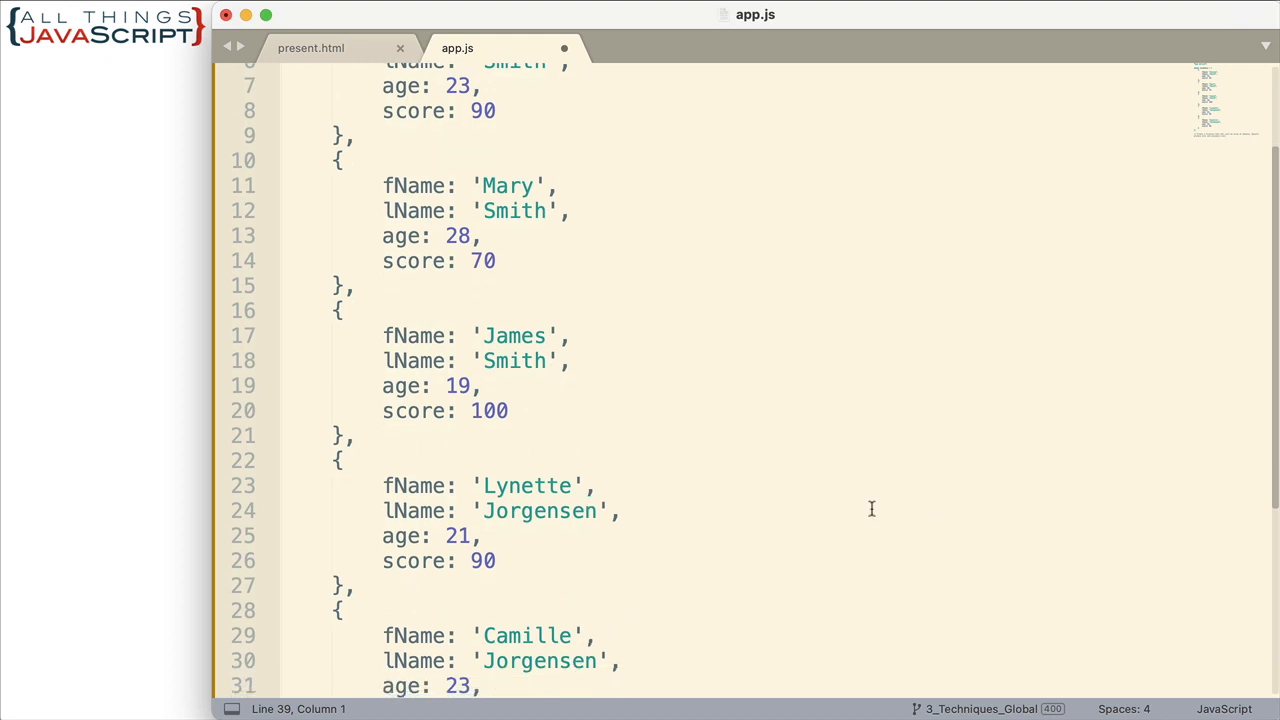
scroll("down", 3)
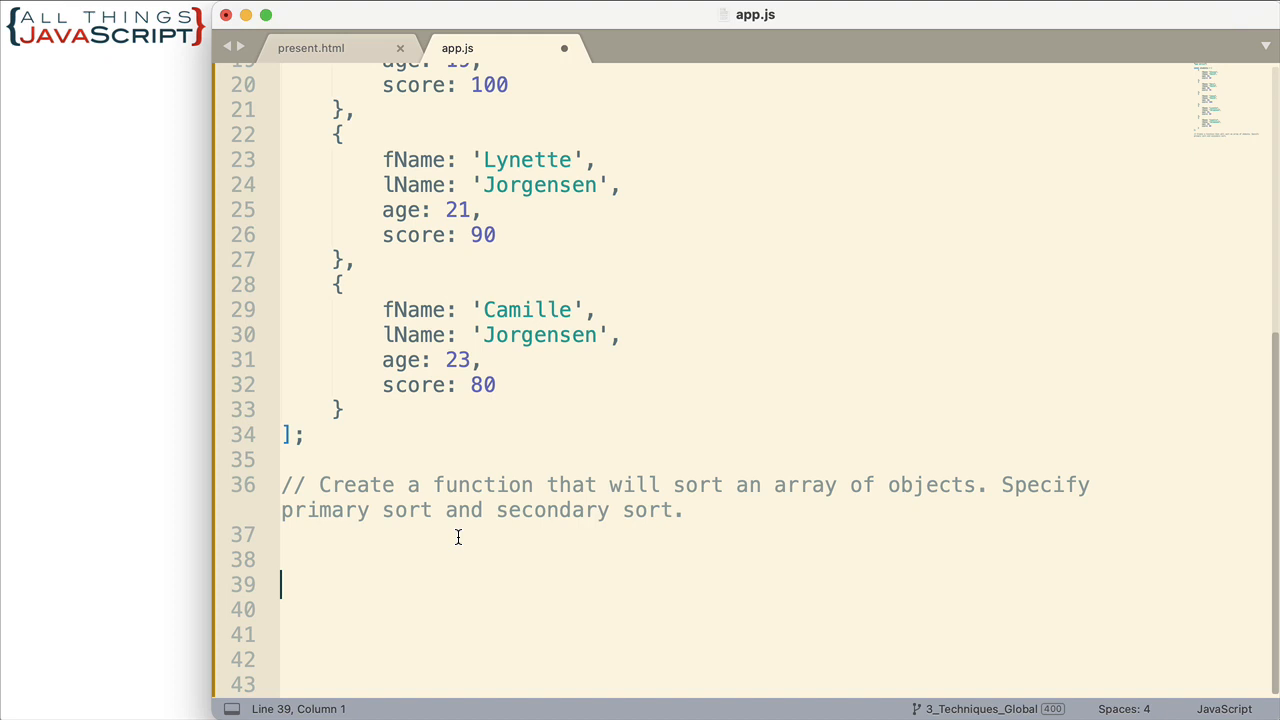
mouse_move(304, 572)
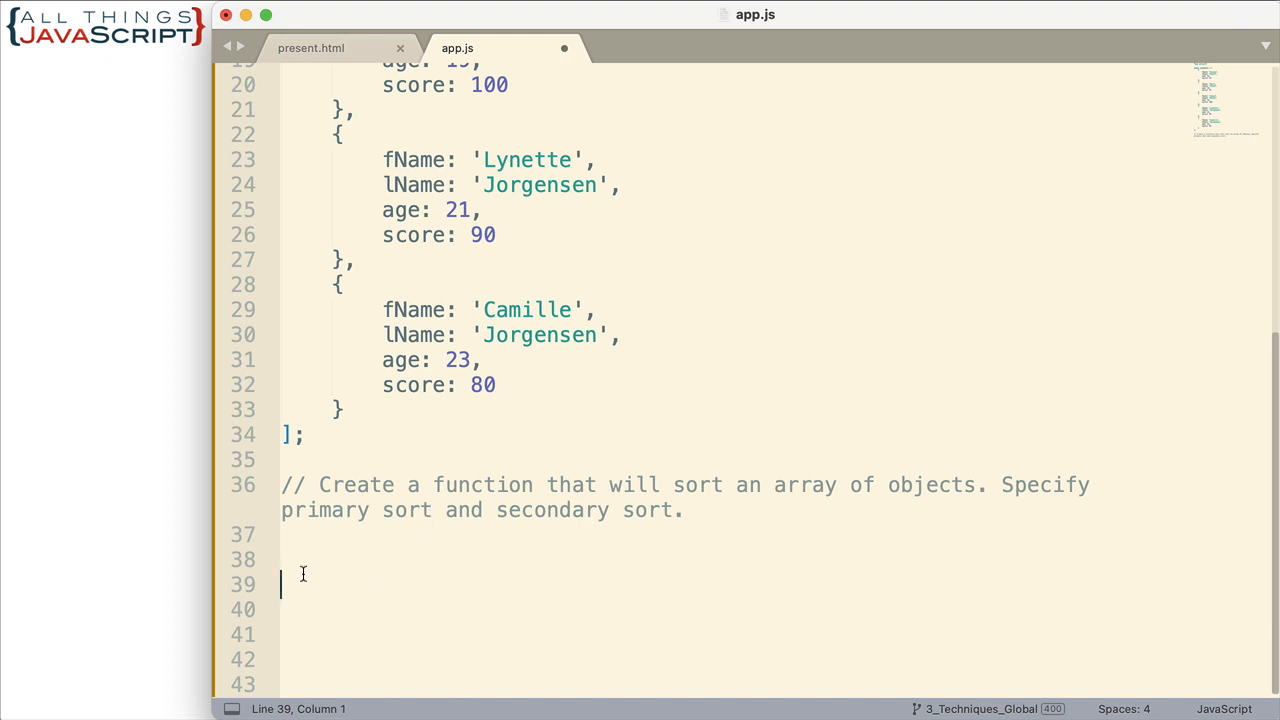
Step: Declare const sortArrayObjs = function(arr, prop1, prop2) { }; on line 38 with an empty body
left_click(320, 552)
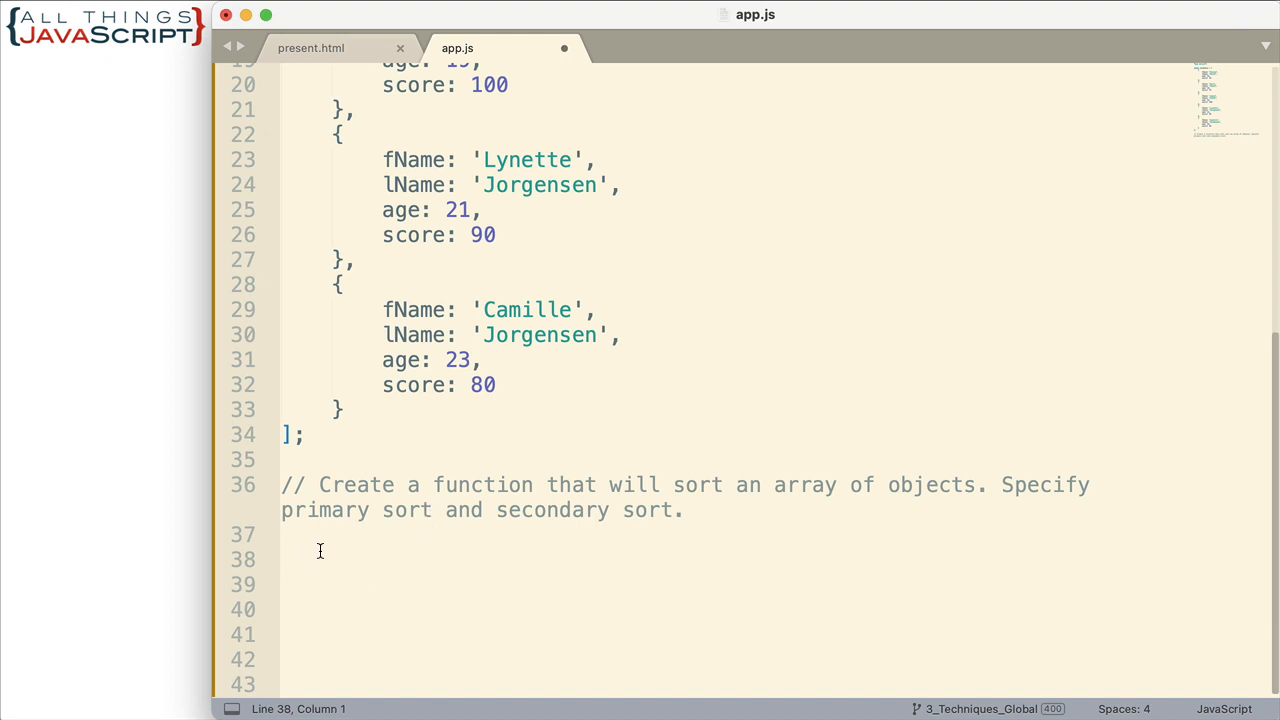
type("const")
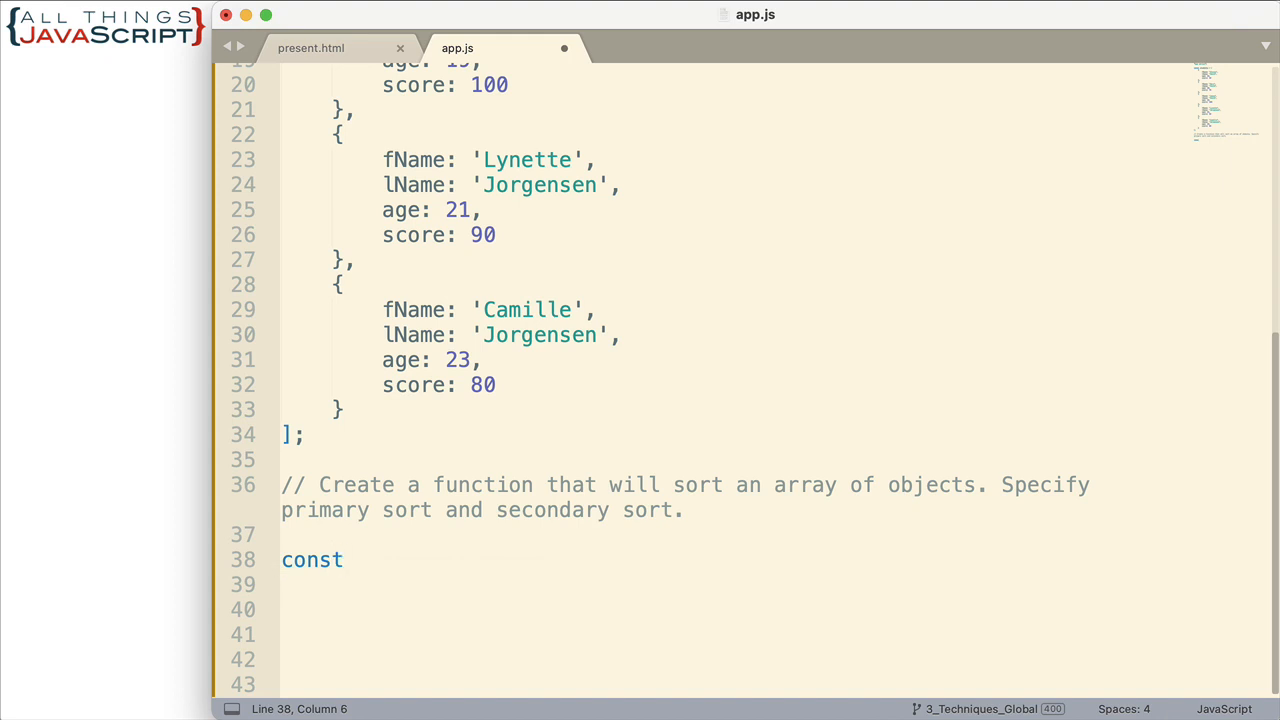
type("sortArrayO")
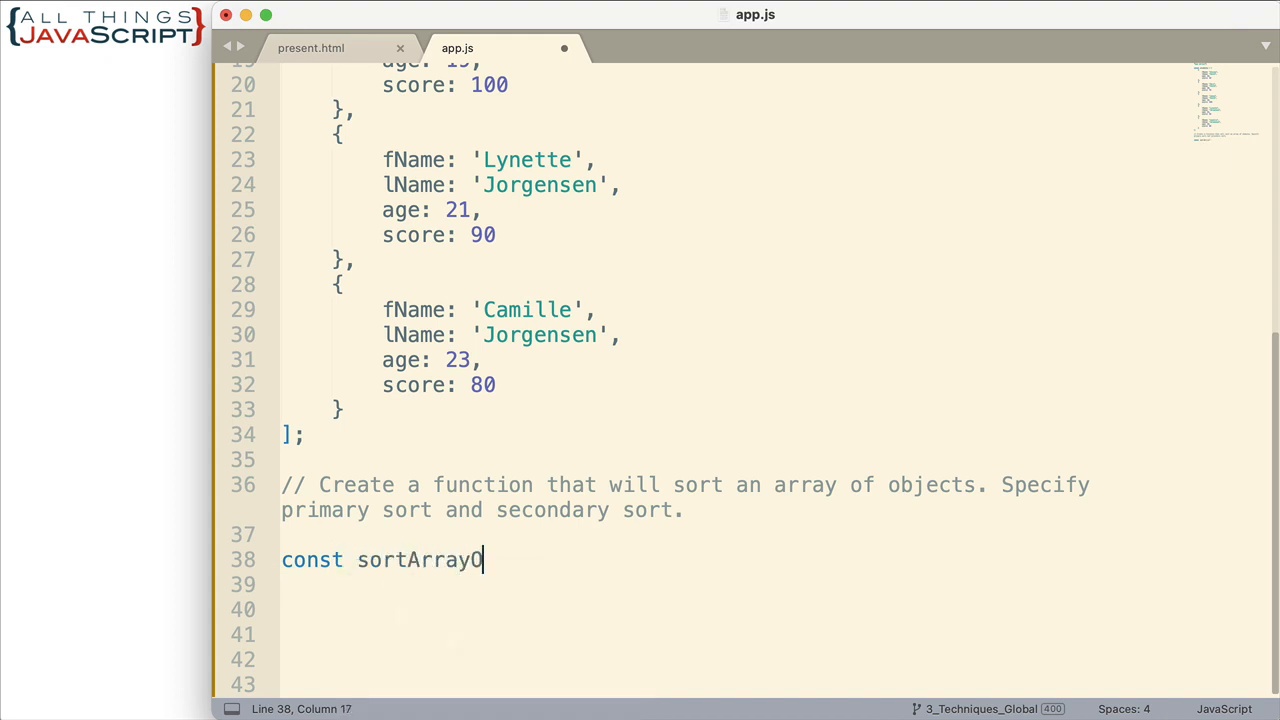
type("bjs")
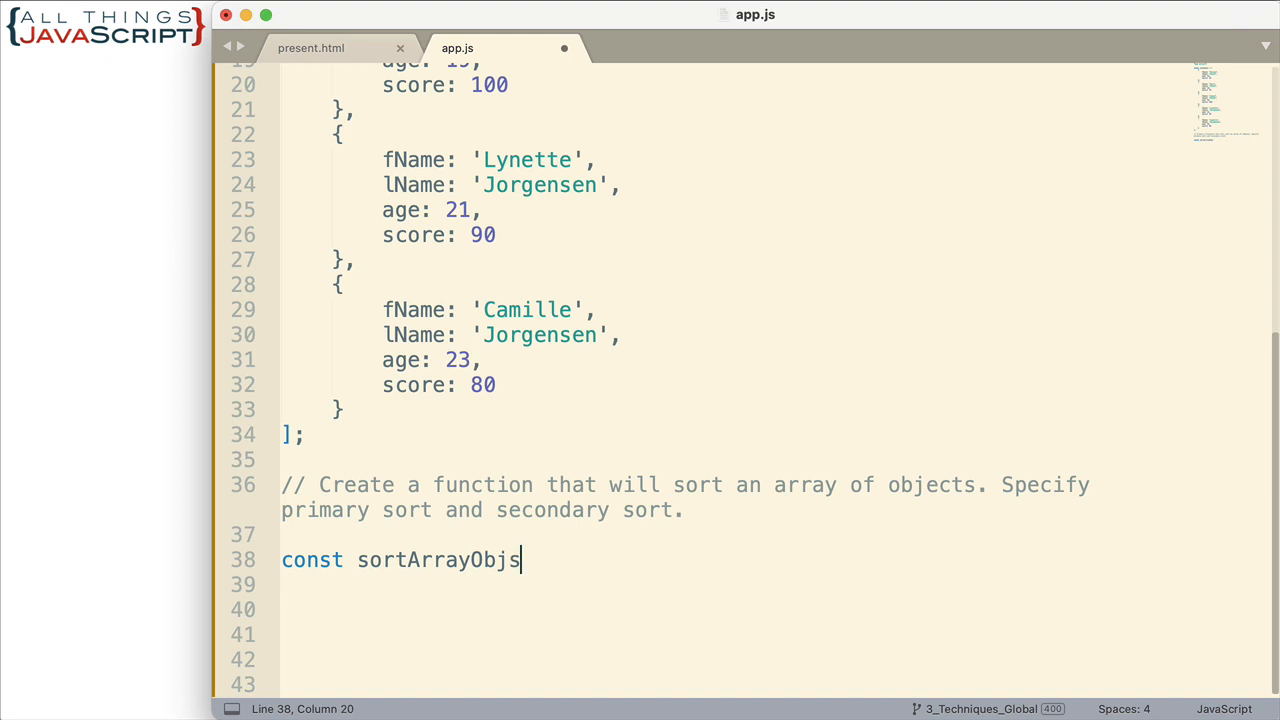
type("= function")
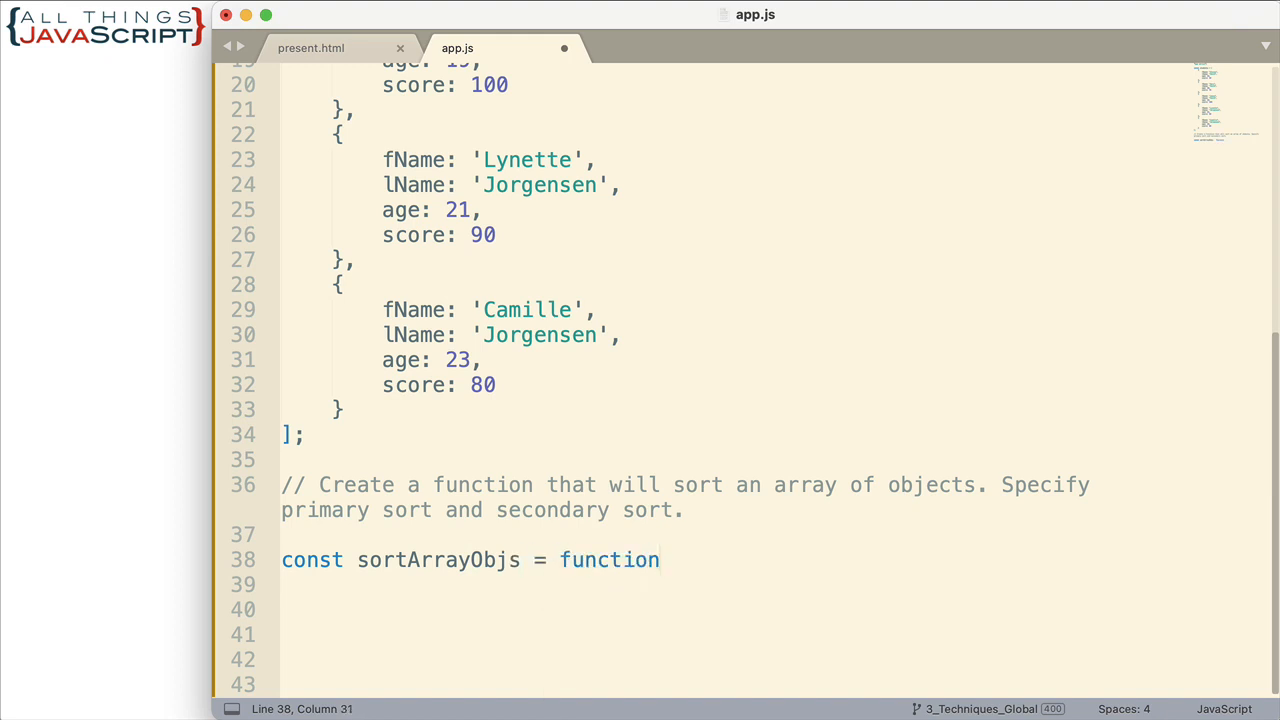
type("(arr")
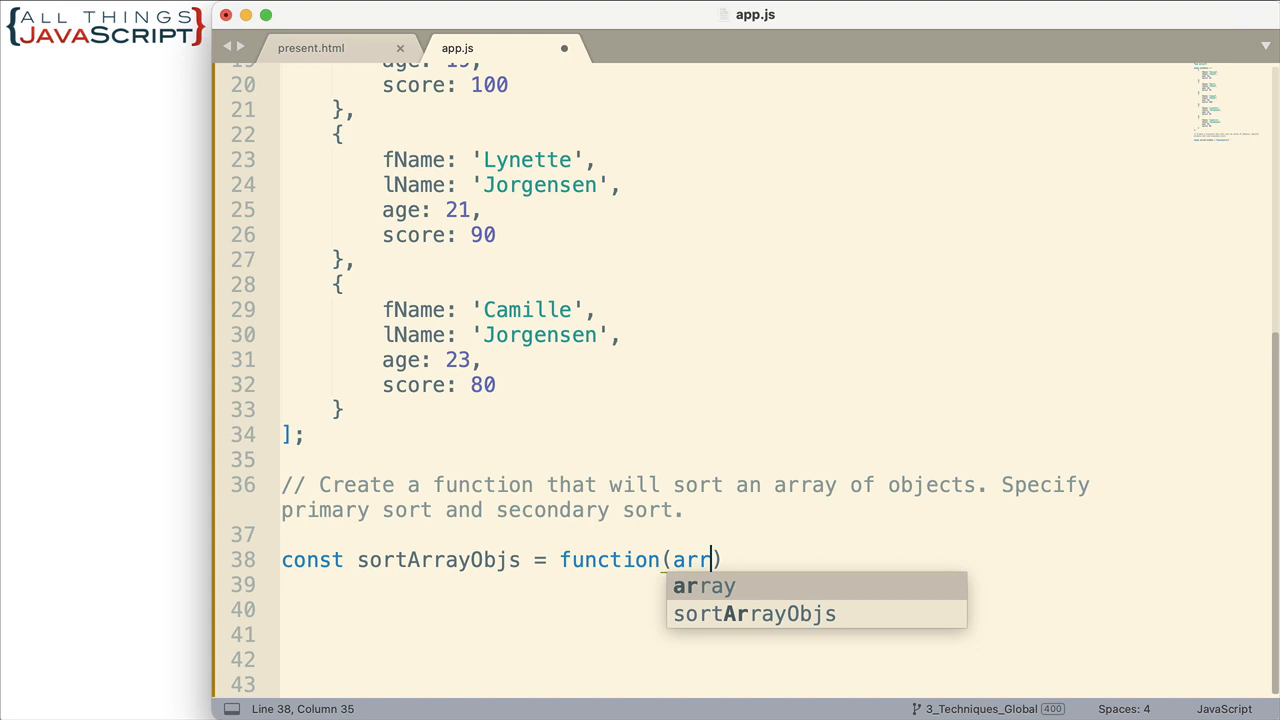
type(", prop1,")
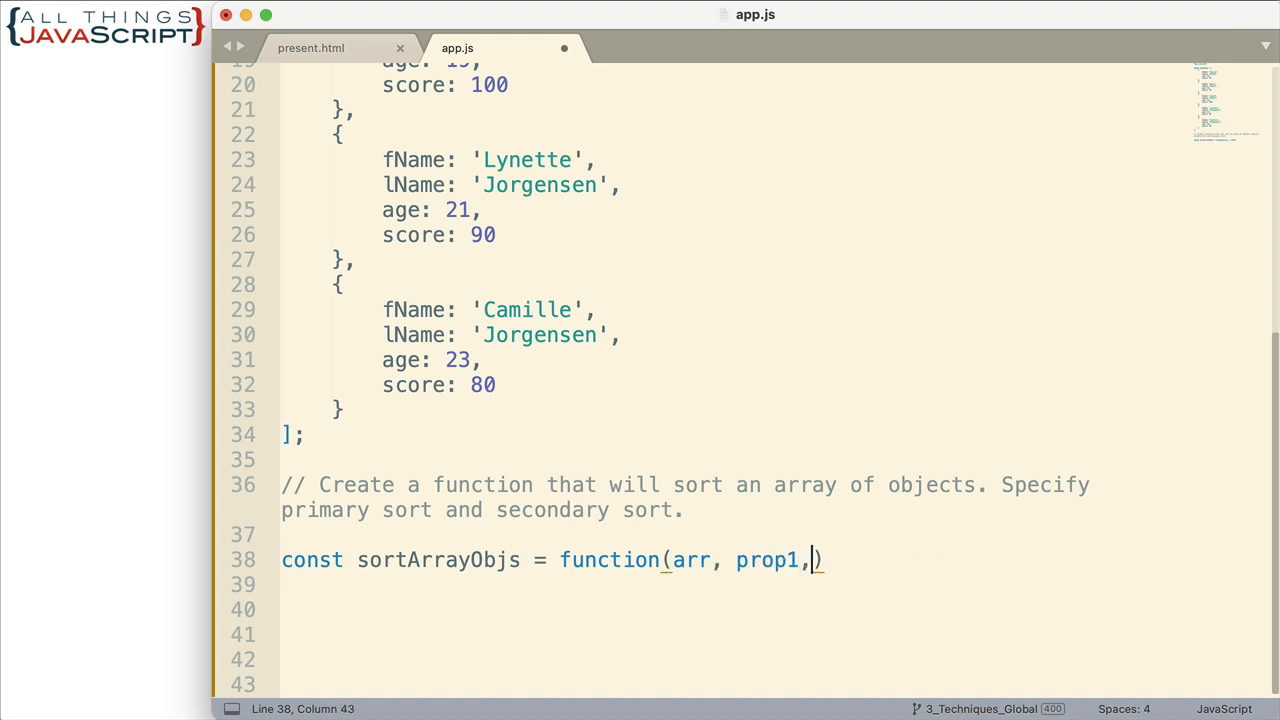
type("\" \"")
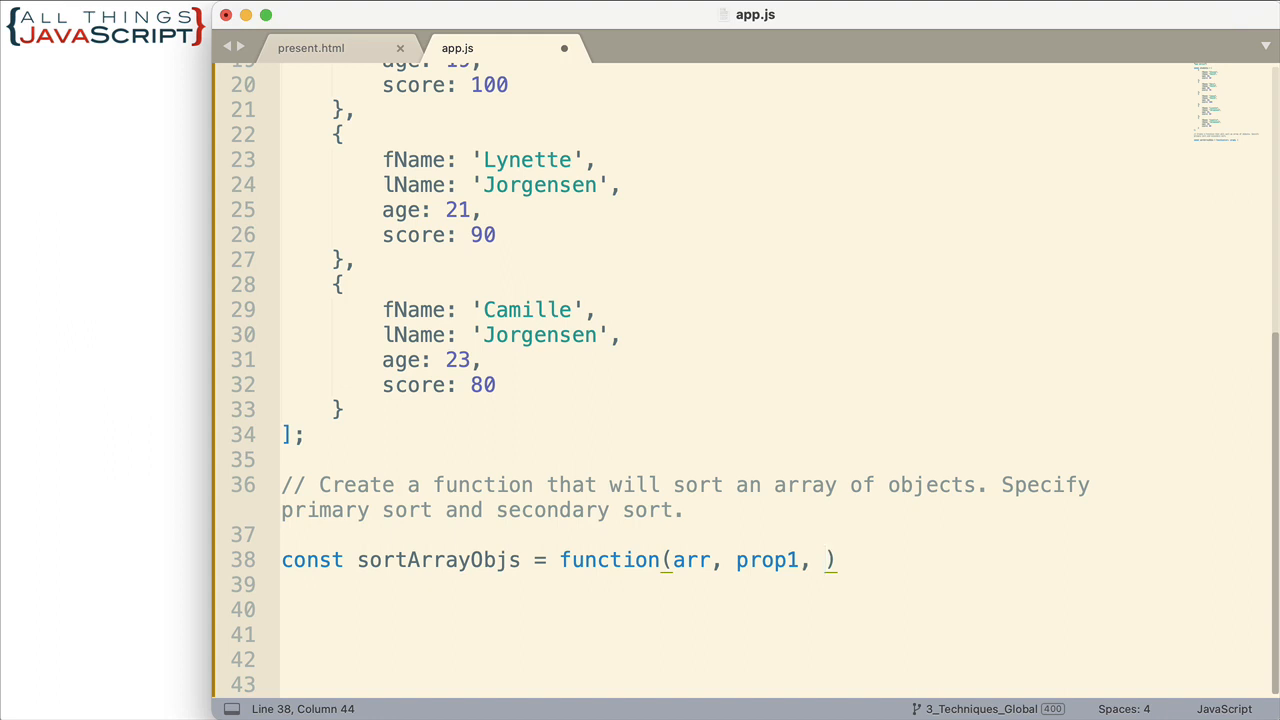
type("prop")
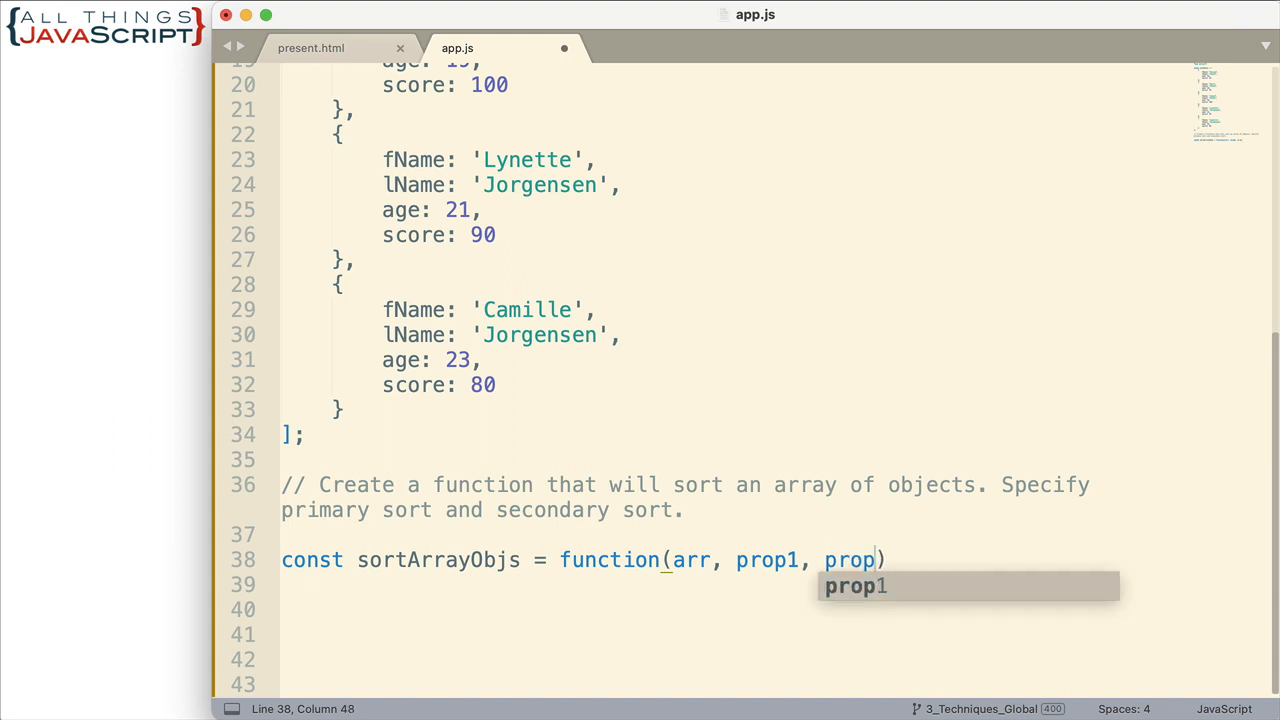
type("2")
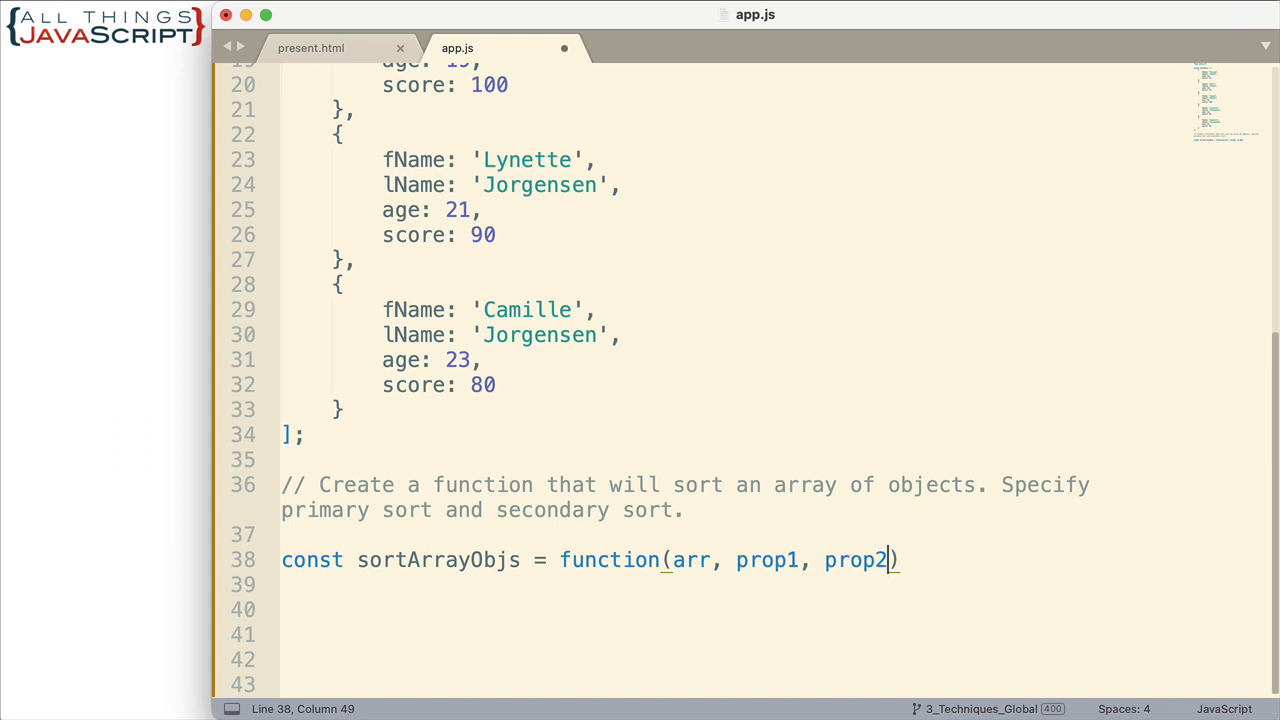
type("{")
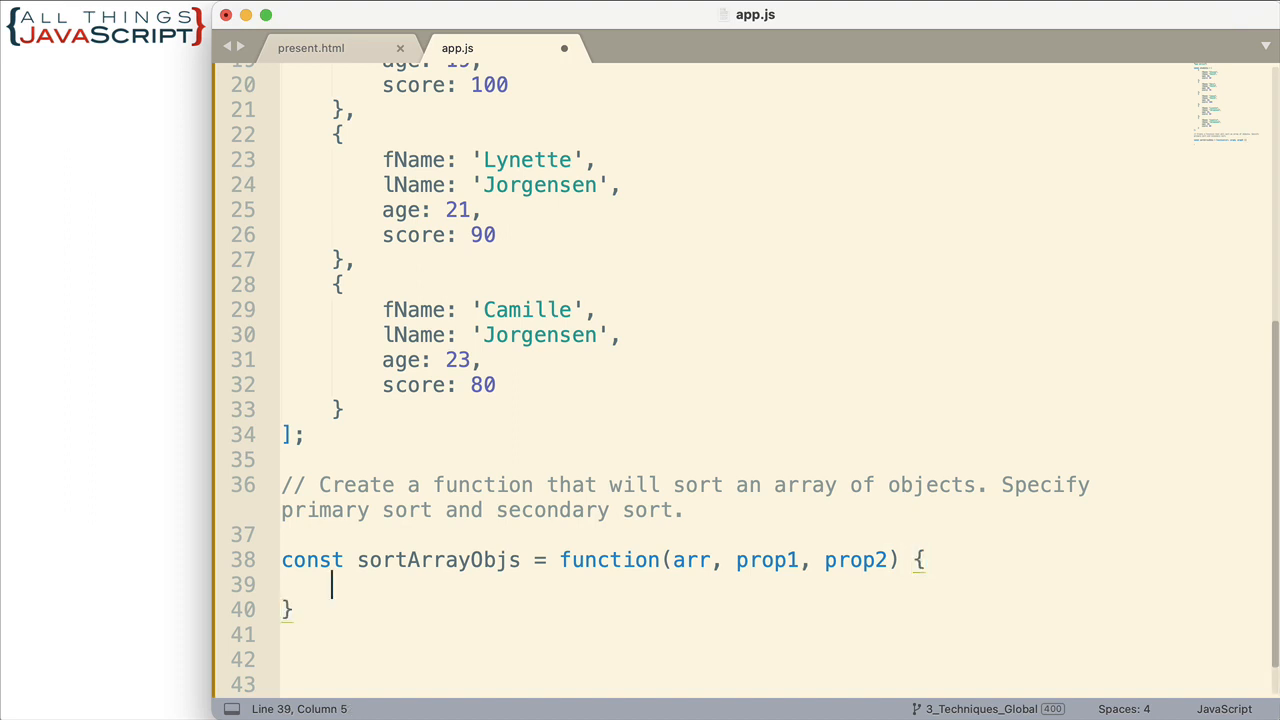
mouse_move(258, 608)
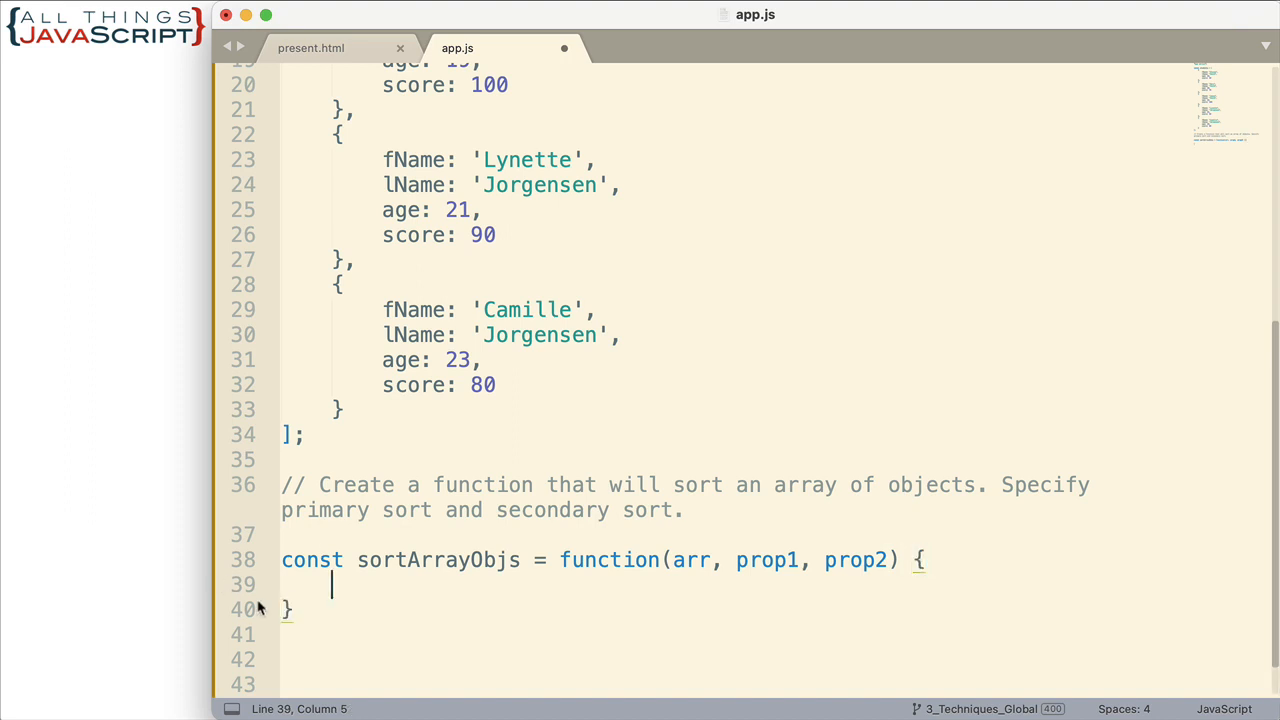
type(";")
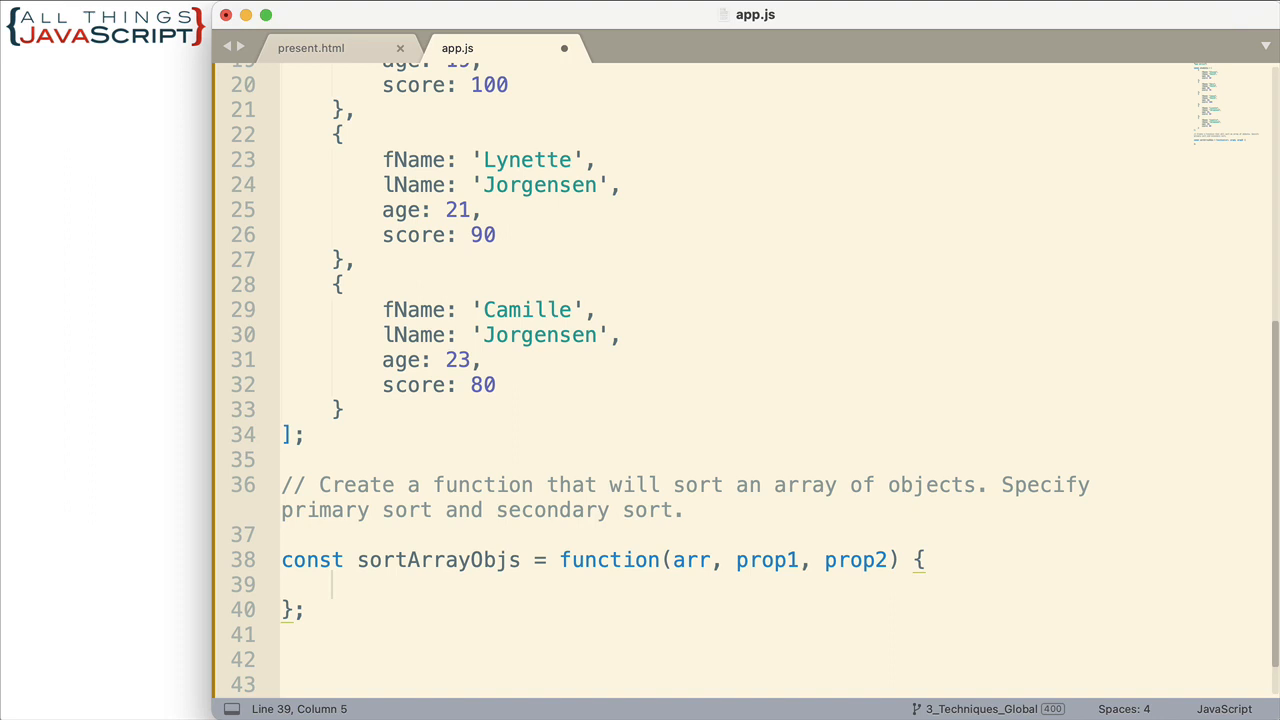
Step: Start the function body with let sort1 = [...arr] as a spread copy of arr
type("let sor")
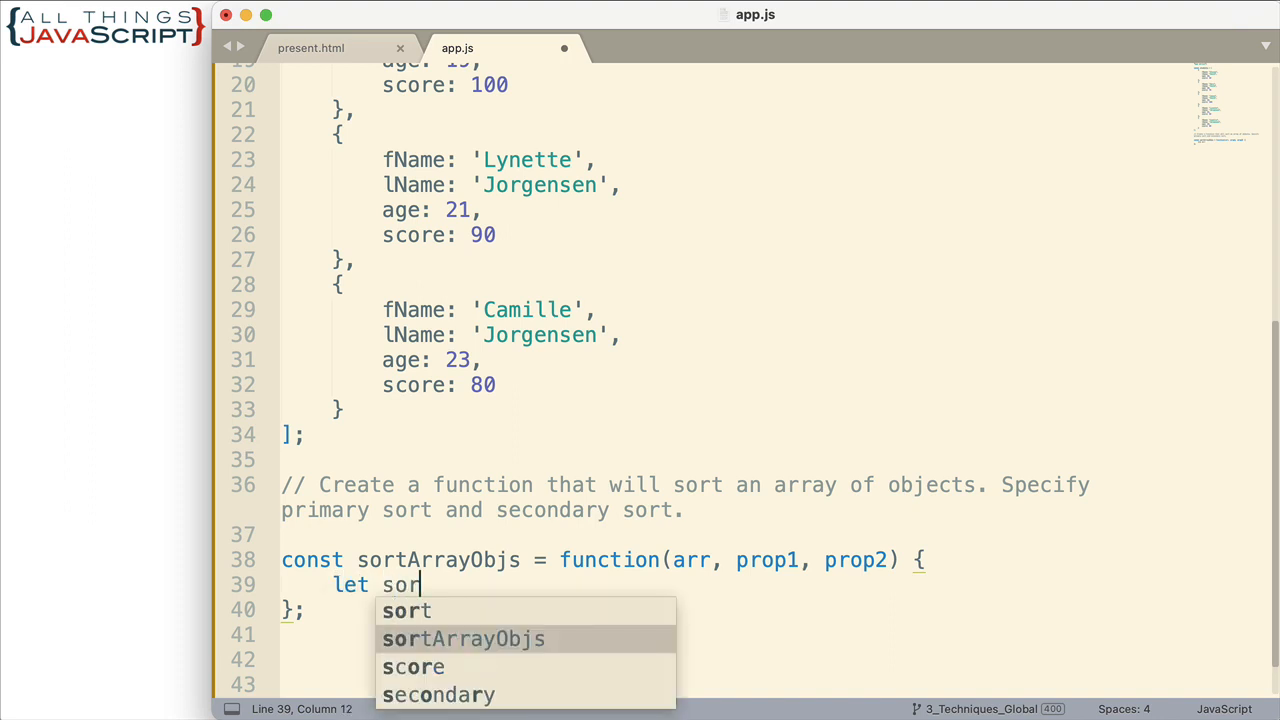
type("t1")
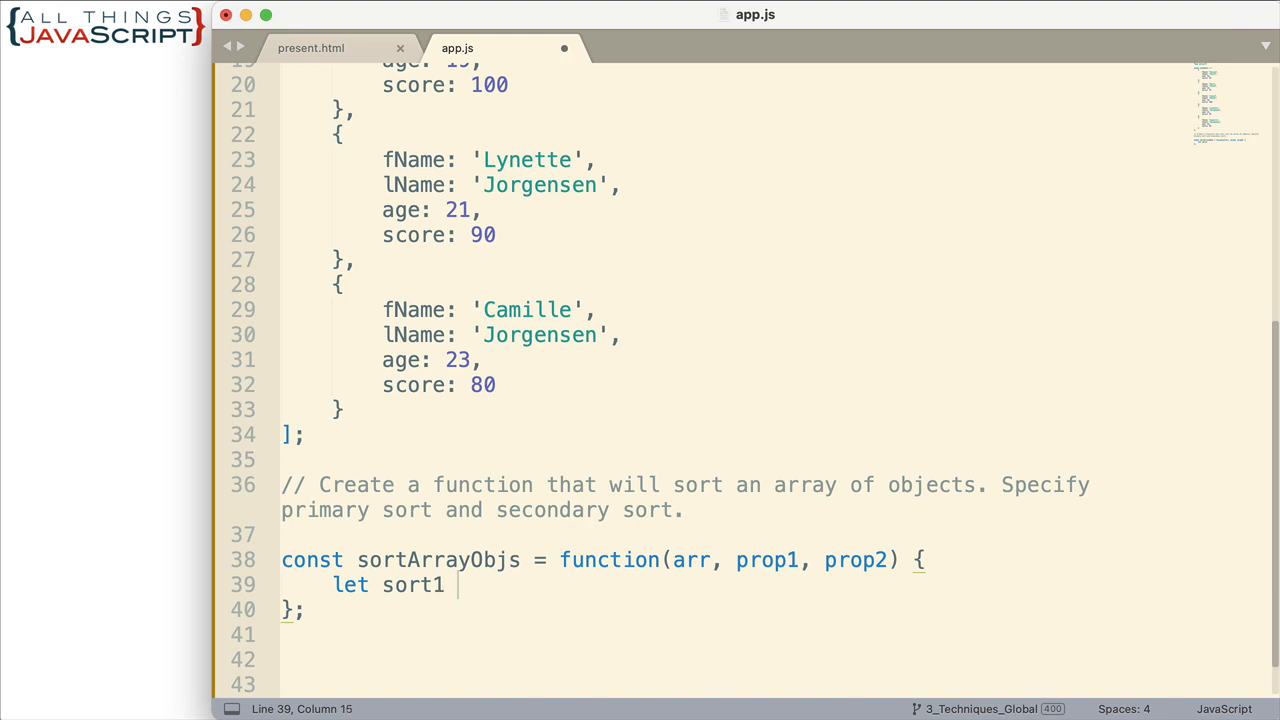
type("=")
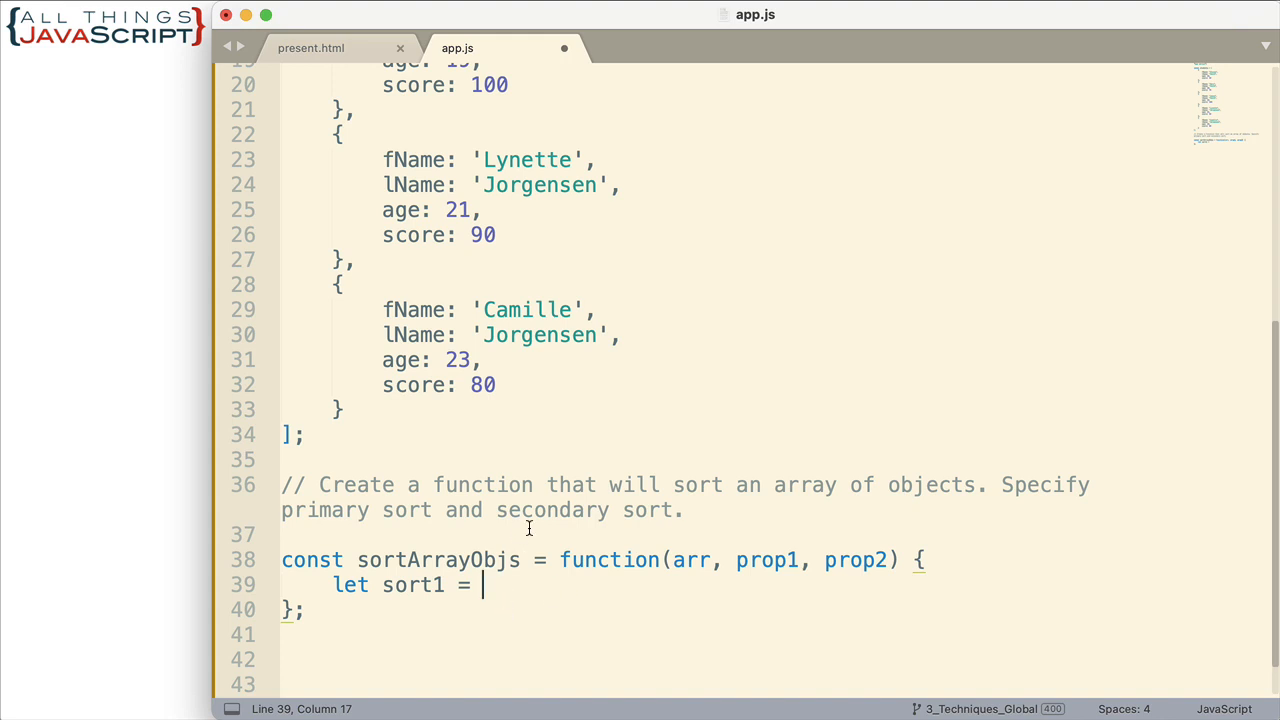
mouse_move(574, 244)
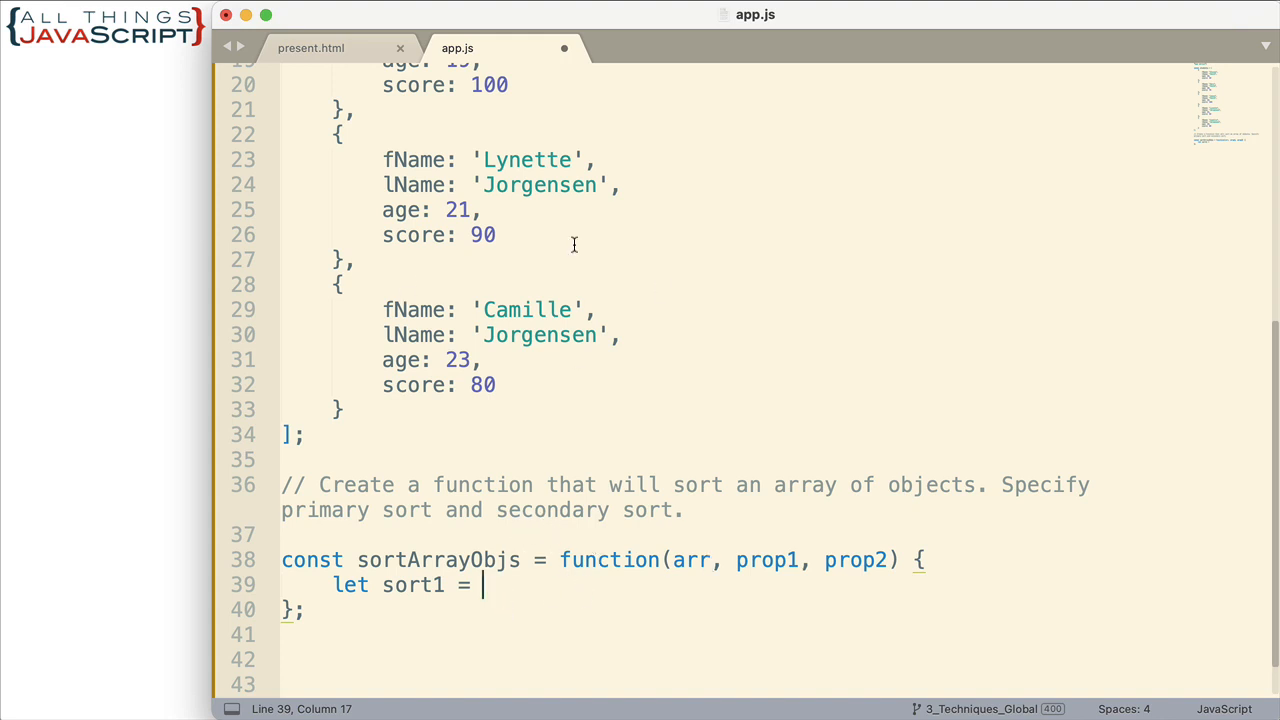
mouse_move(460, 288)
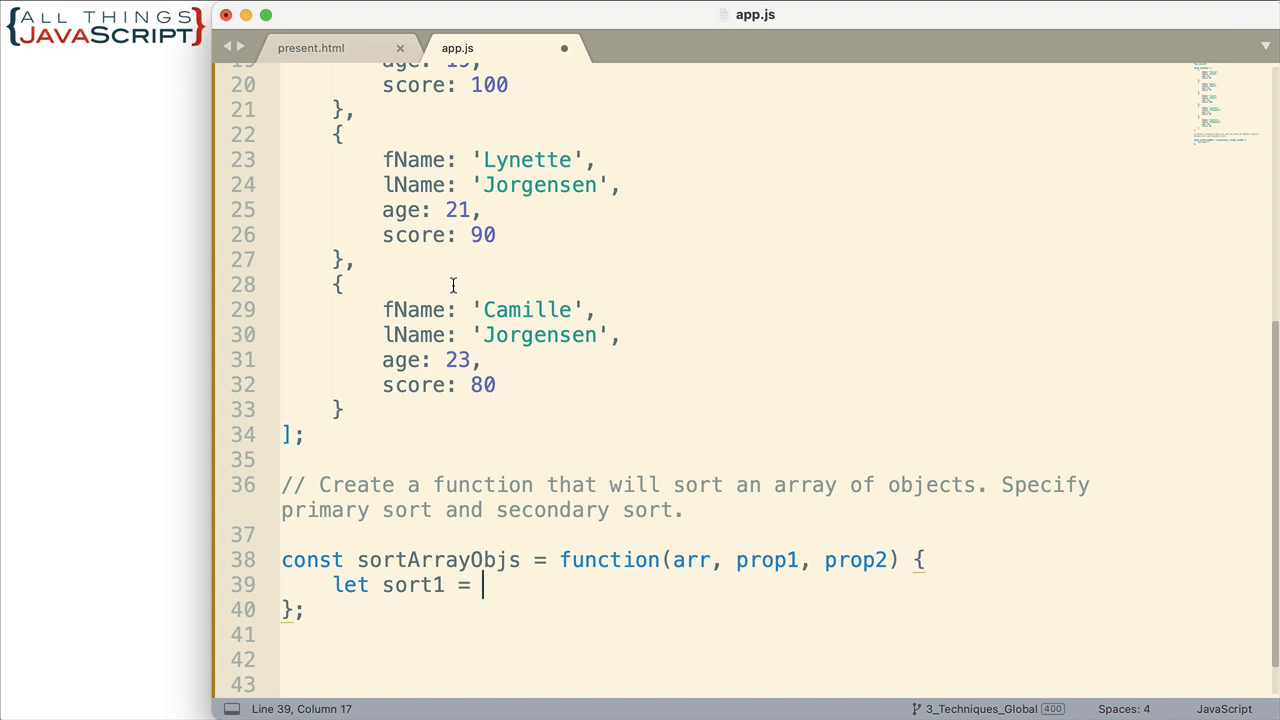
type("[]")
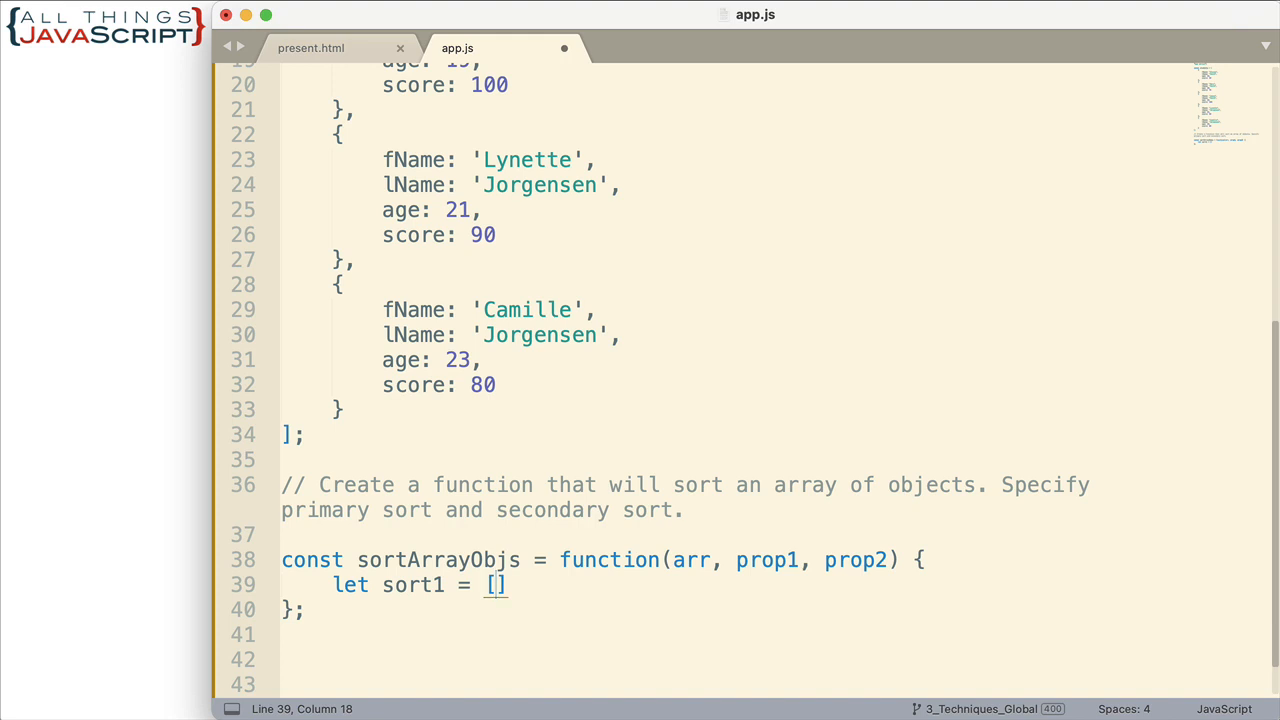
type("...arr")
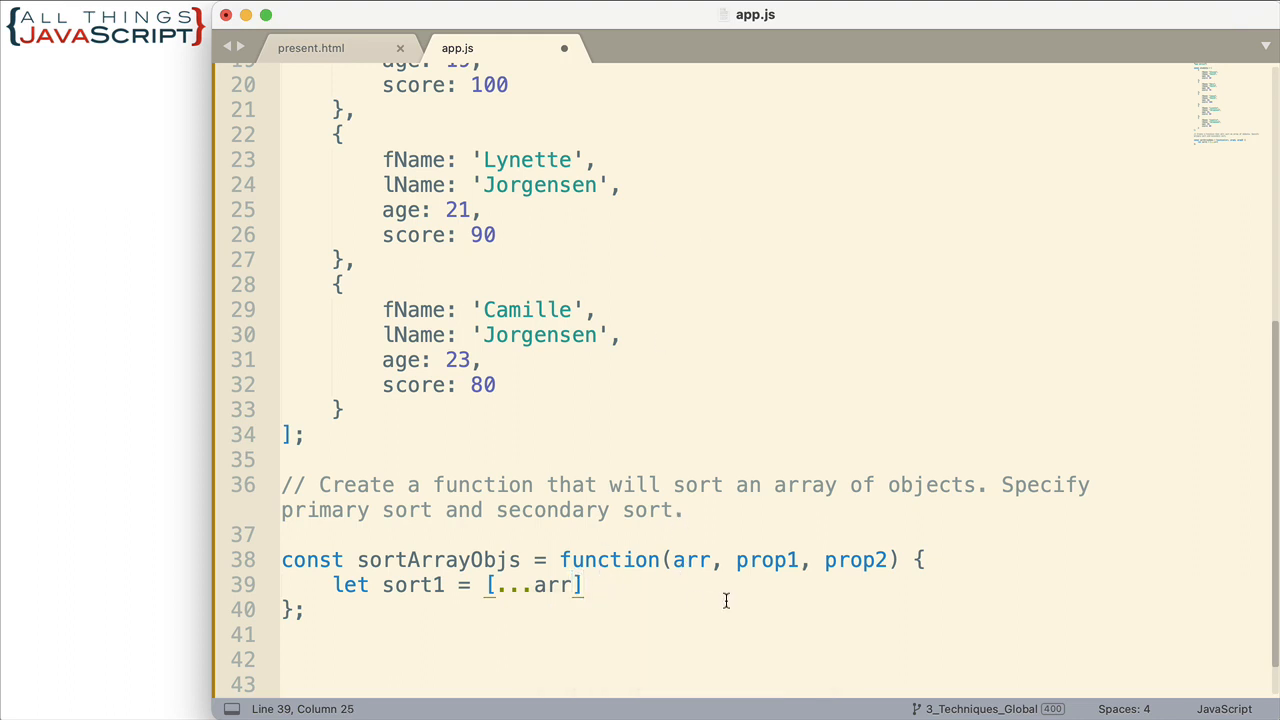
mouse_move(690, 560)
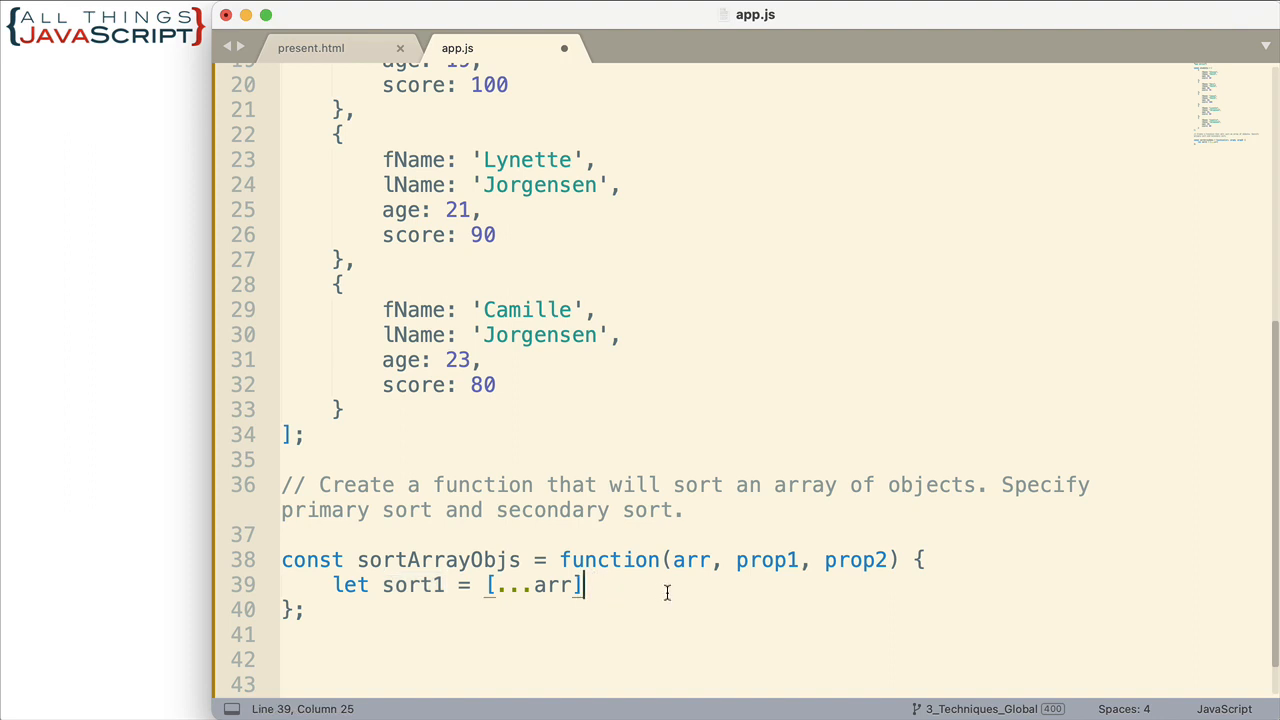
Step: Chain .sort((a, b) => { }); onto the sort1 copy with an empty comparator body
type(".")
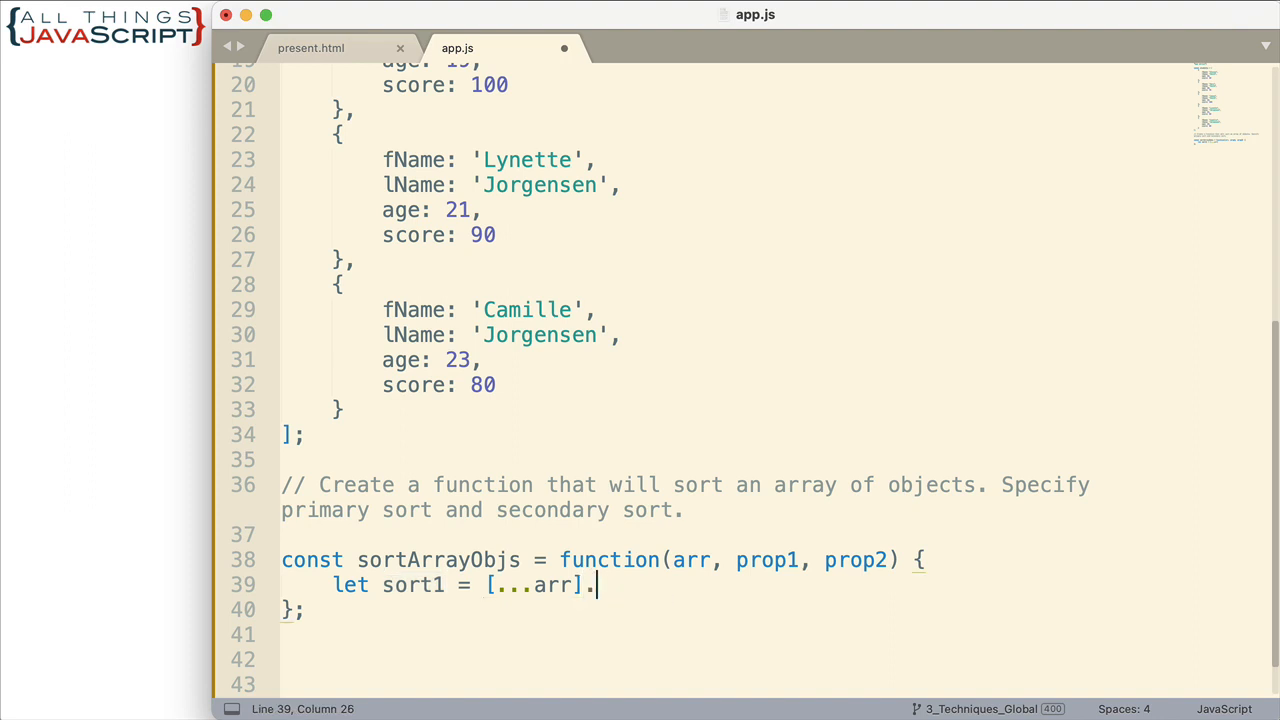
type("sort")
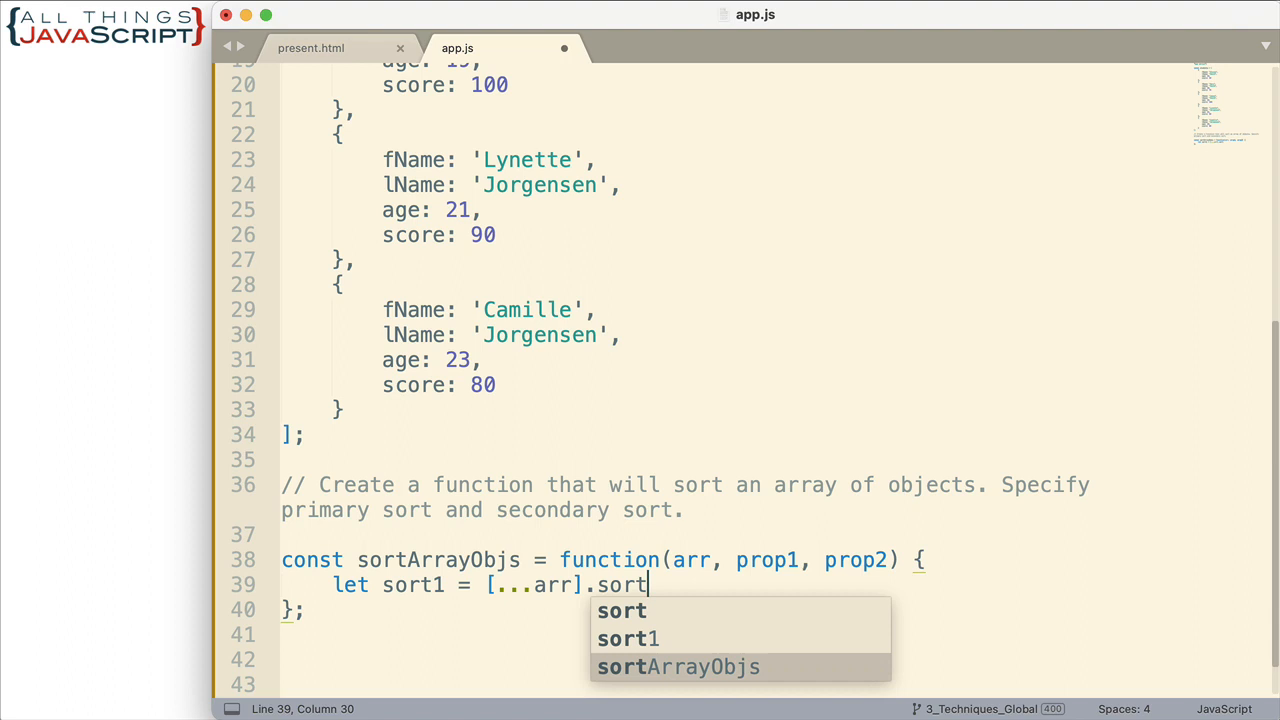
type("();")
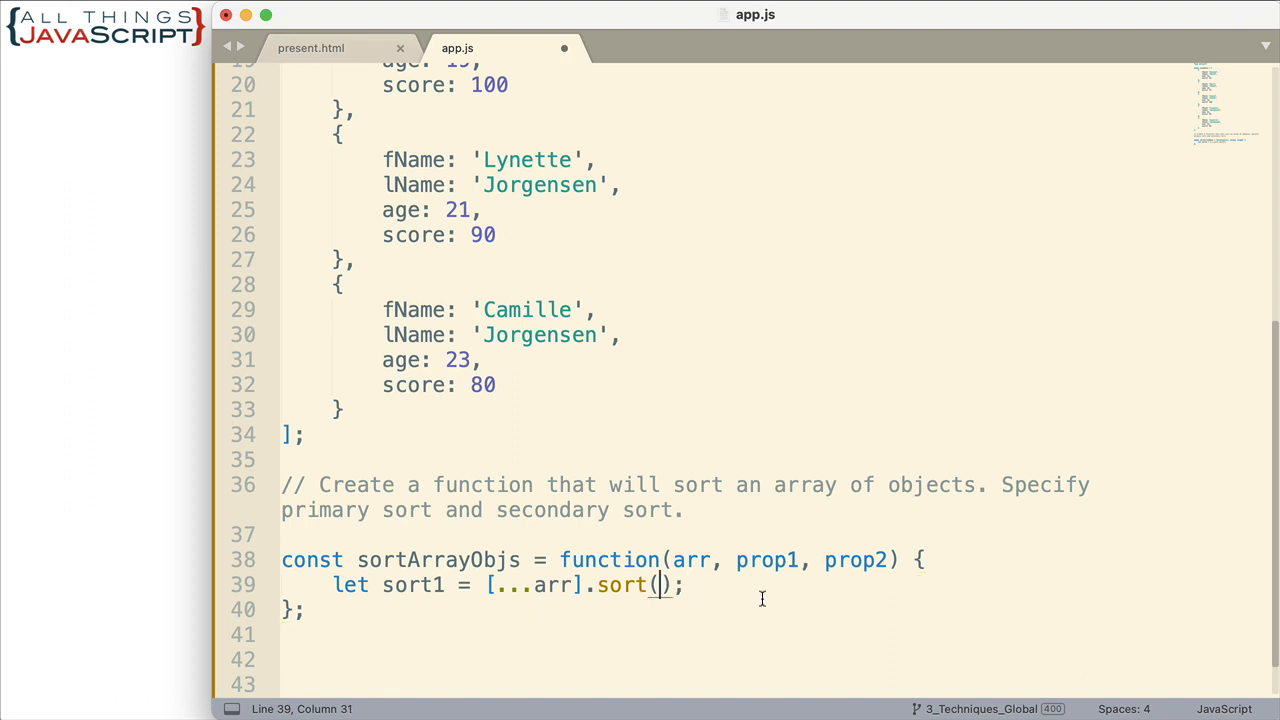
type("(")
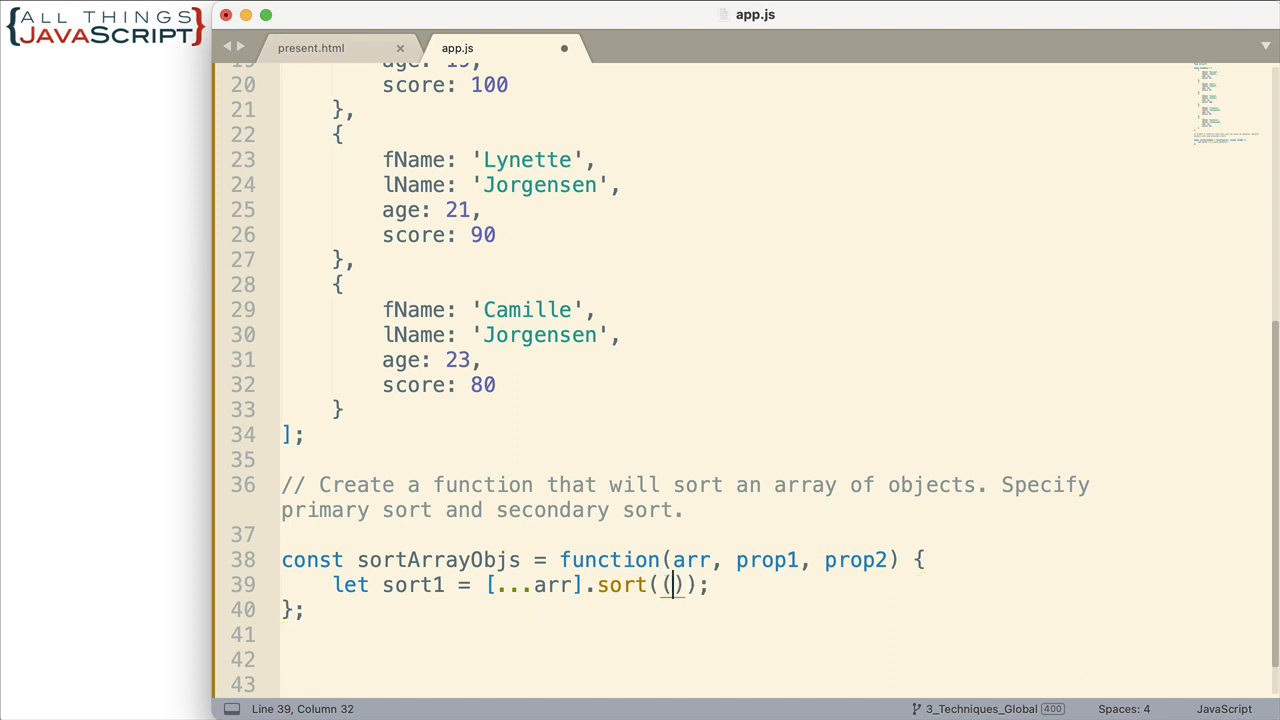
type("a,")
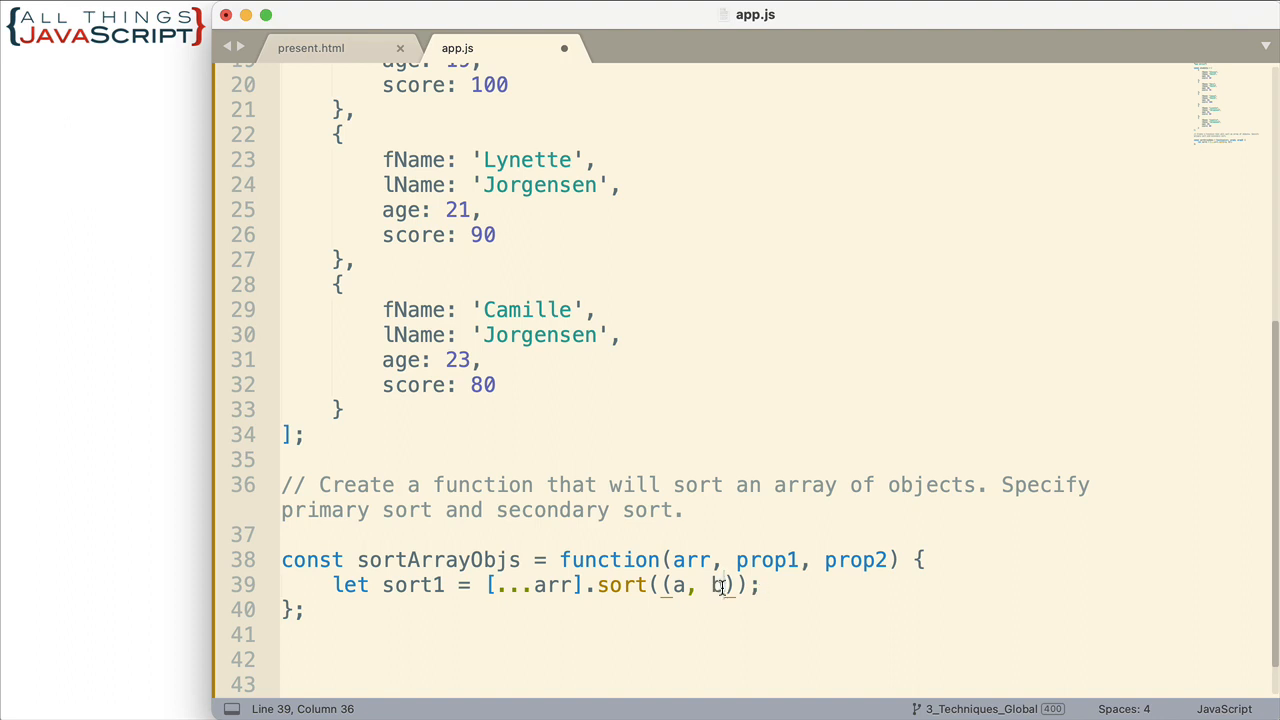
type("b")
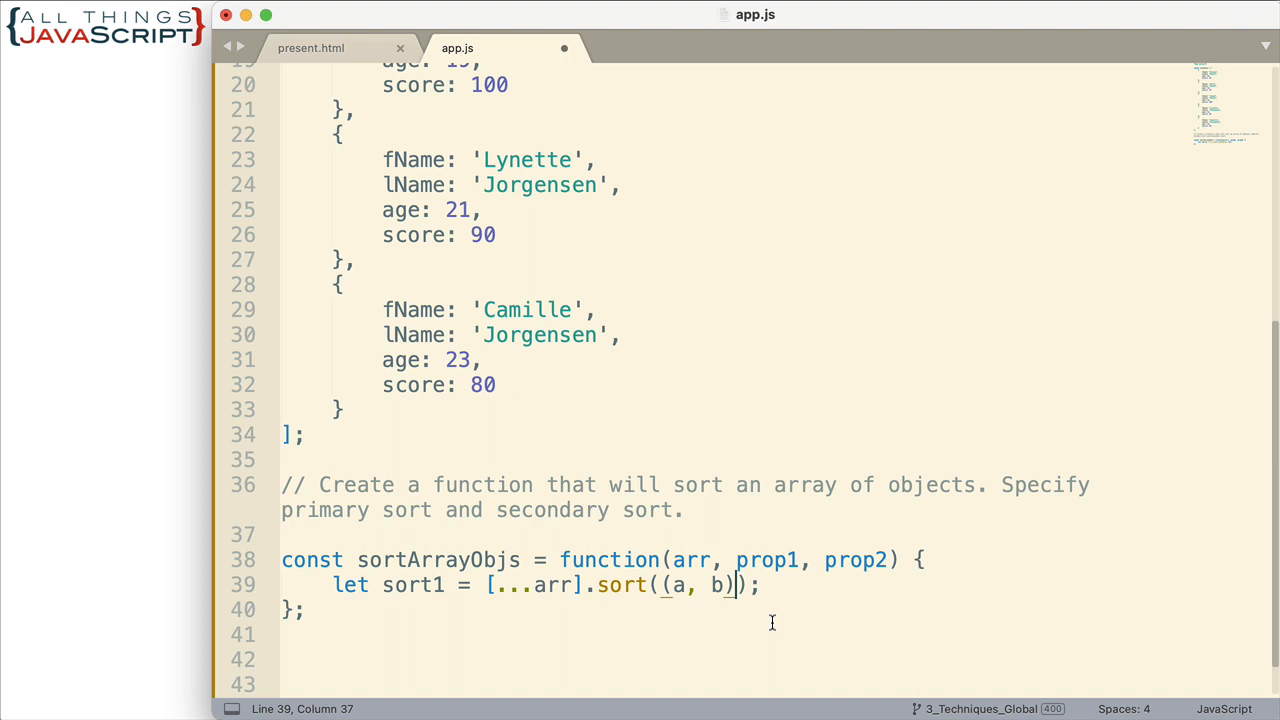
type("=>")
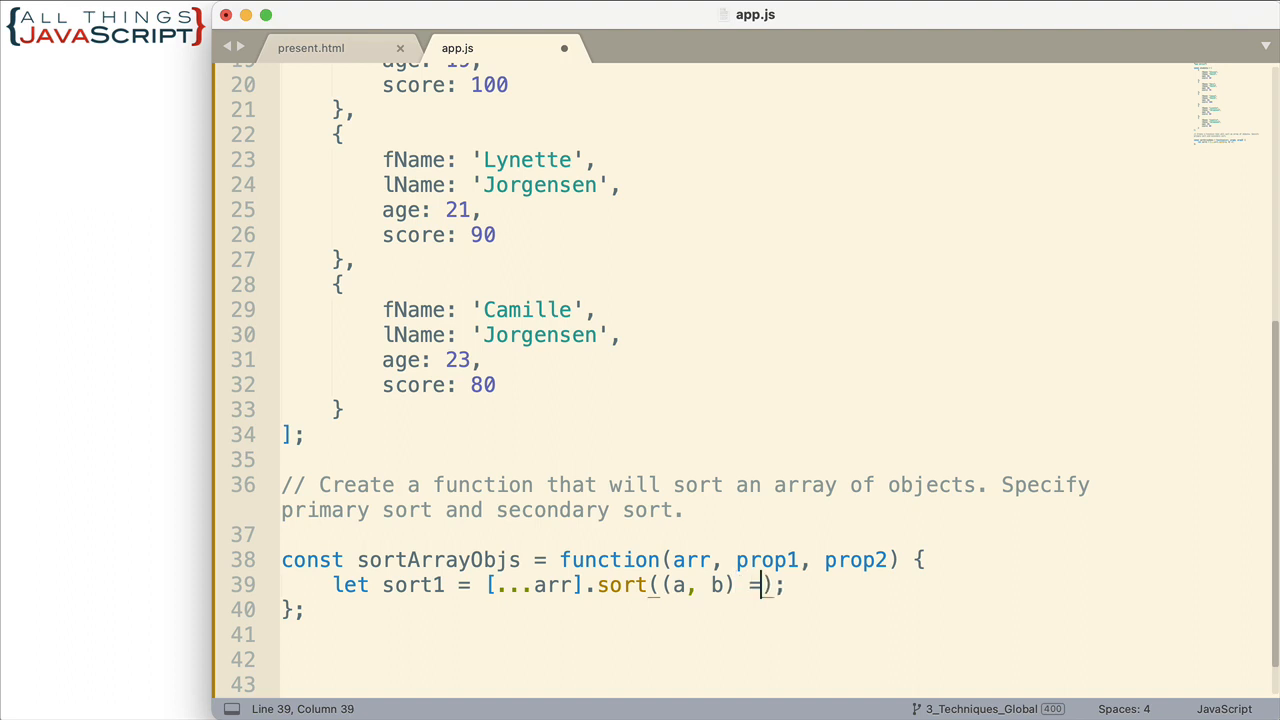
type(">")
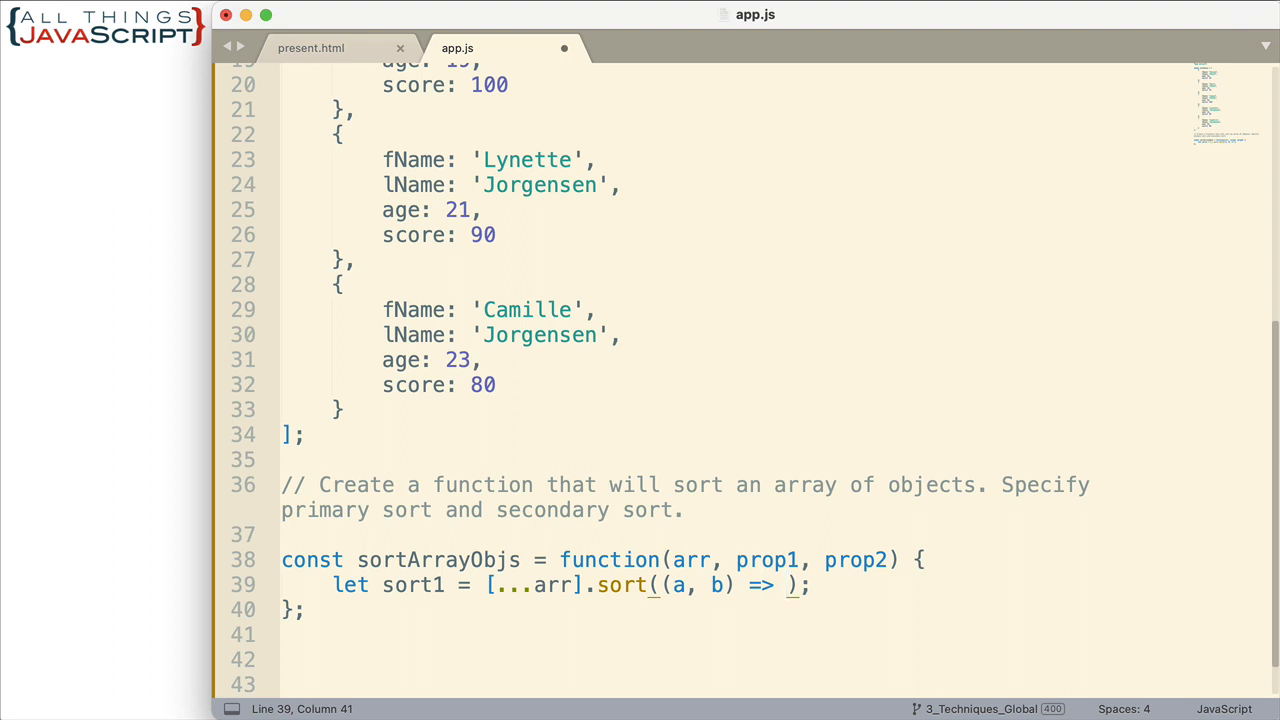
type("{")
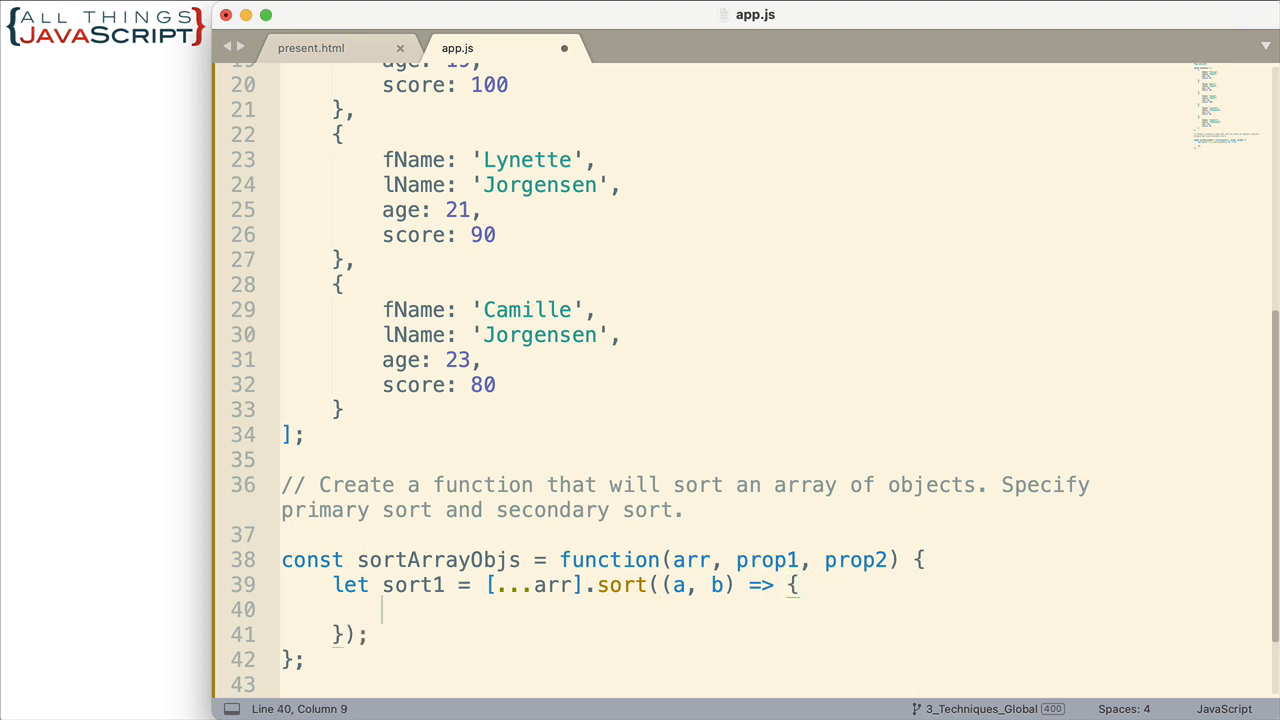
mouse_move(1074, 616)
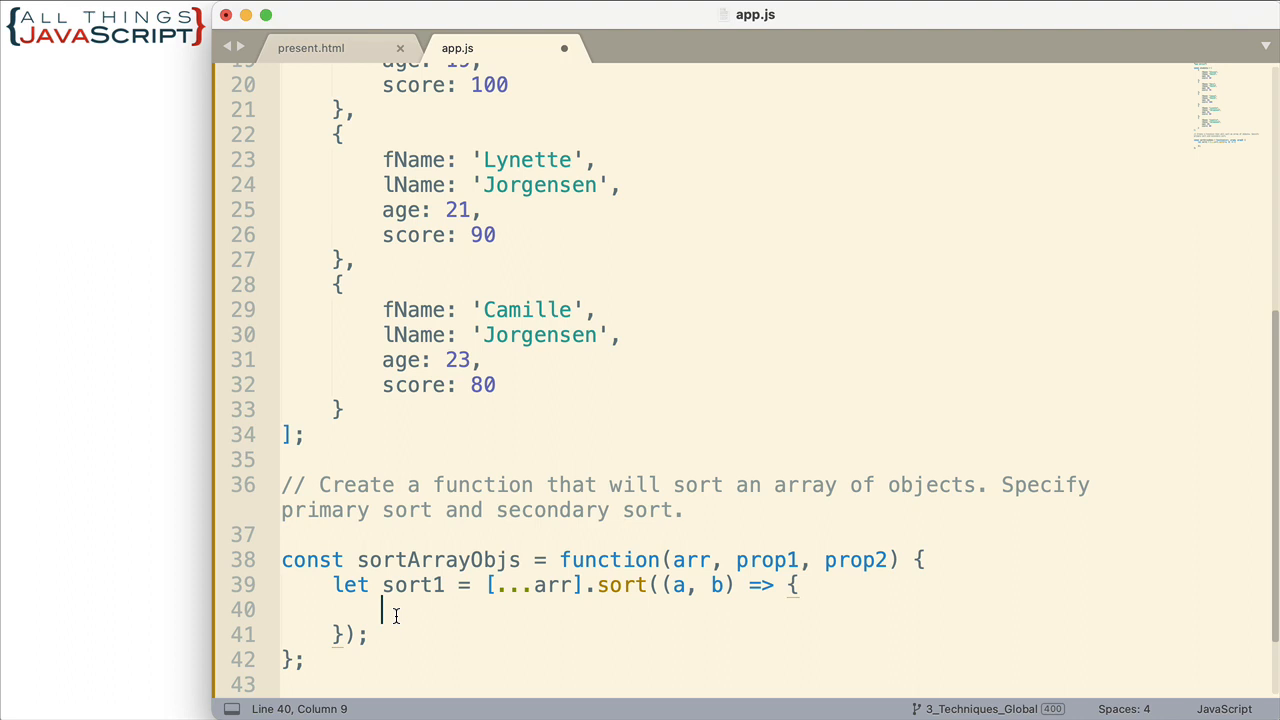
mouse_move(774, 540)
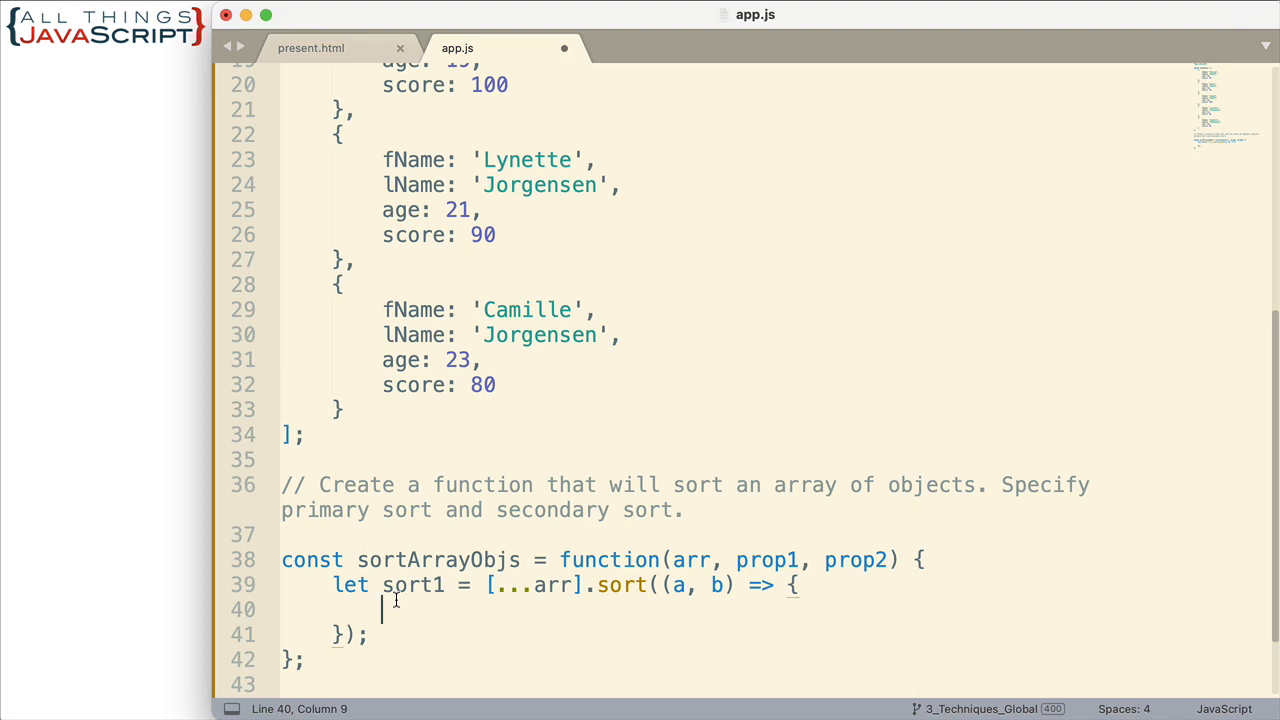
Step: Add an empty if block testing a[prop1] == b[prop1] inside the comparator
type("if")
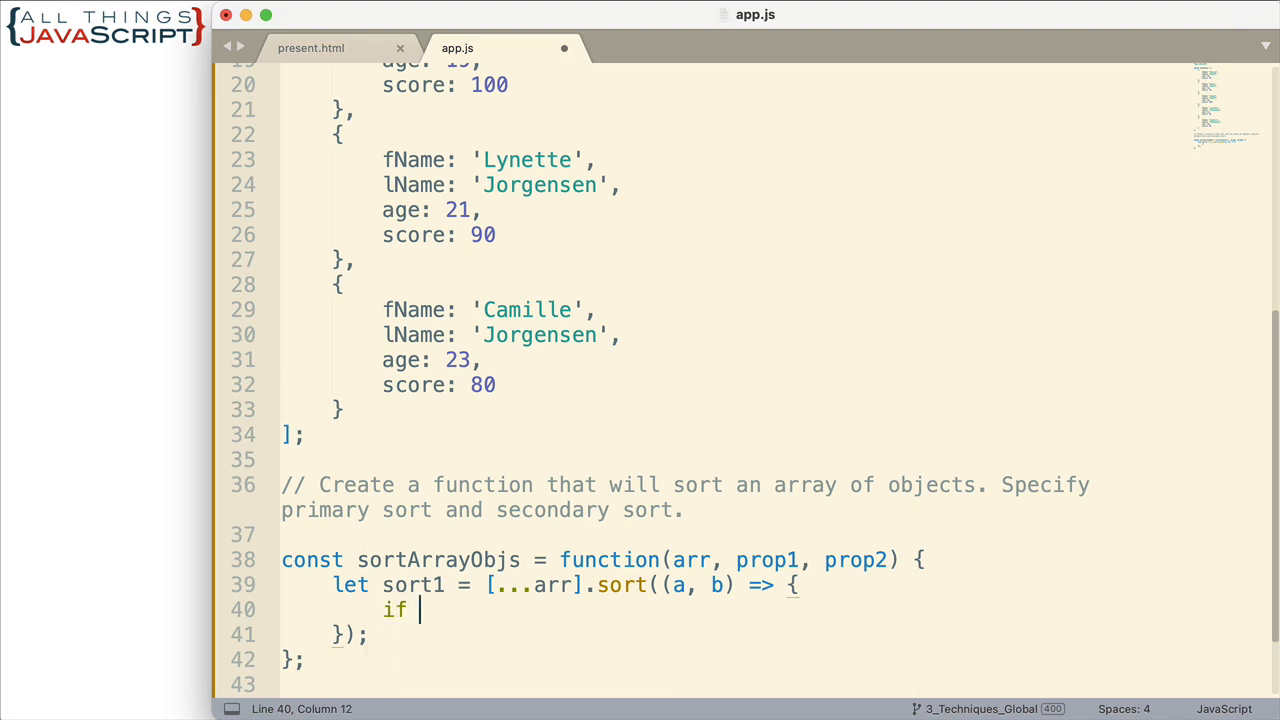
type("(a)")
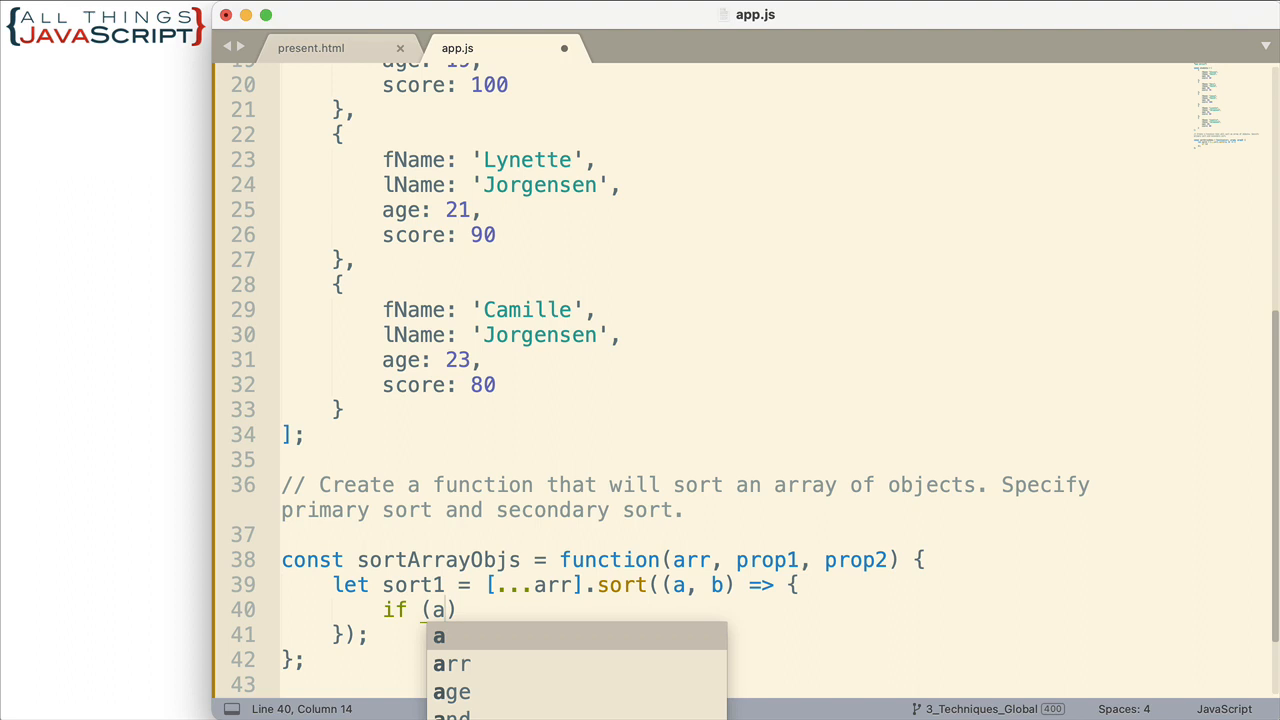
type("[prop1")
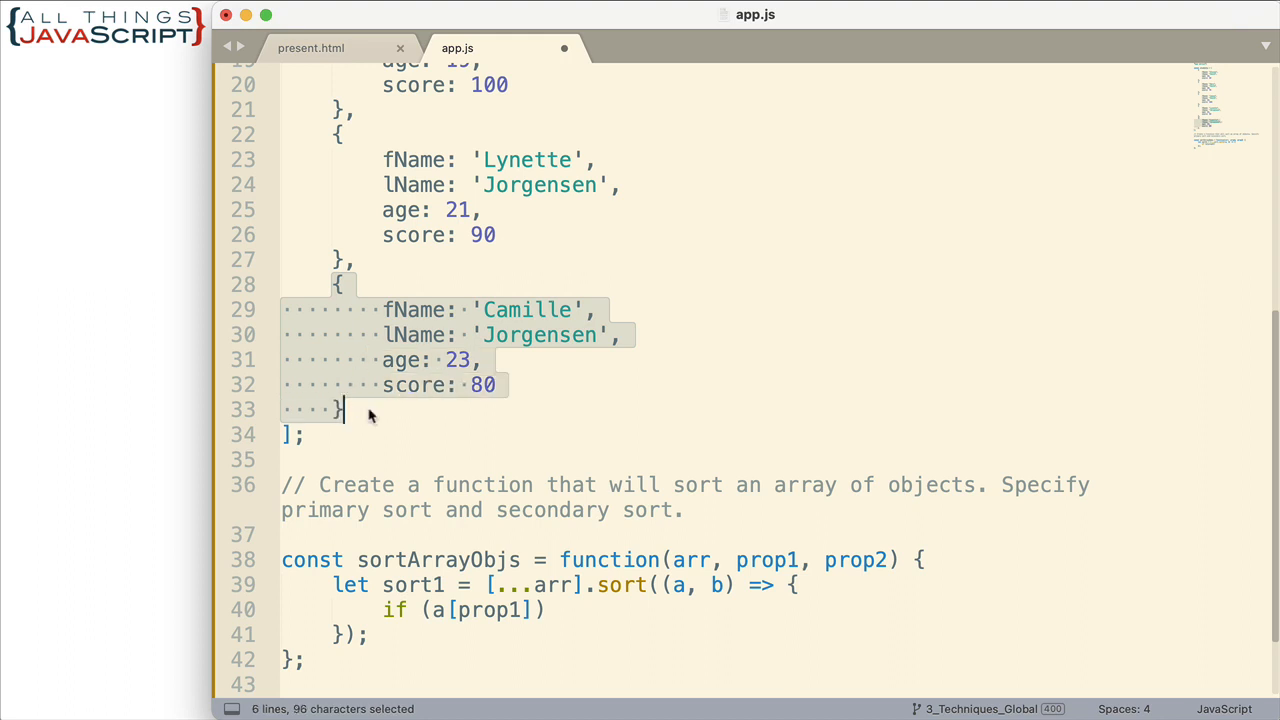
mouse_move(468, 430)
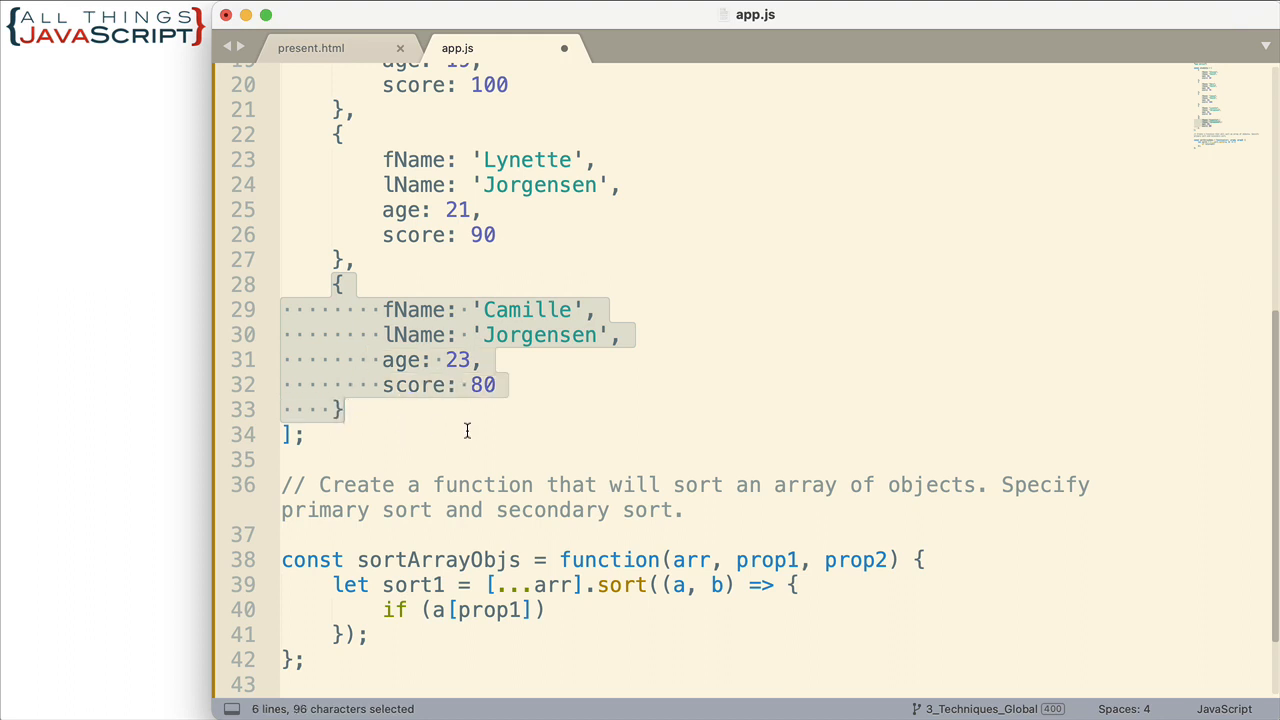
mouse_move(472, 456)
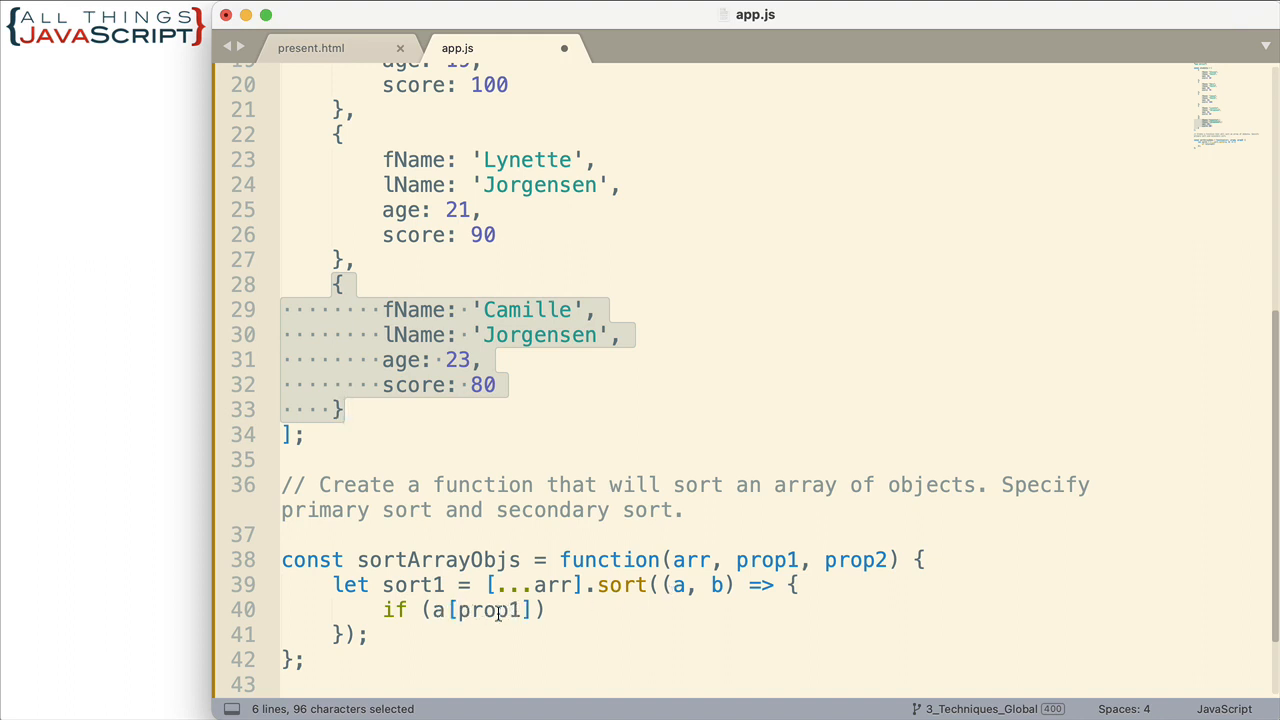
left_click(530, 610)
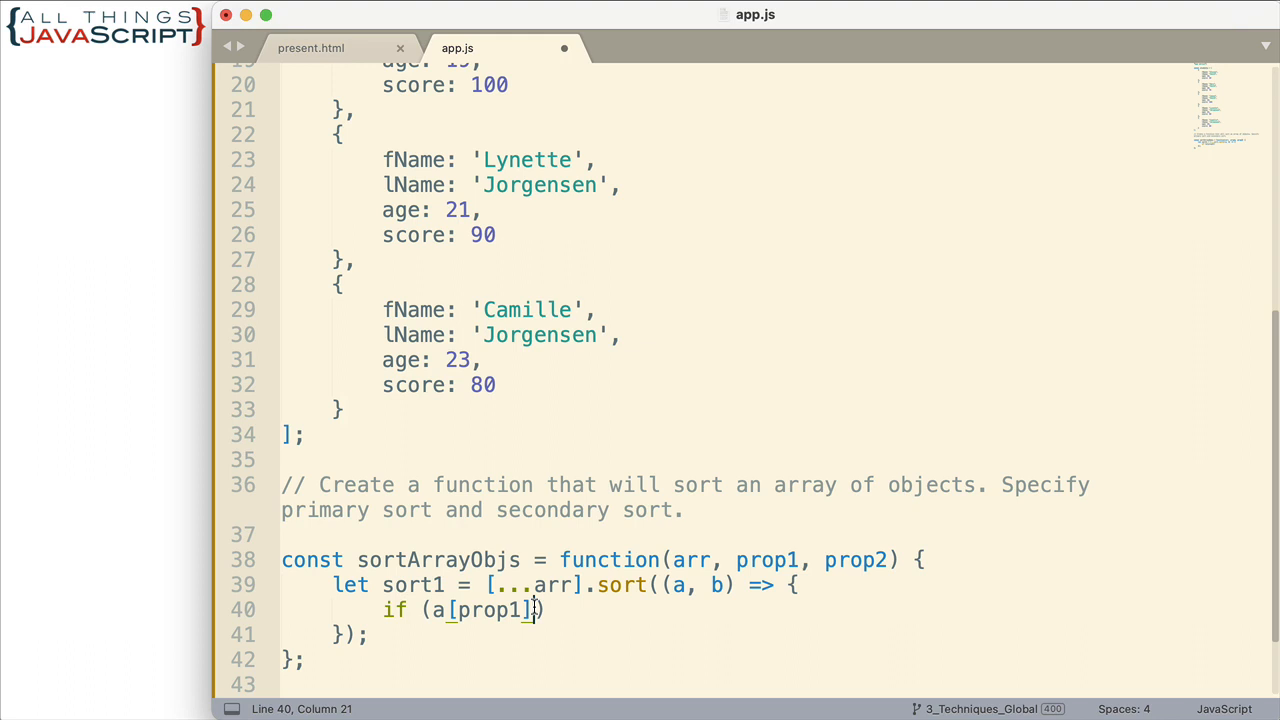
type("==")
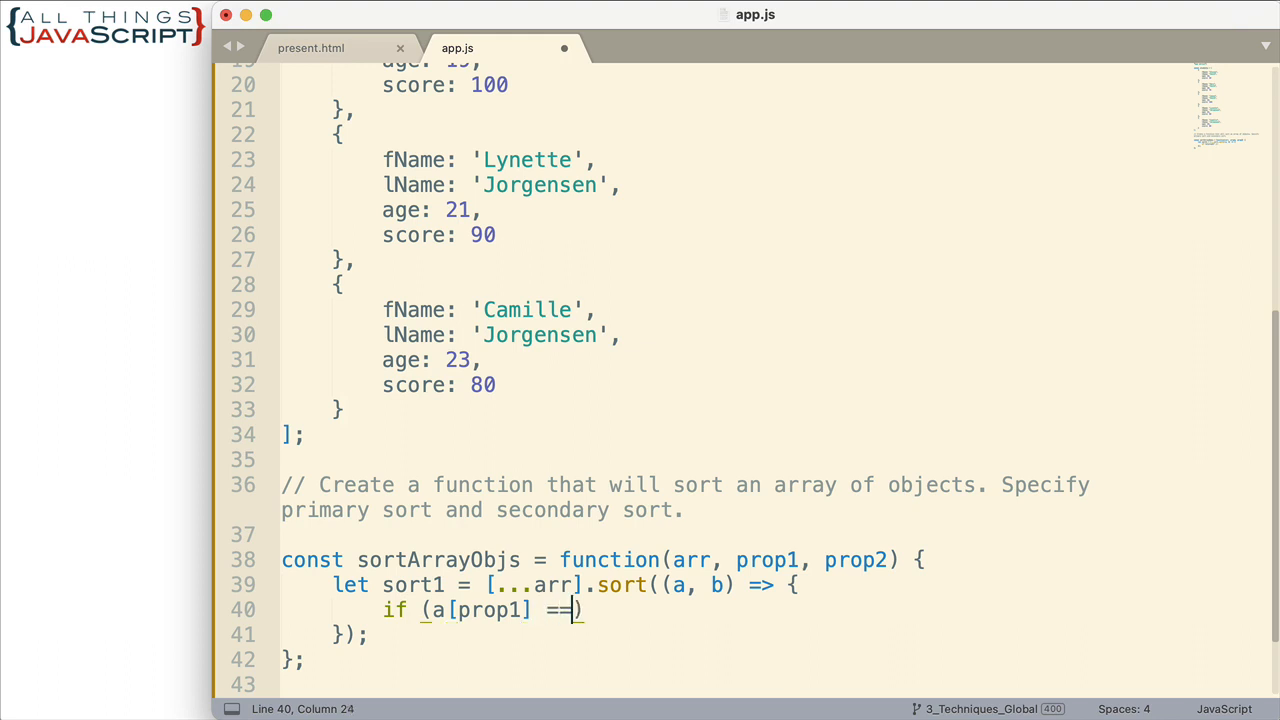
type("b")
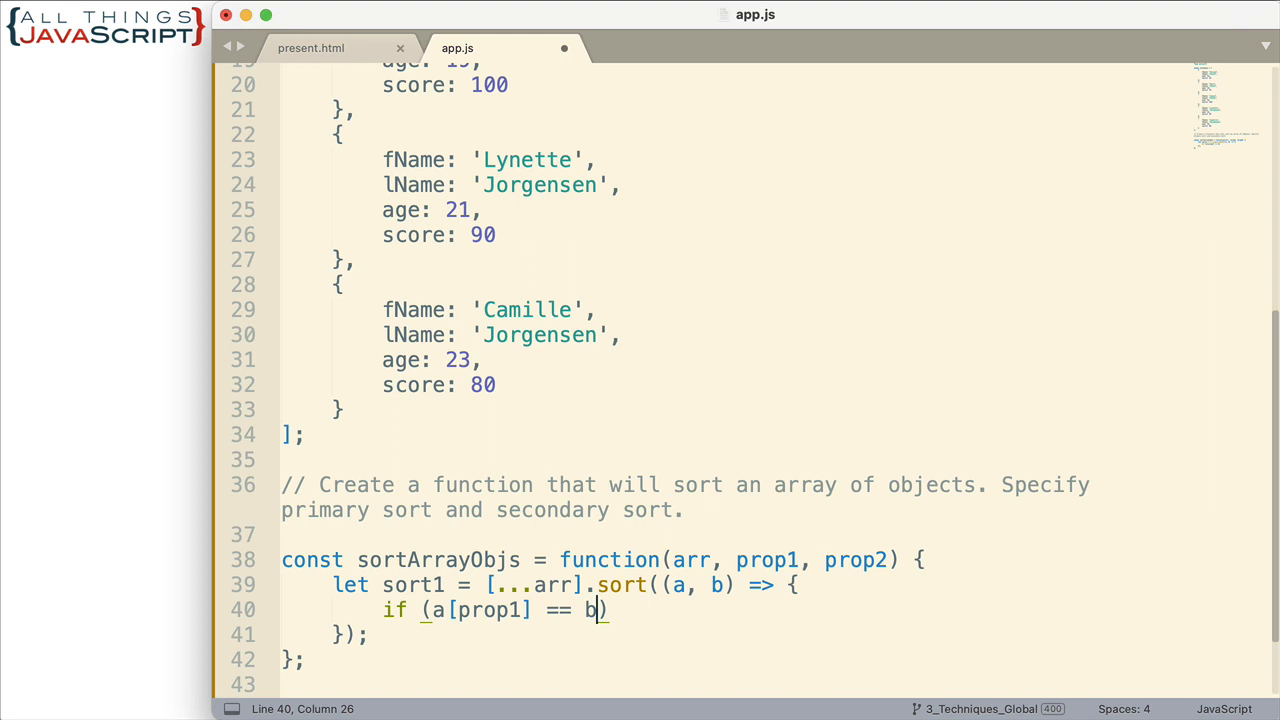
type("[p")
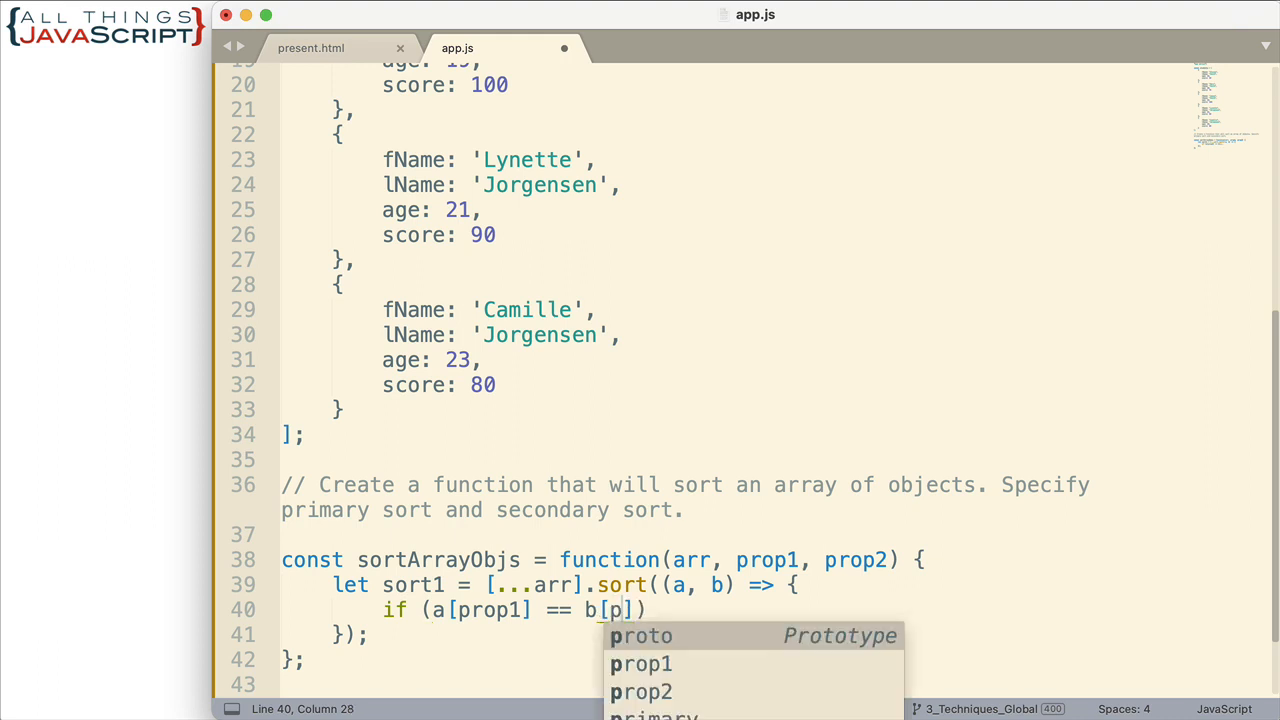
type("rop1")
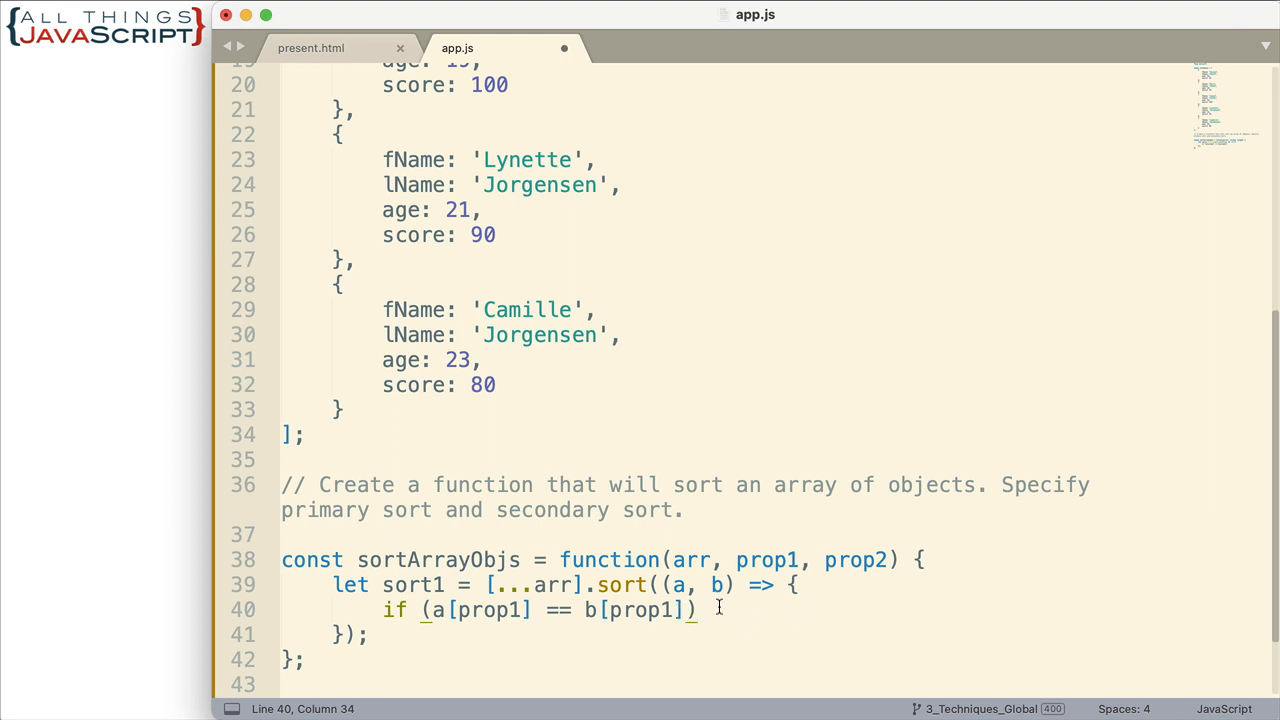
type("{")
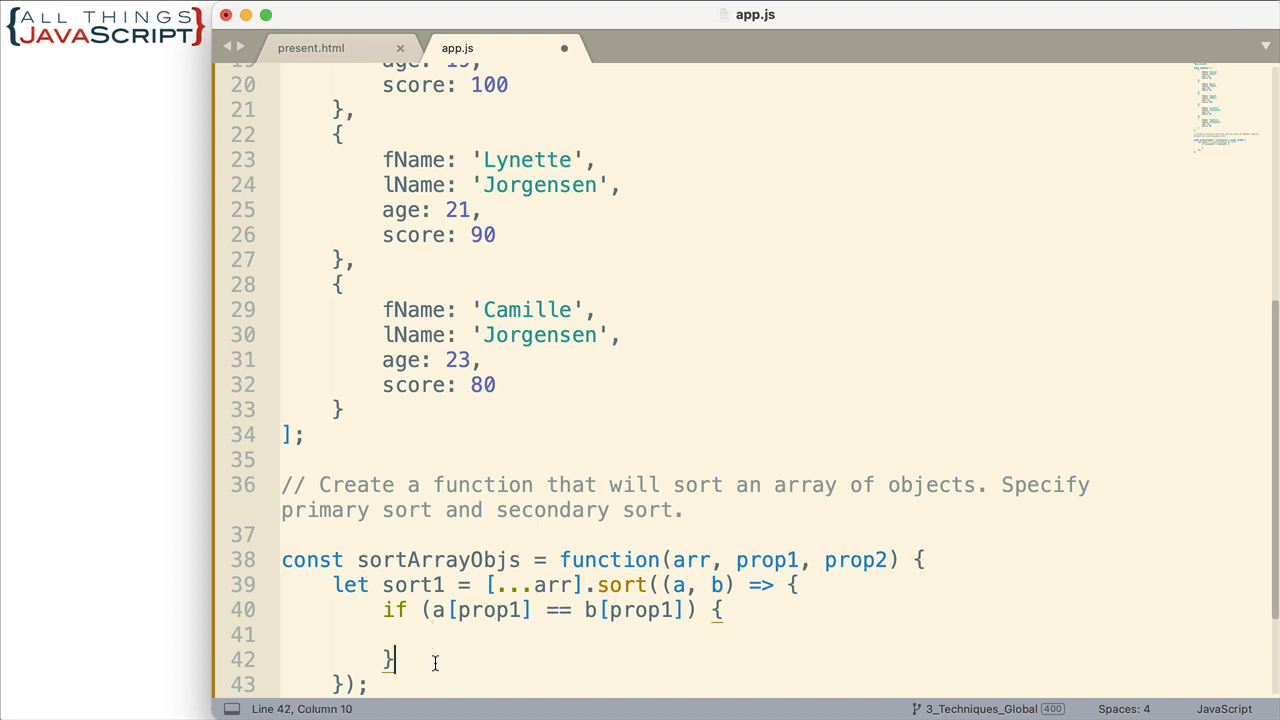
Step: Write an else branch returning (a[prop1] < b[prop1]) ? -1 : 1;
type("ewl")
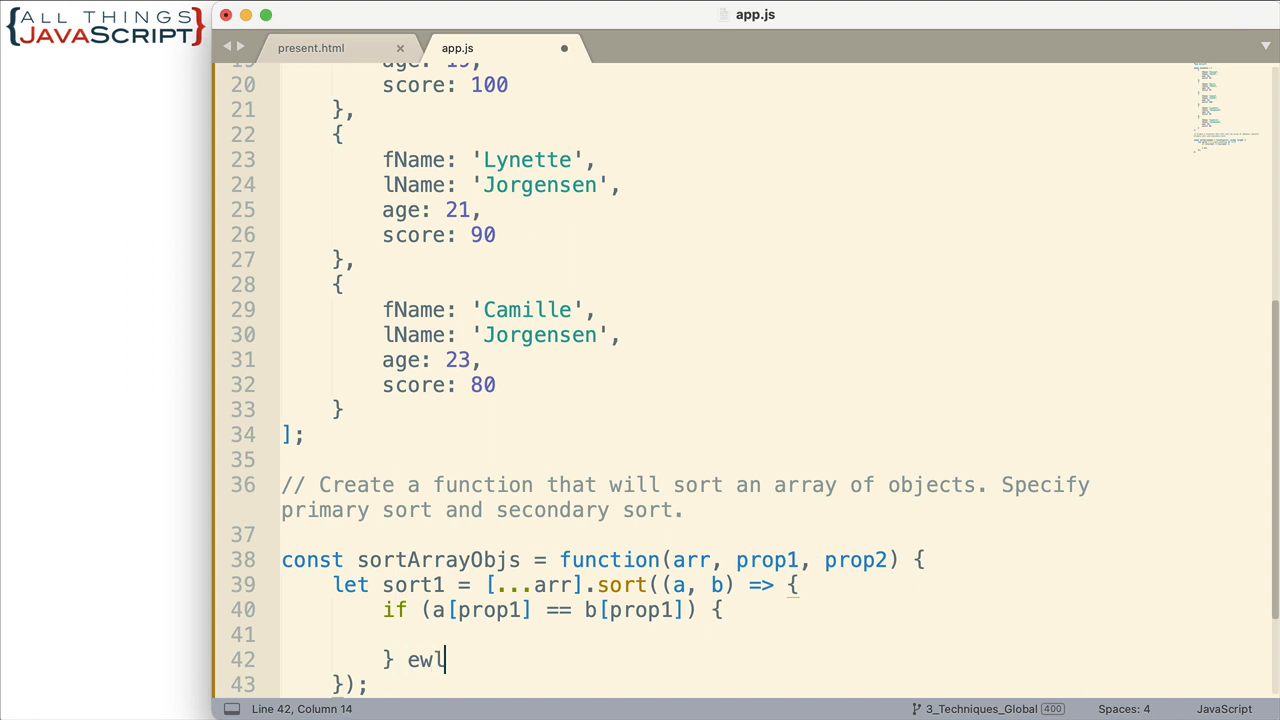
type("else")
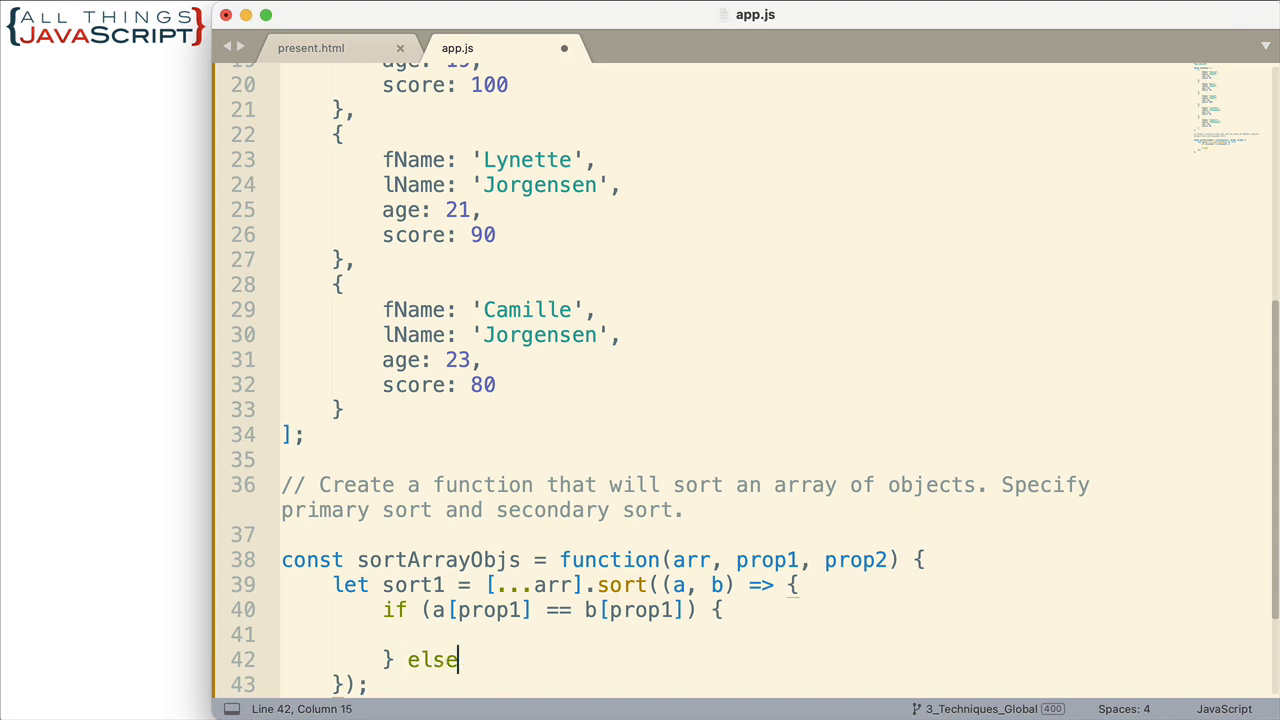
type("{")
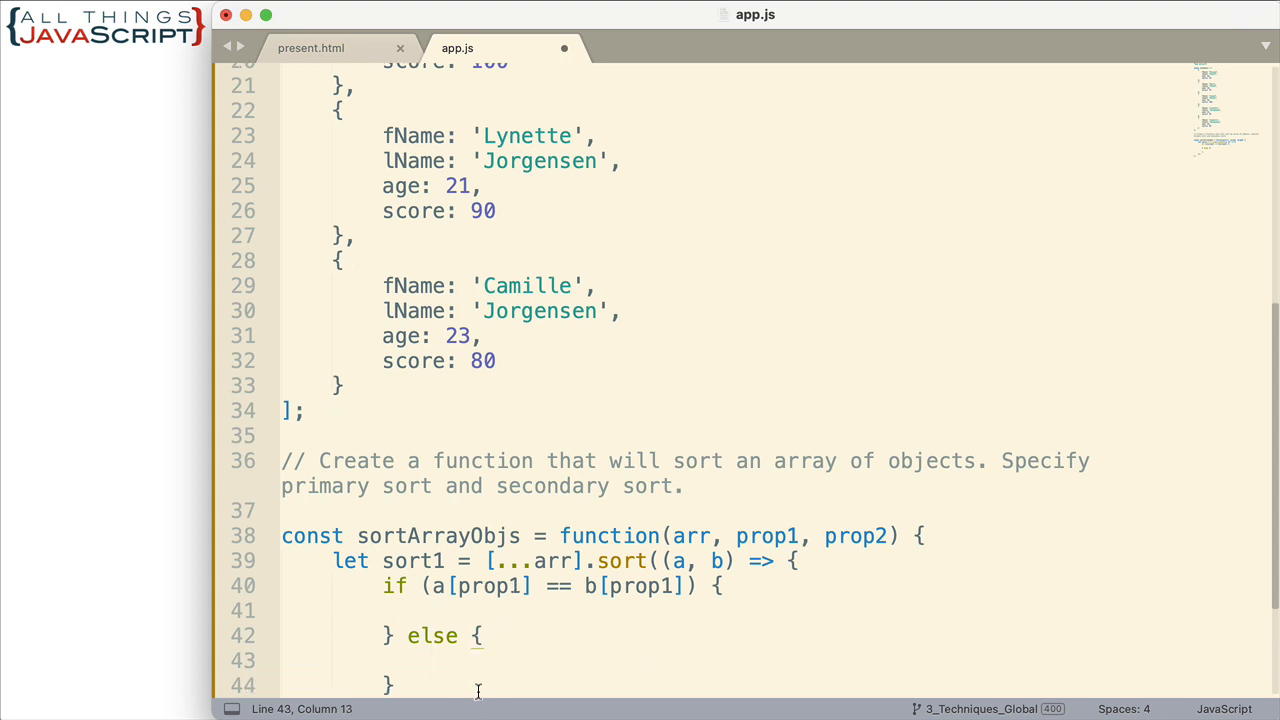
type("return")
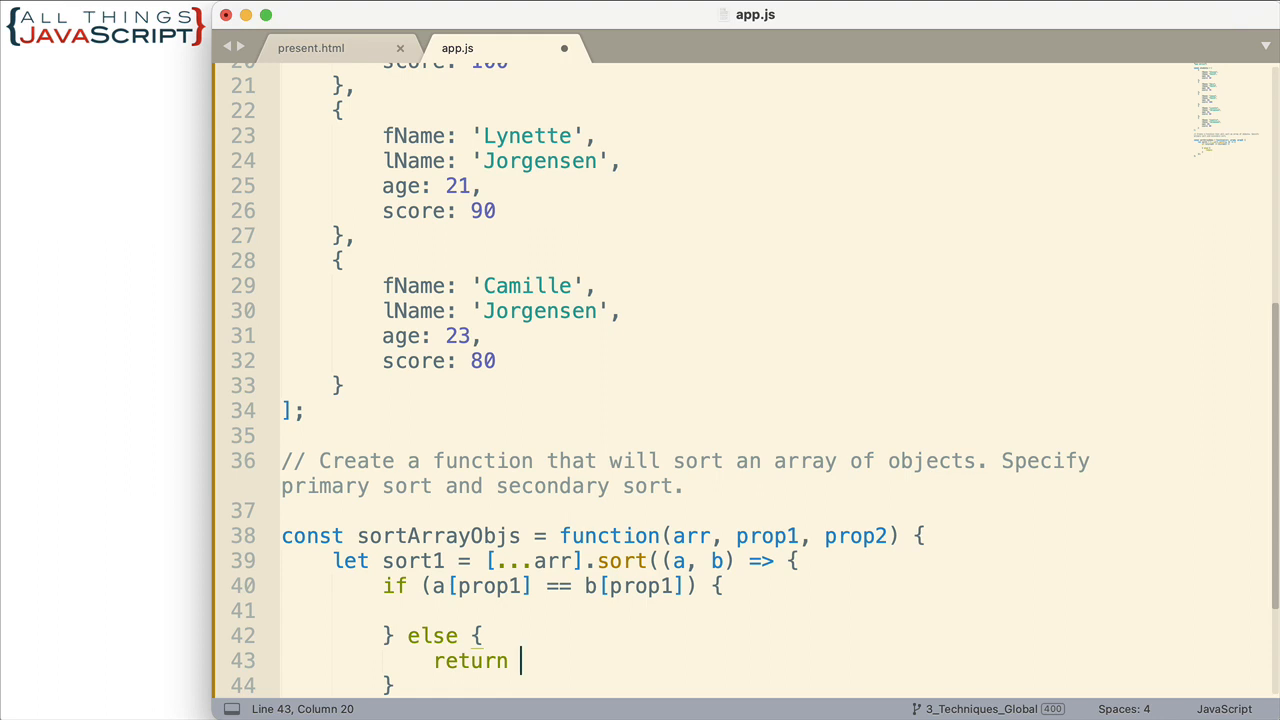
mouse_move(484, 668)
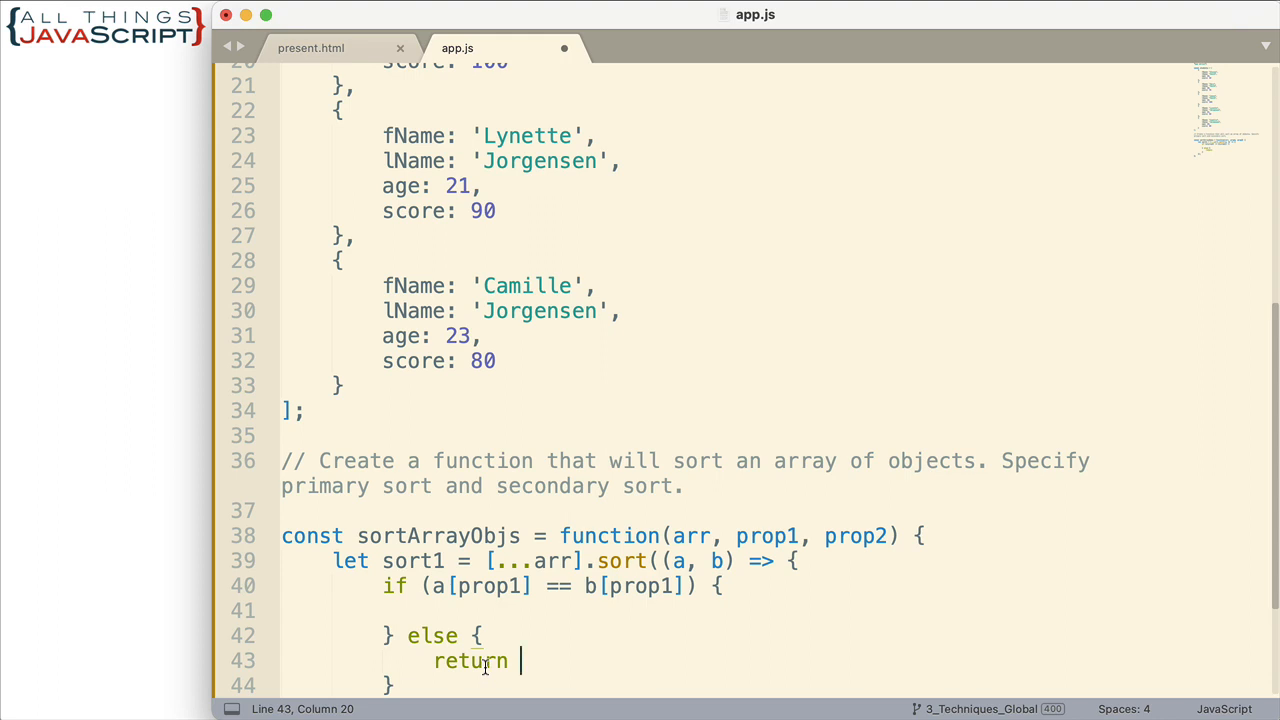
type("()")
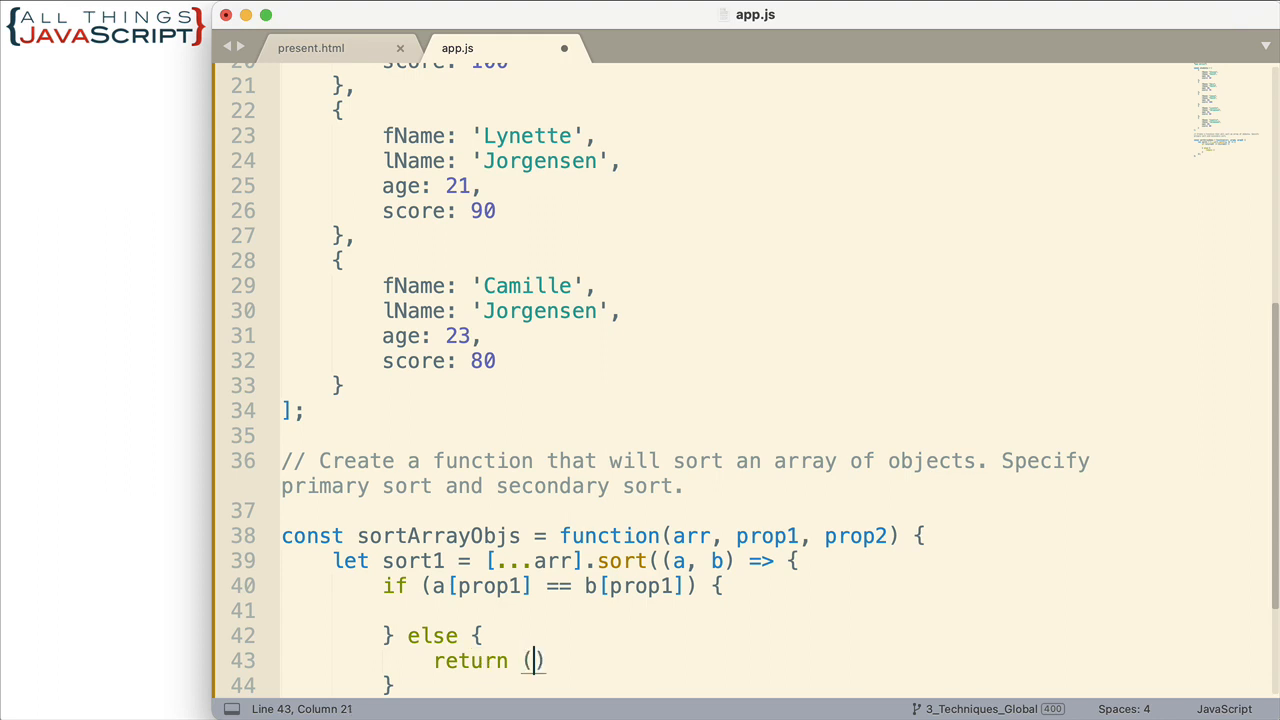
type("a[")
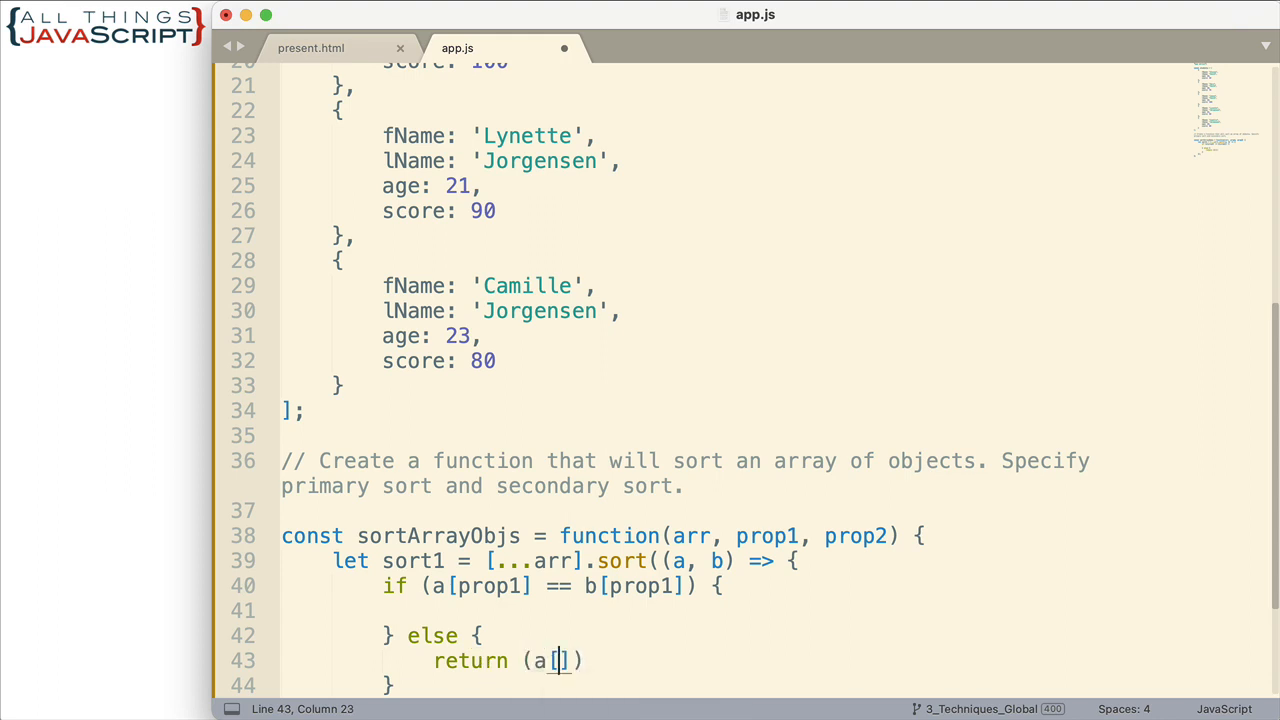
type("prop1")
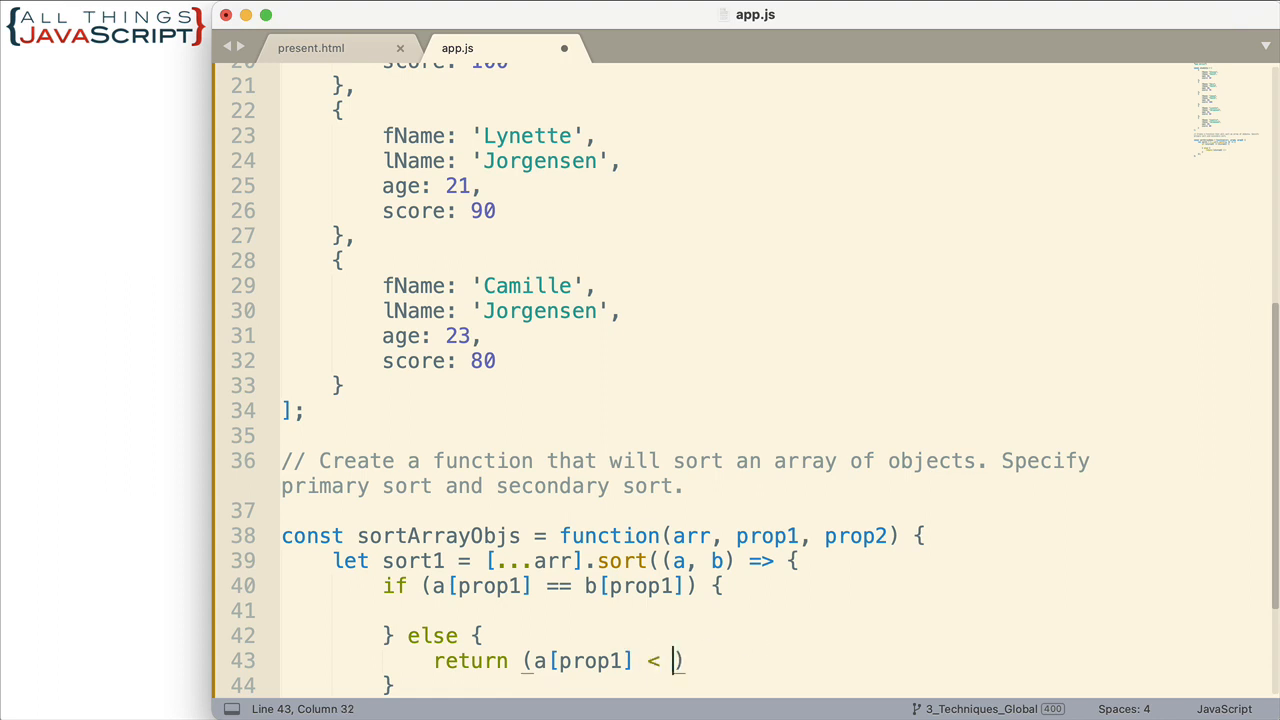
type("b")
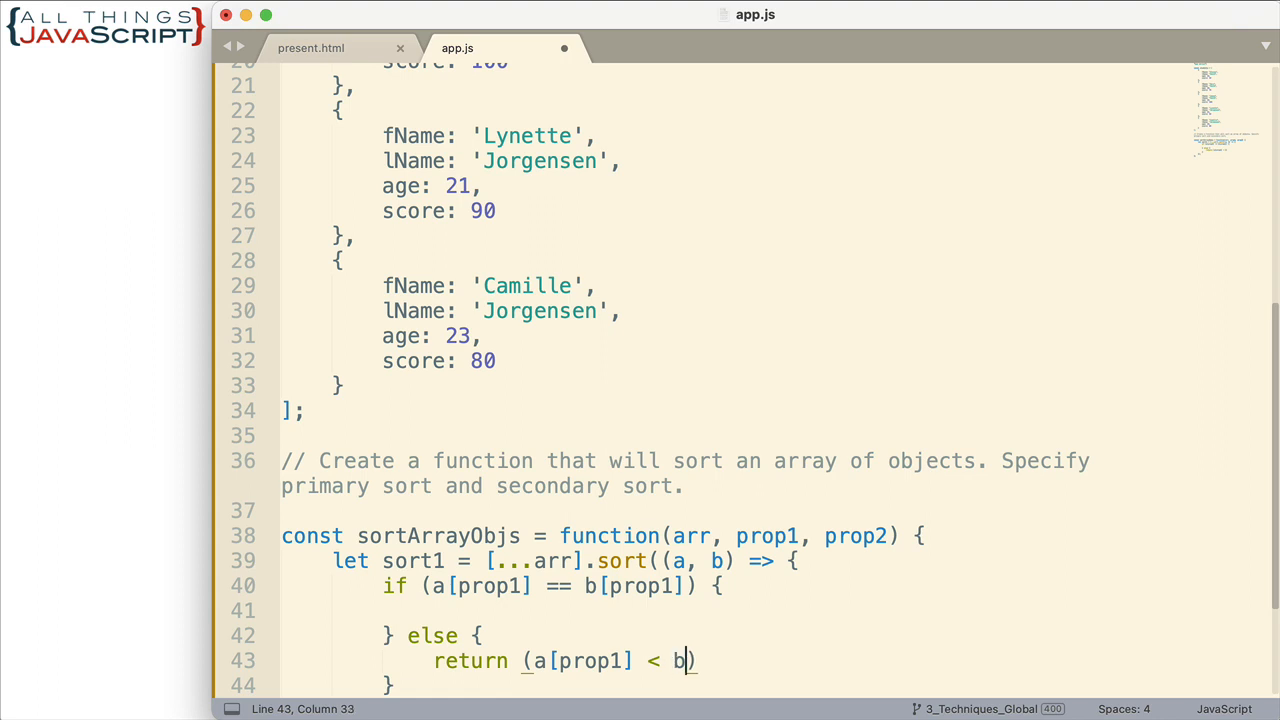
type("[")
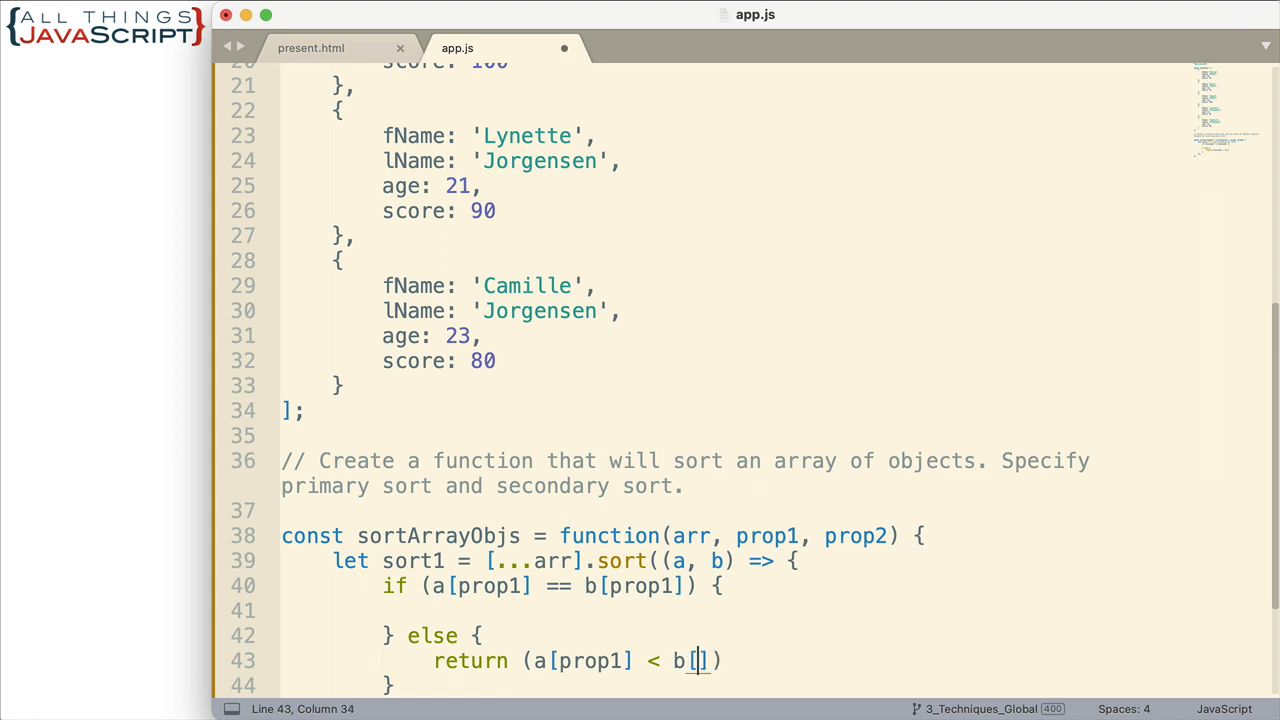
type("prop1")
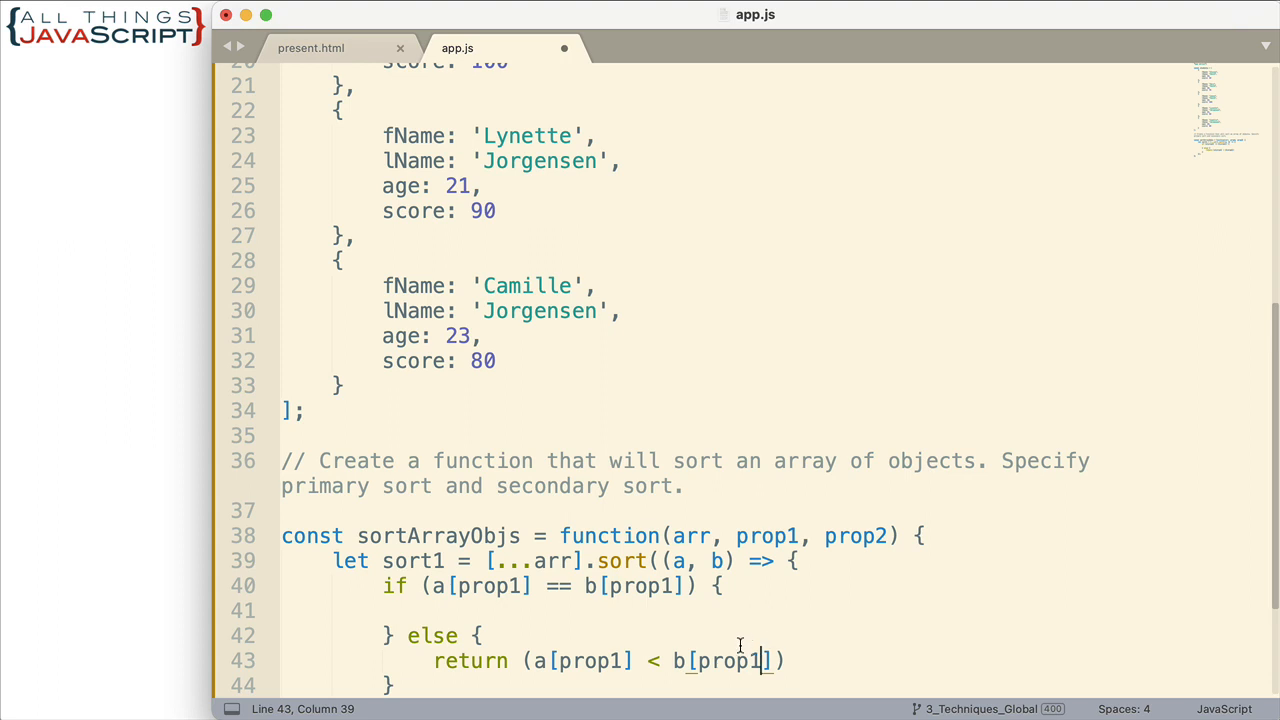
type("?")
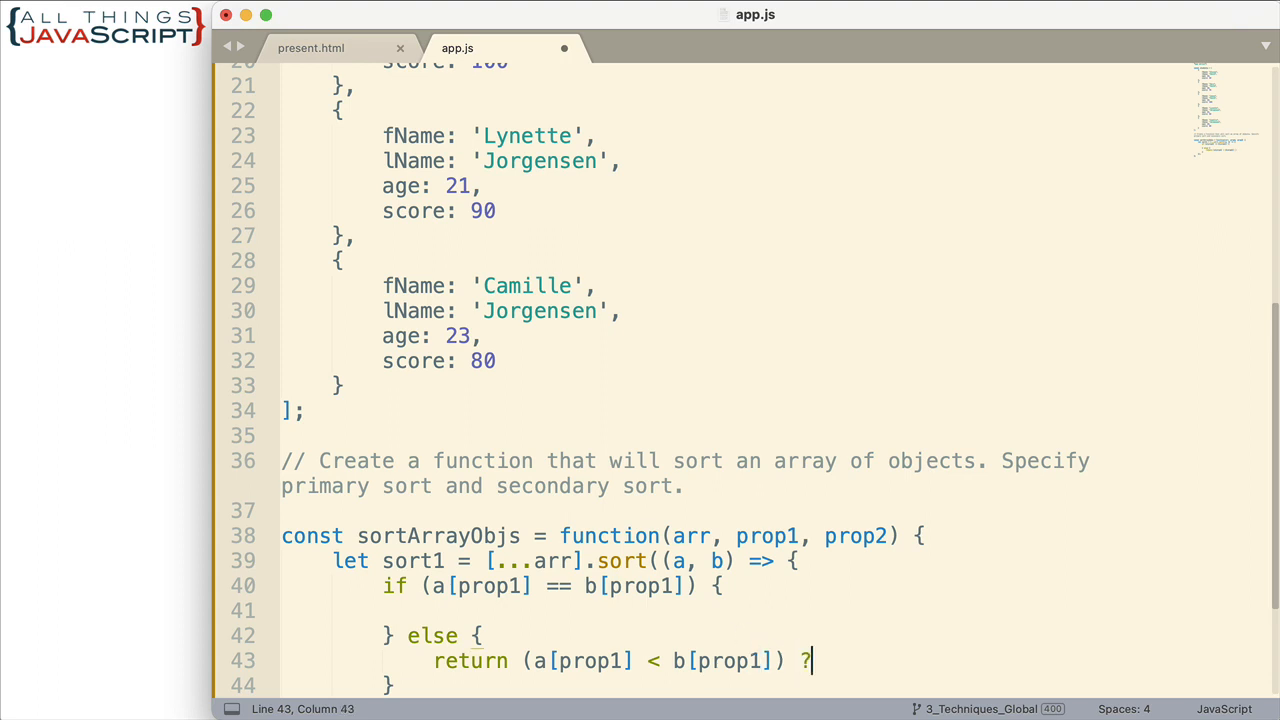
type("-1")
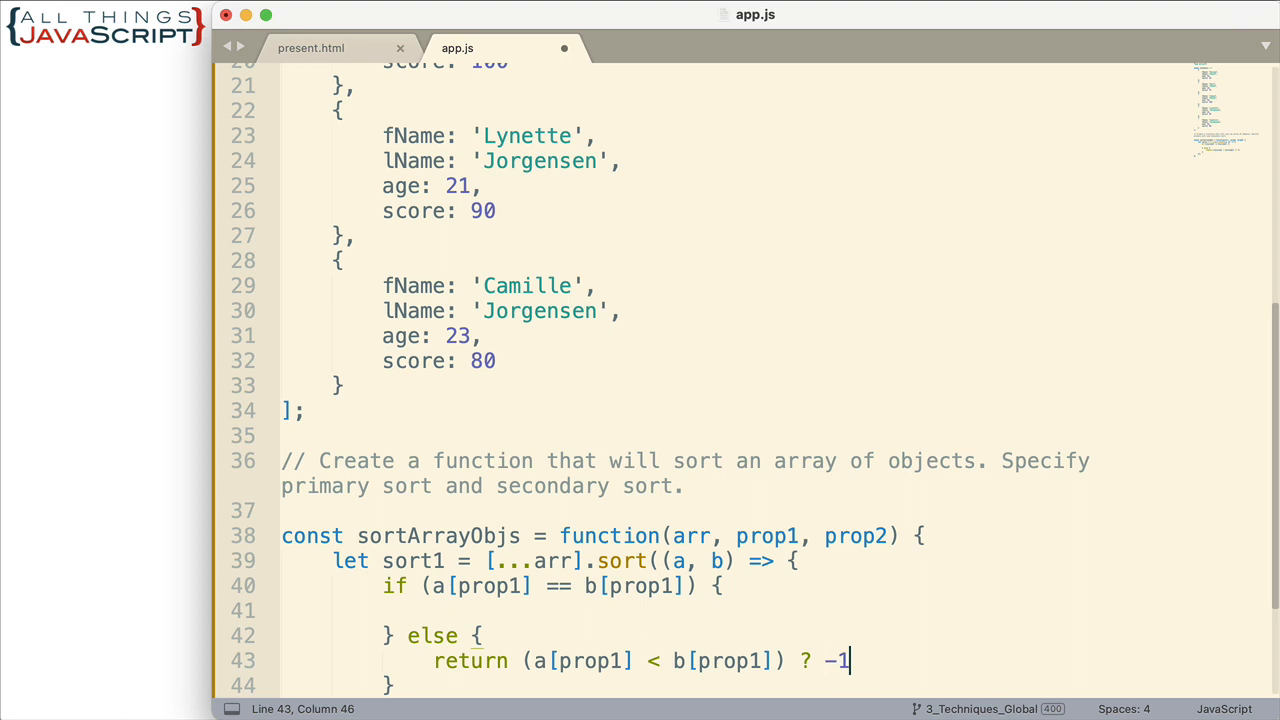
type("\" \"")
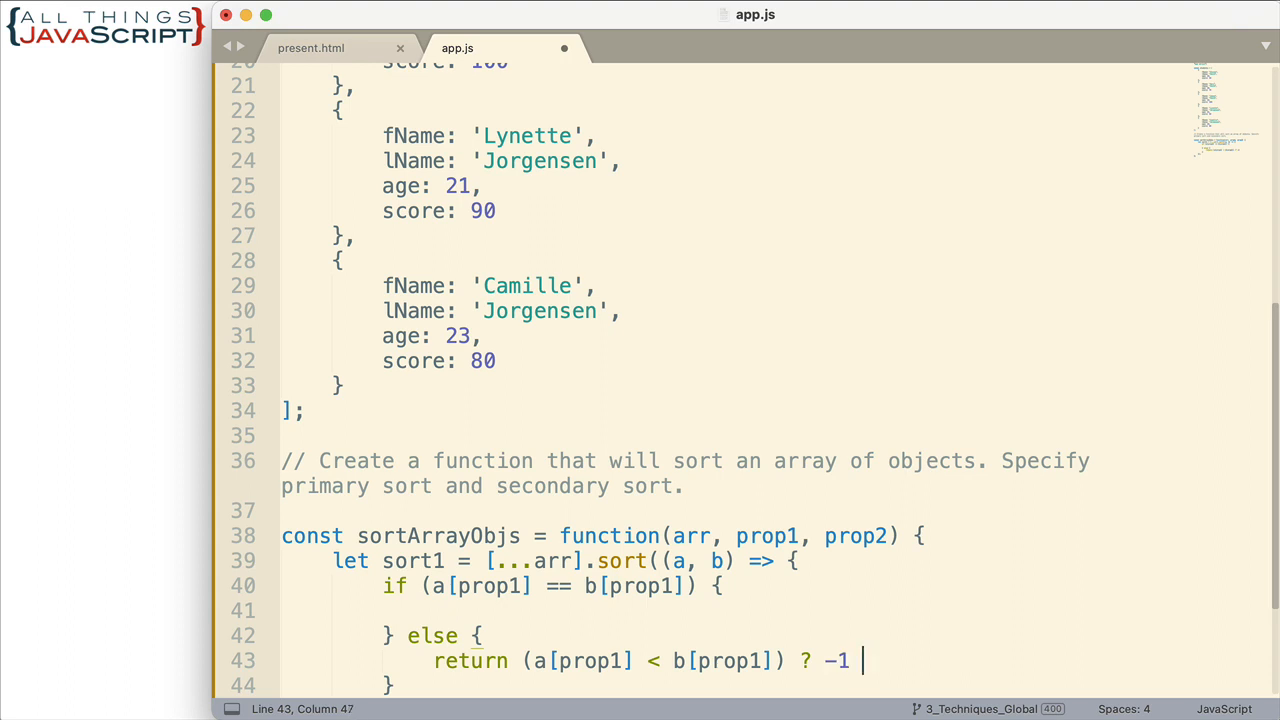
type(":")
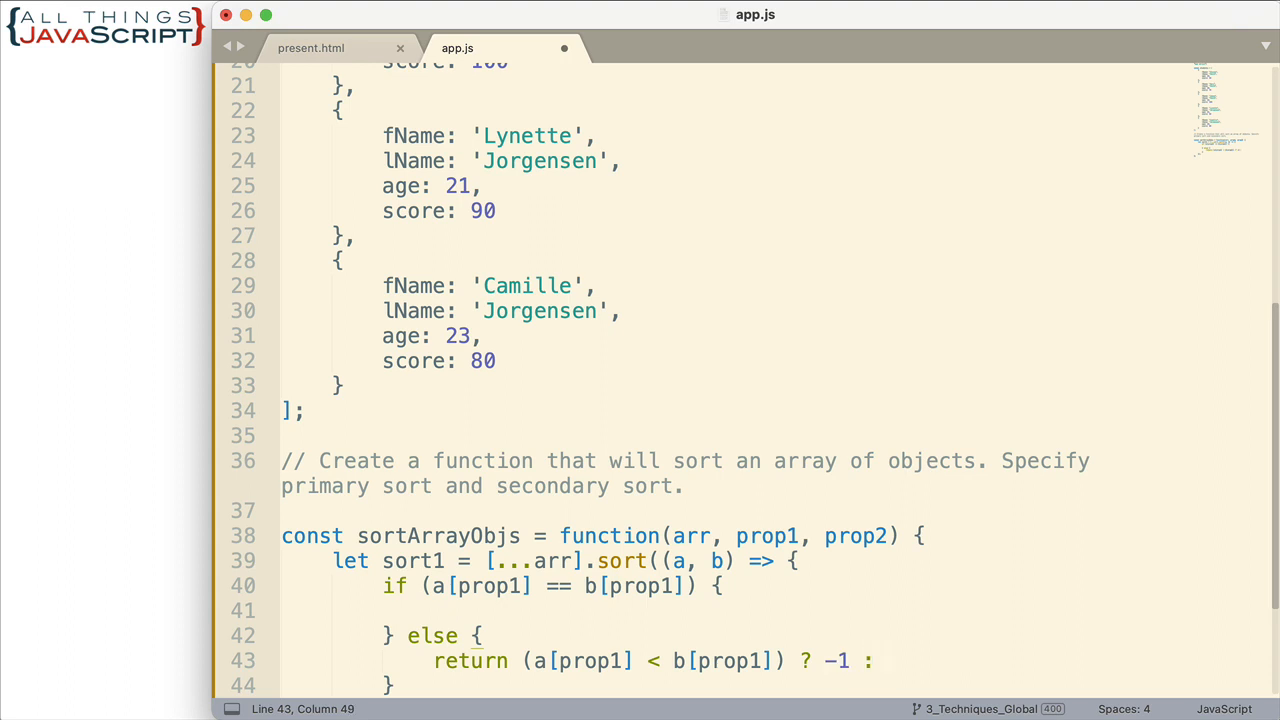
type("1;")
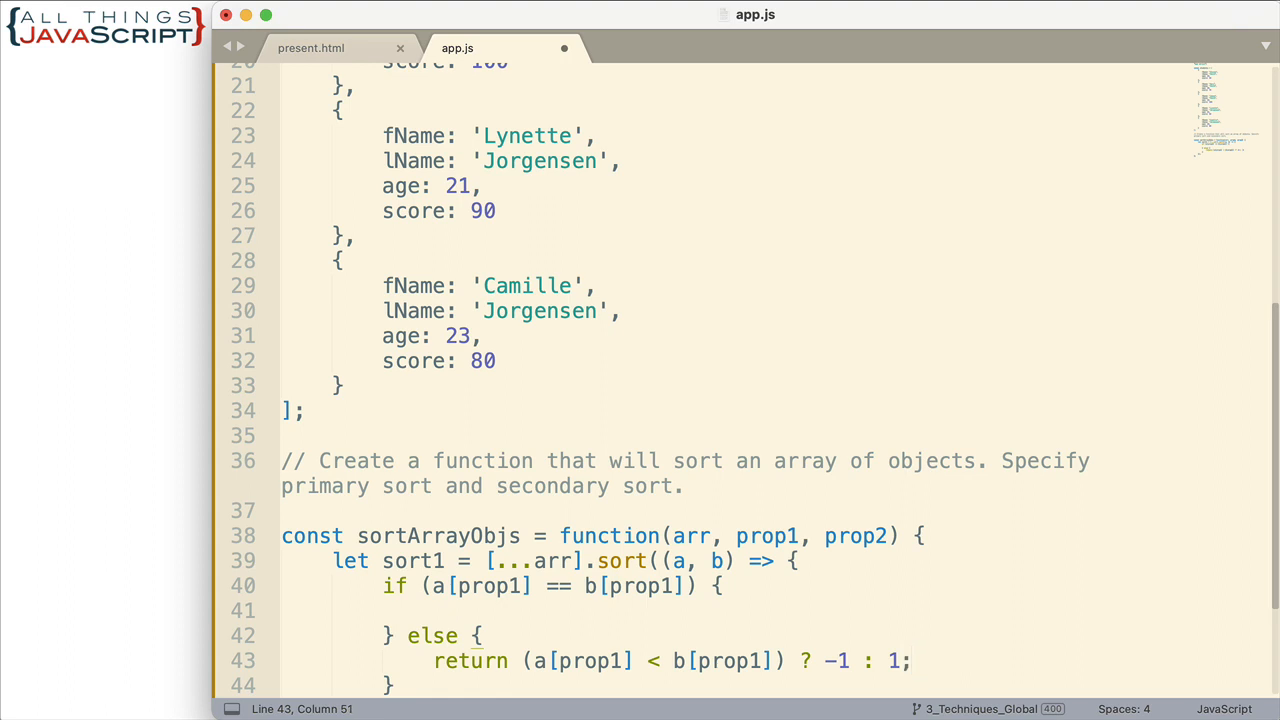
mouse_move(844, 660)
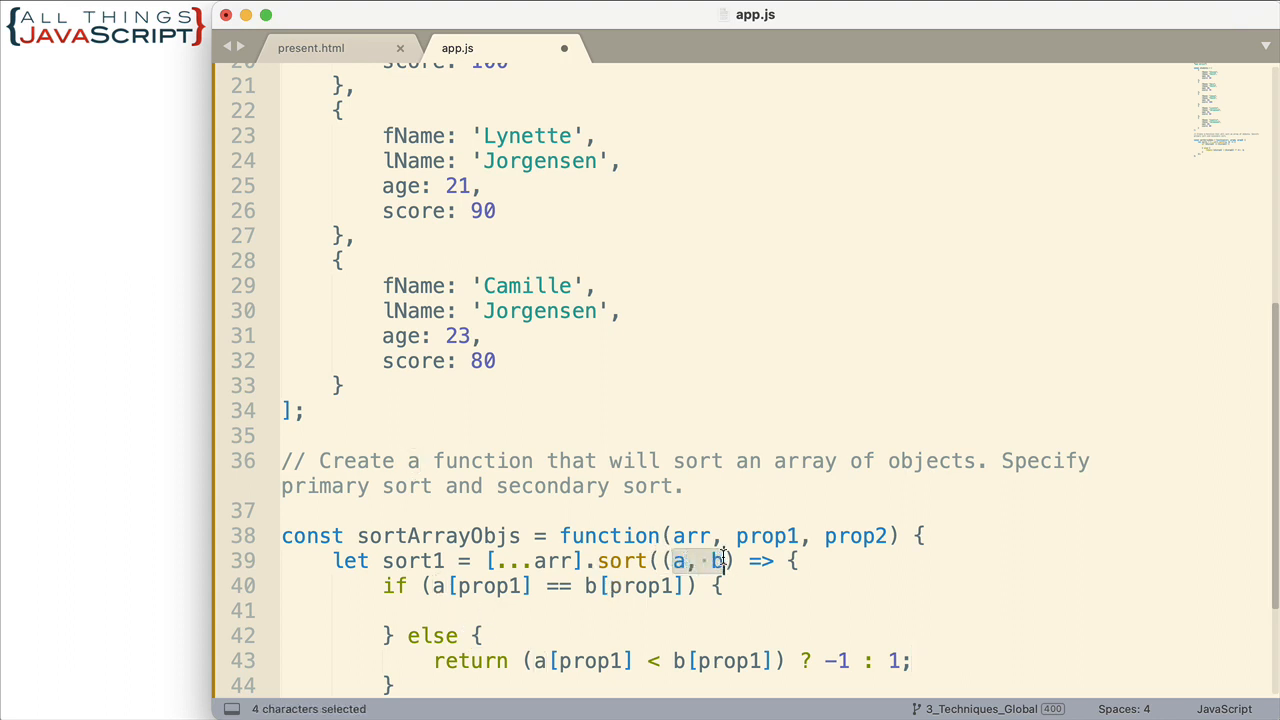
mouse_move(710, 550)
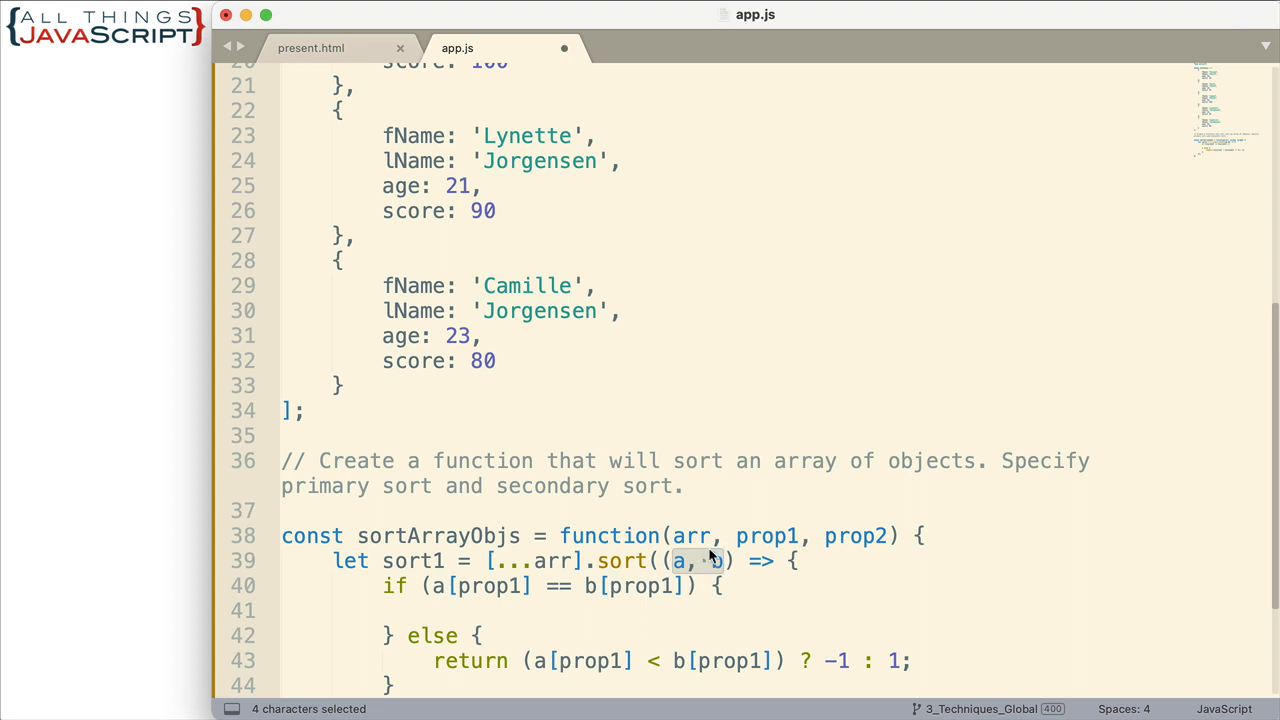
mouse_move(588, 568)
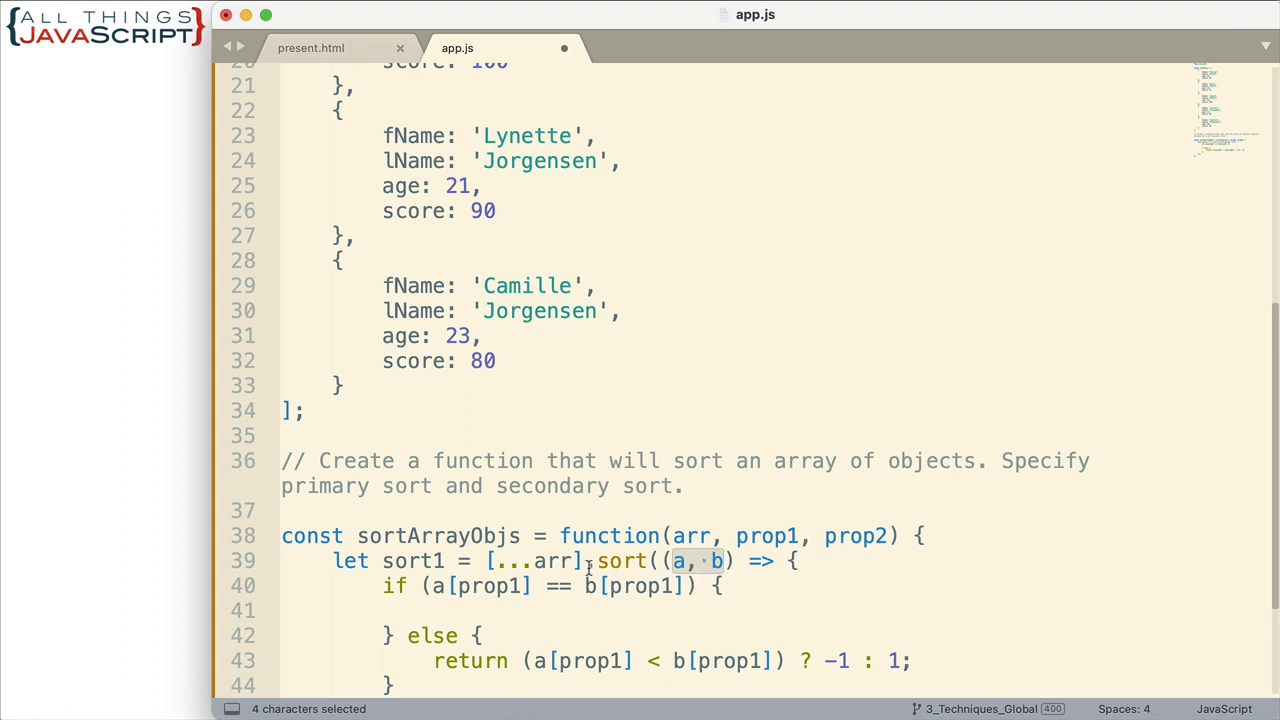
mouse_move(416, 312)
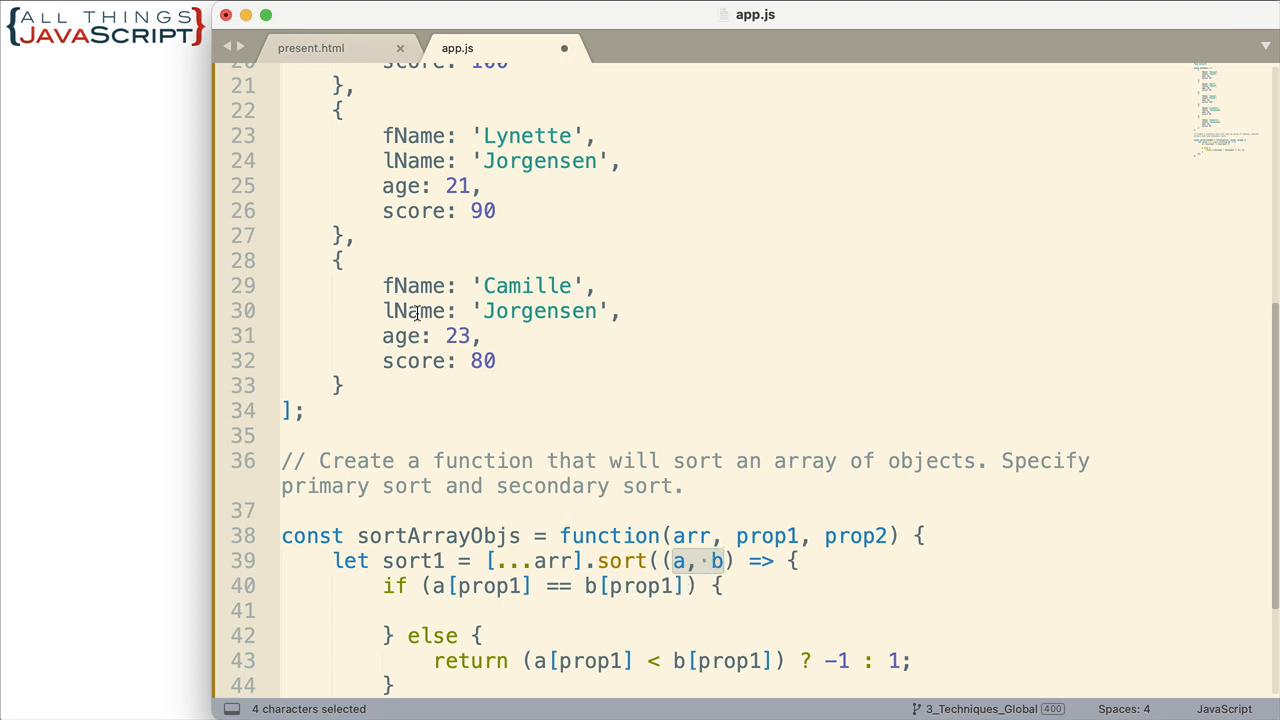
mouse_move(900, 704)
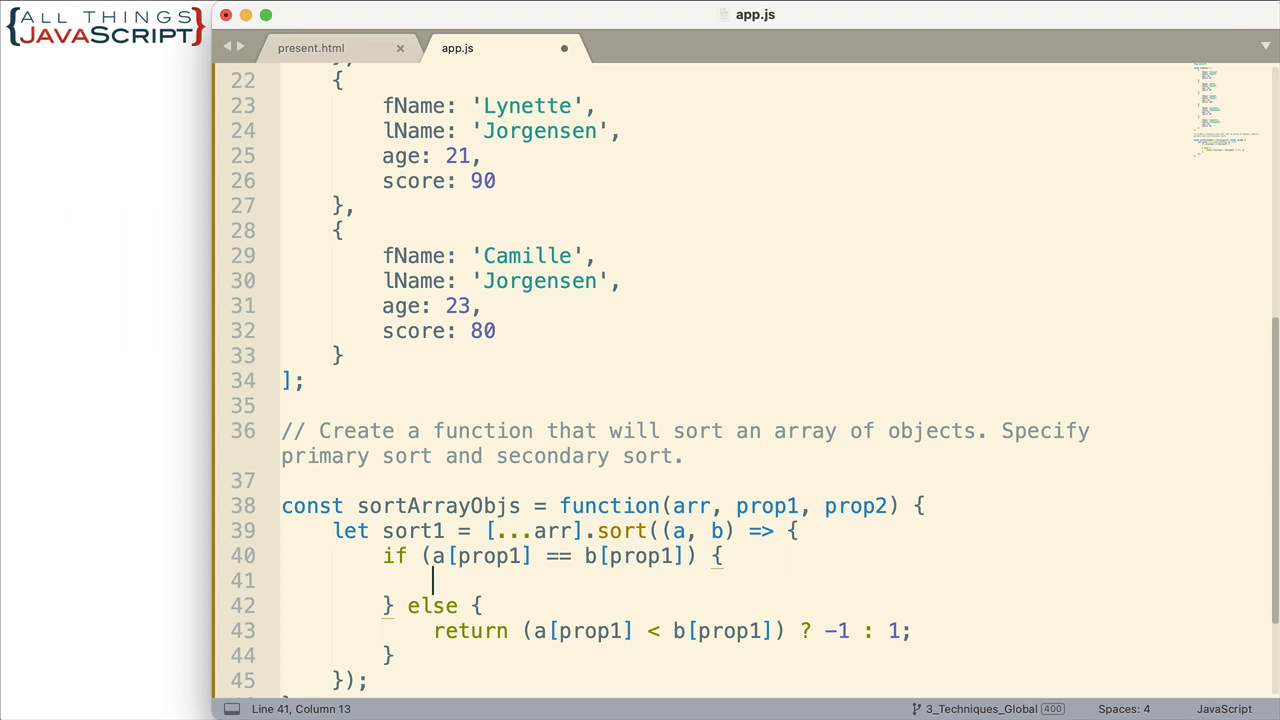
mouse_move(706, 552)
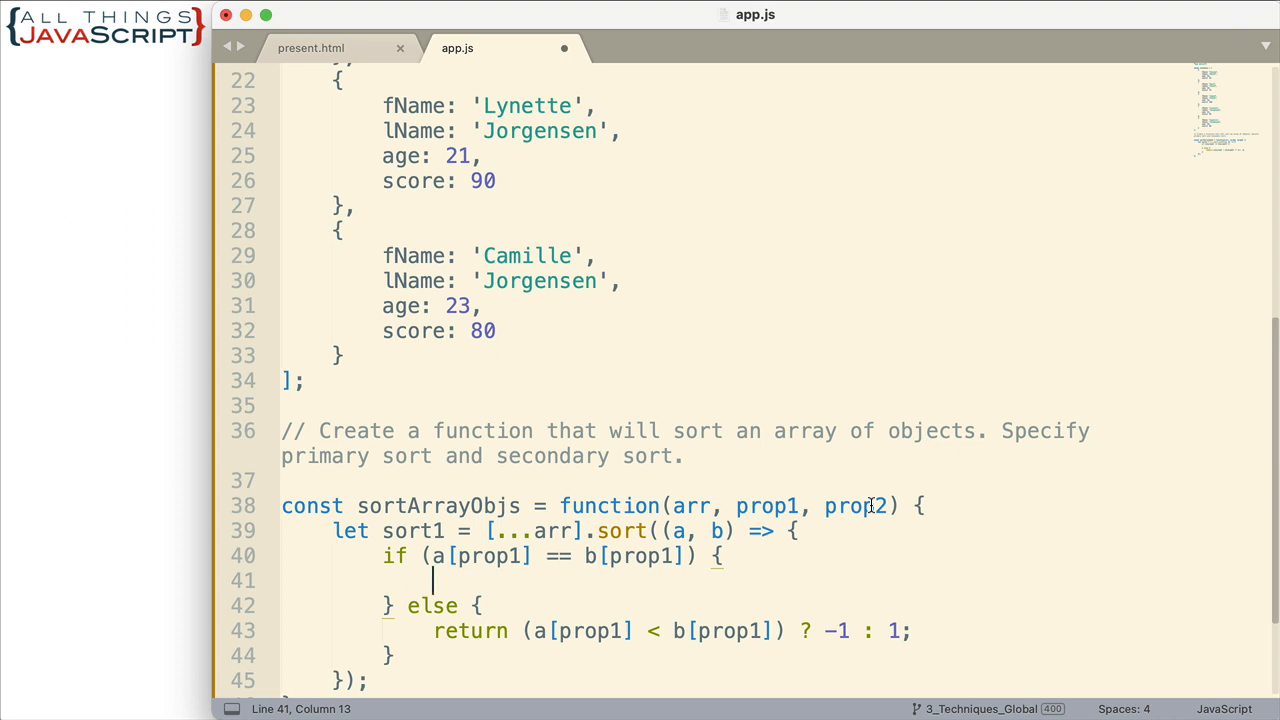
Step: Inside the if block, return 0 for equal prop2 values, else (a[prop2] < b[prop2]) ? -1 : 1;
type("if")
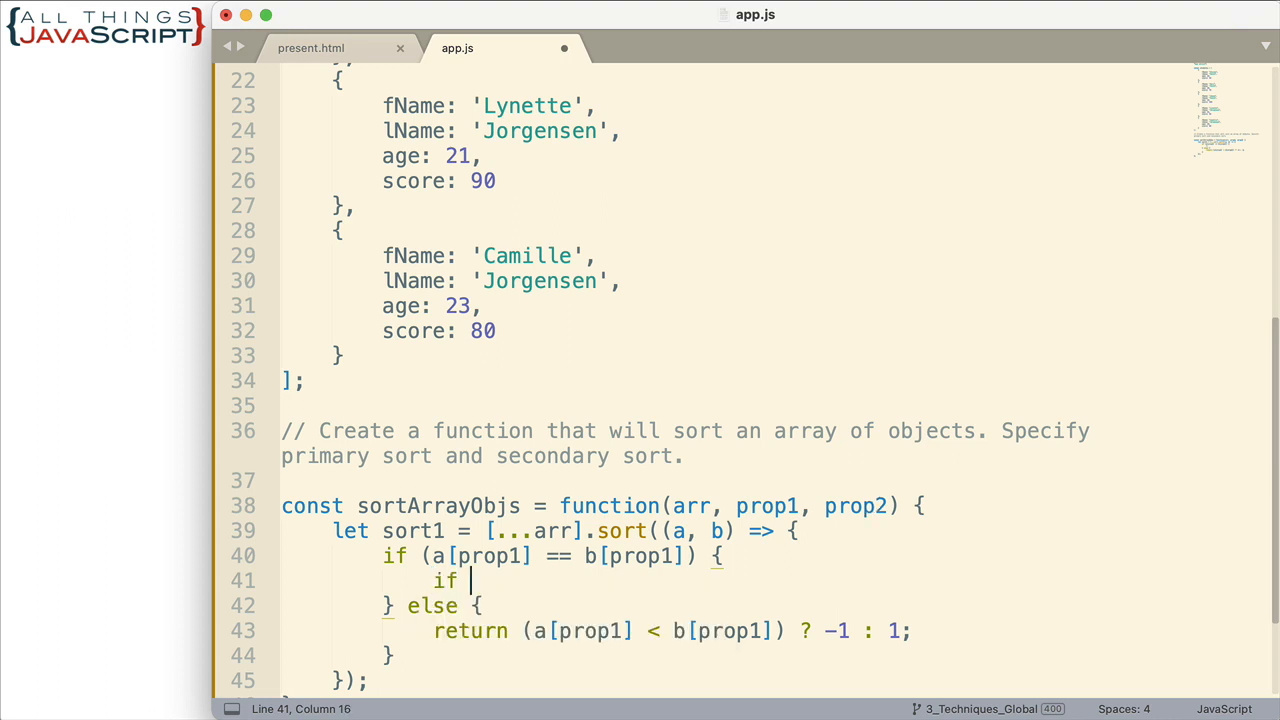
type("()")
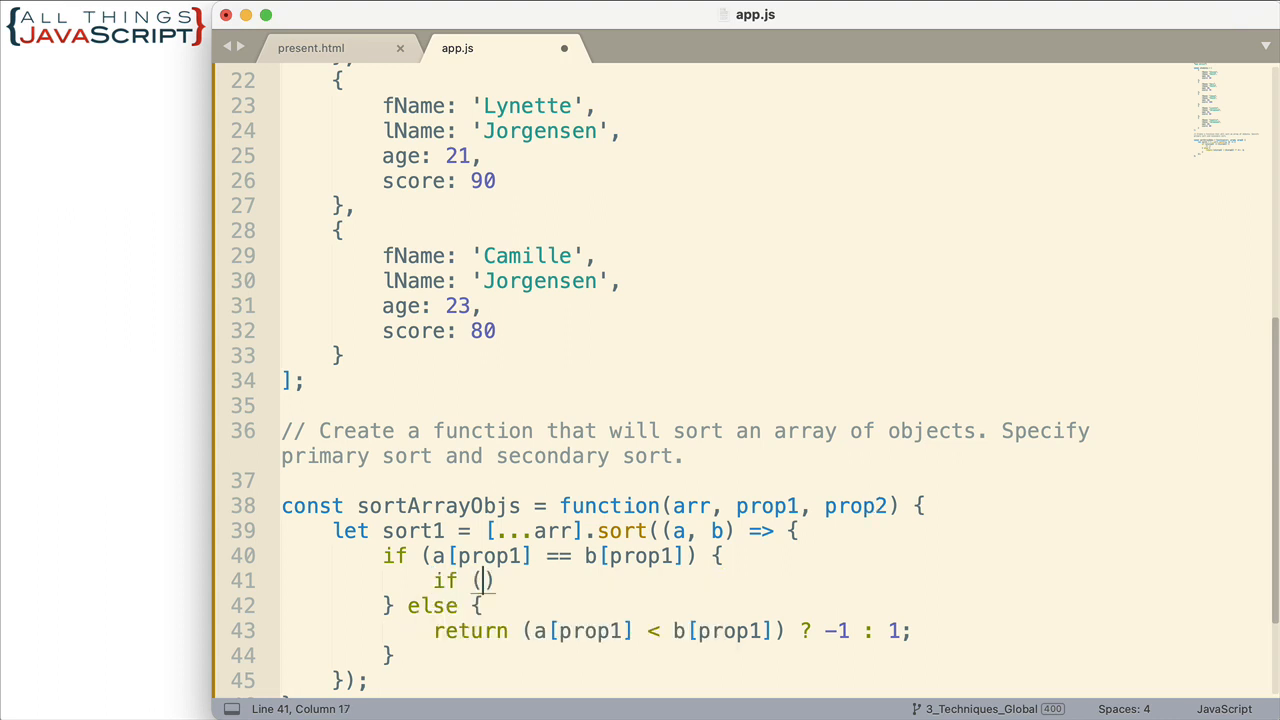
type("a{prop2]")
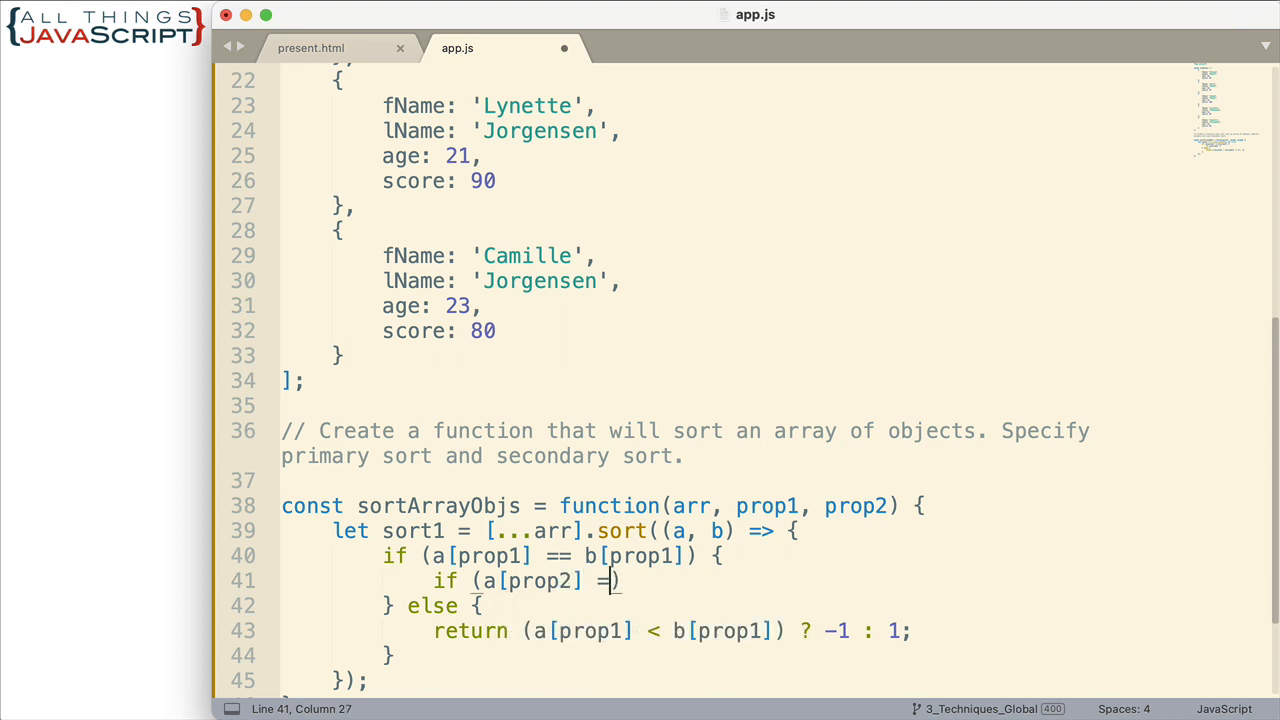
type("== b[prop2")
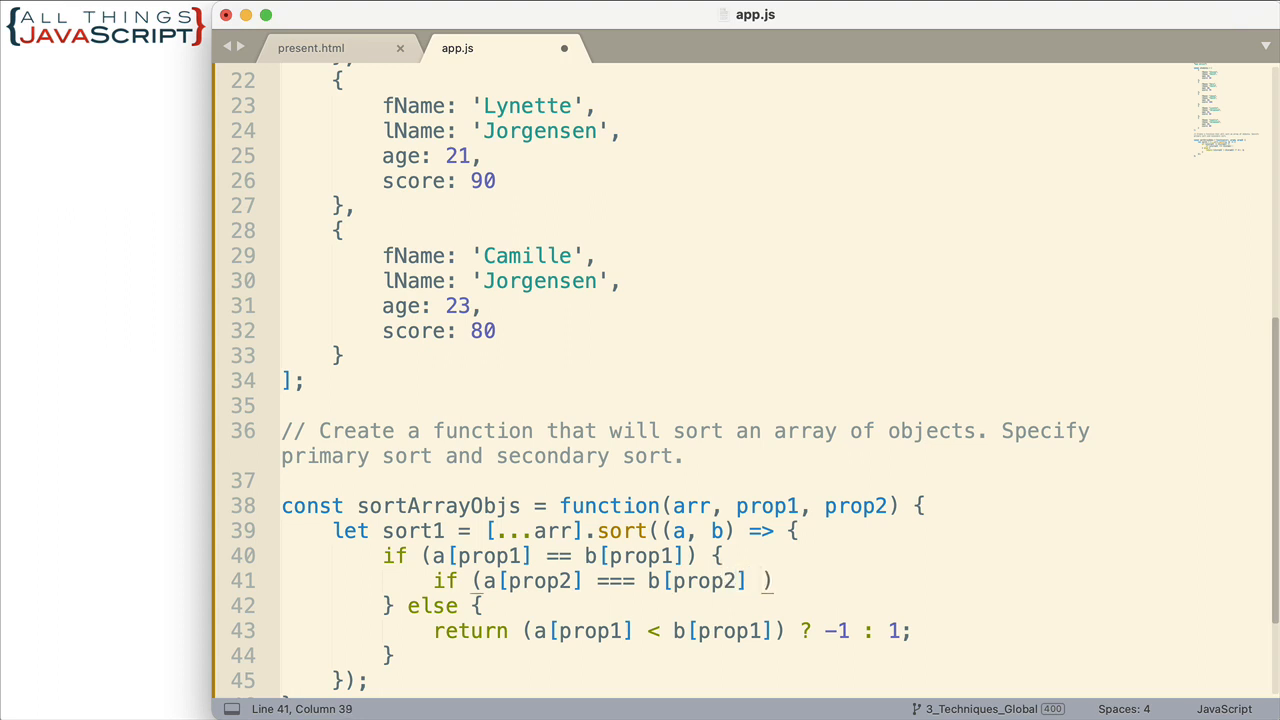
type("returtn")
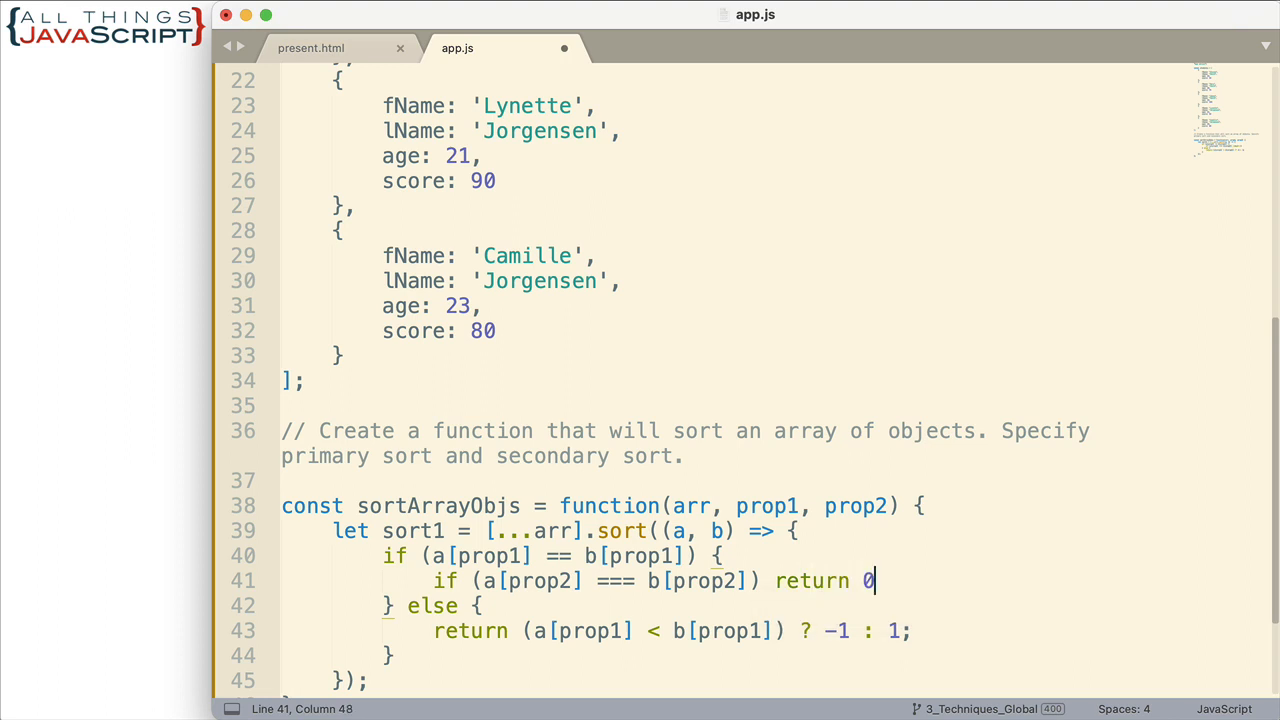
type(";")
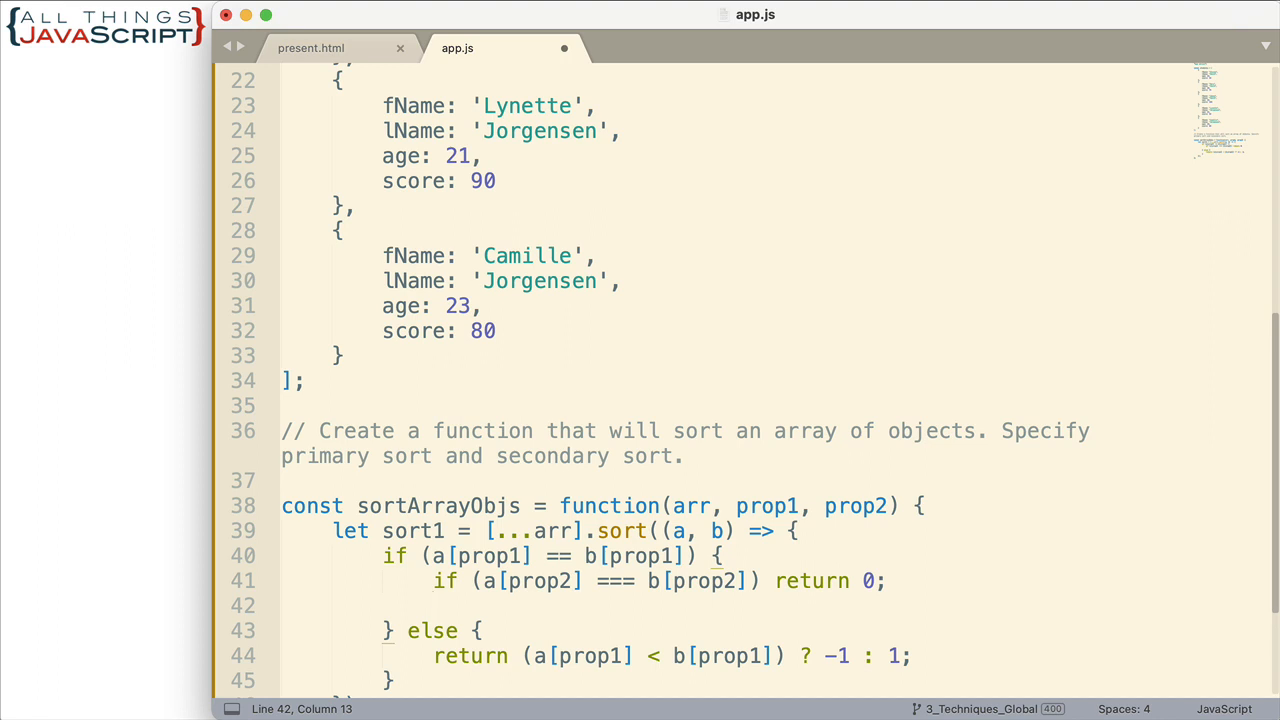
mouse_move(796, 580)
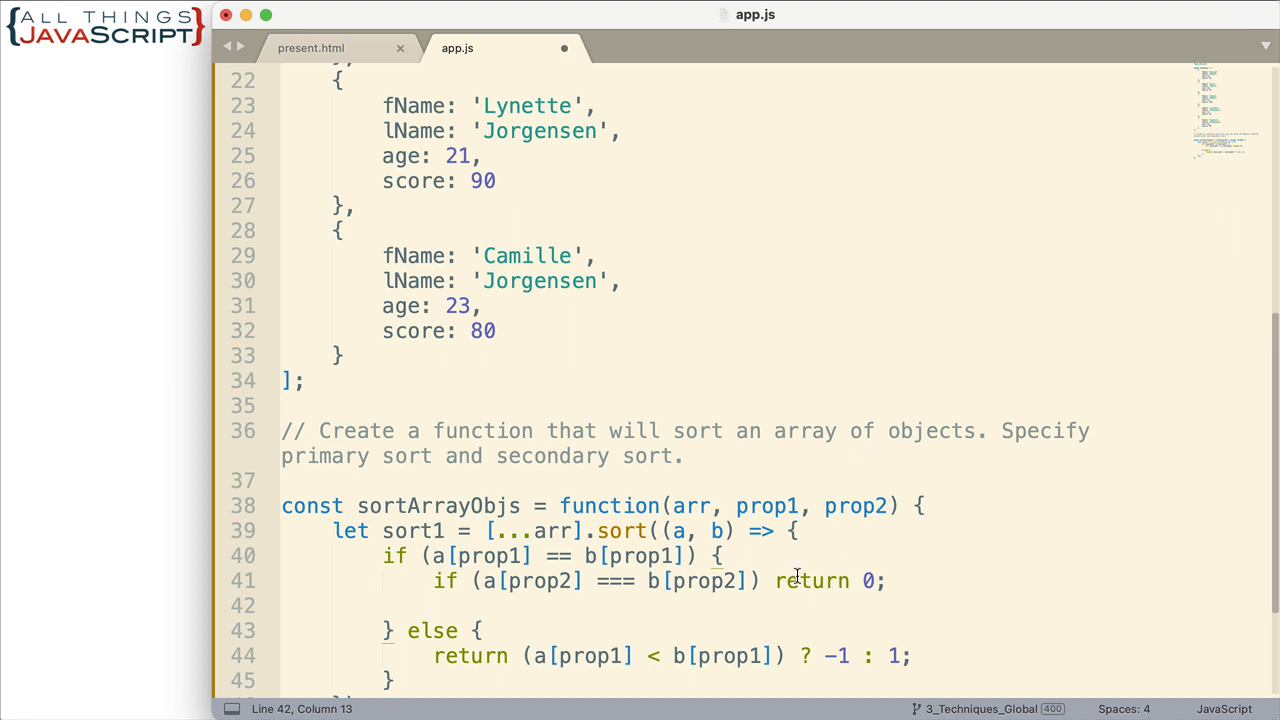
type("return")
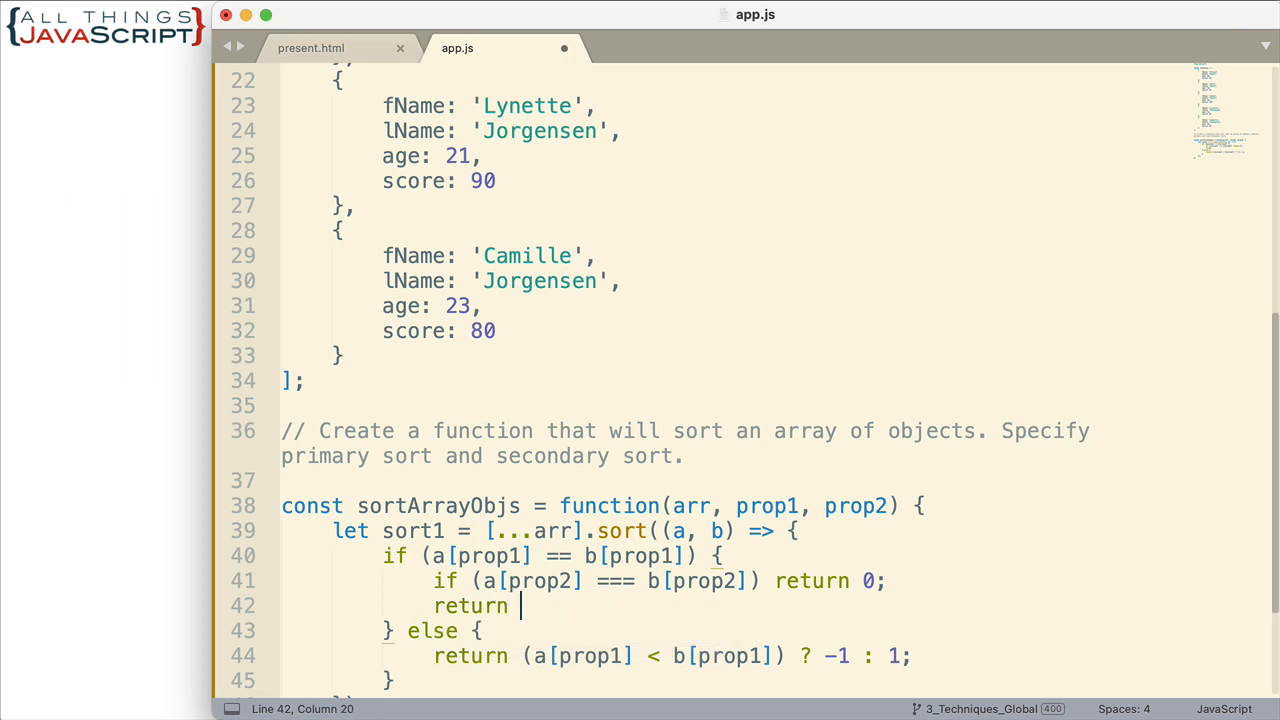
type("()")
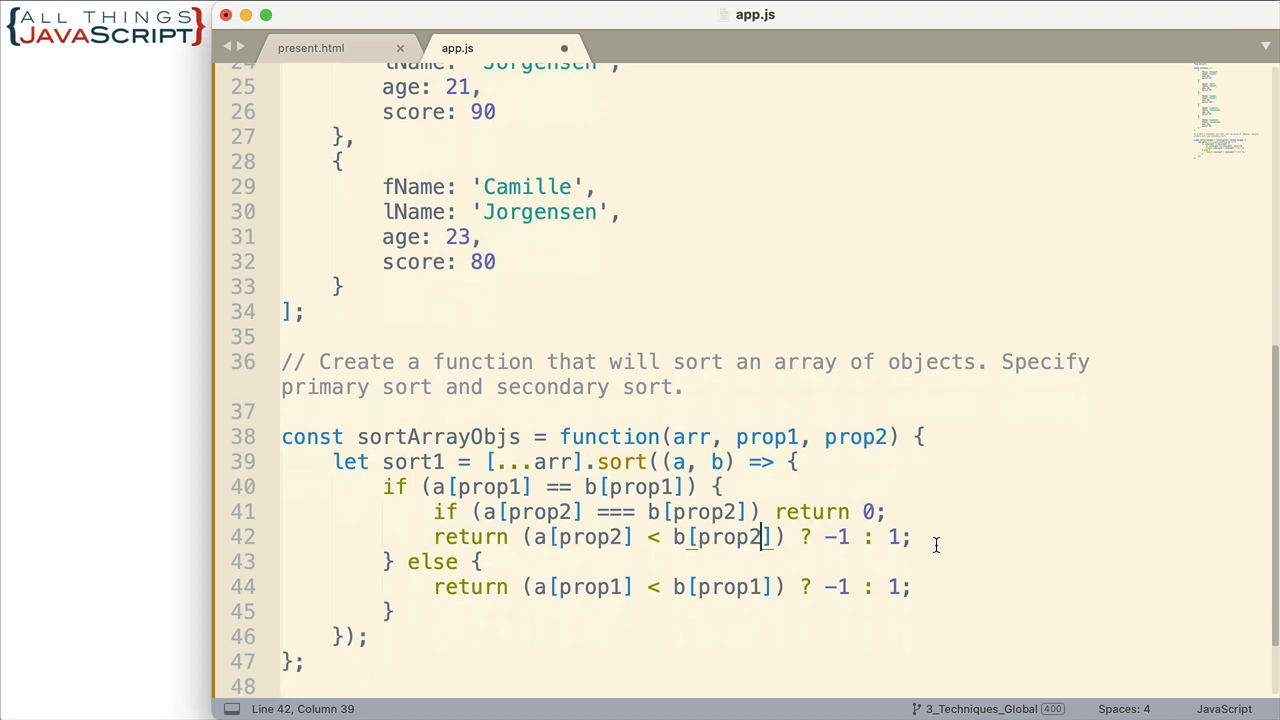
scroll("down", 3)
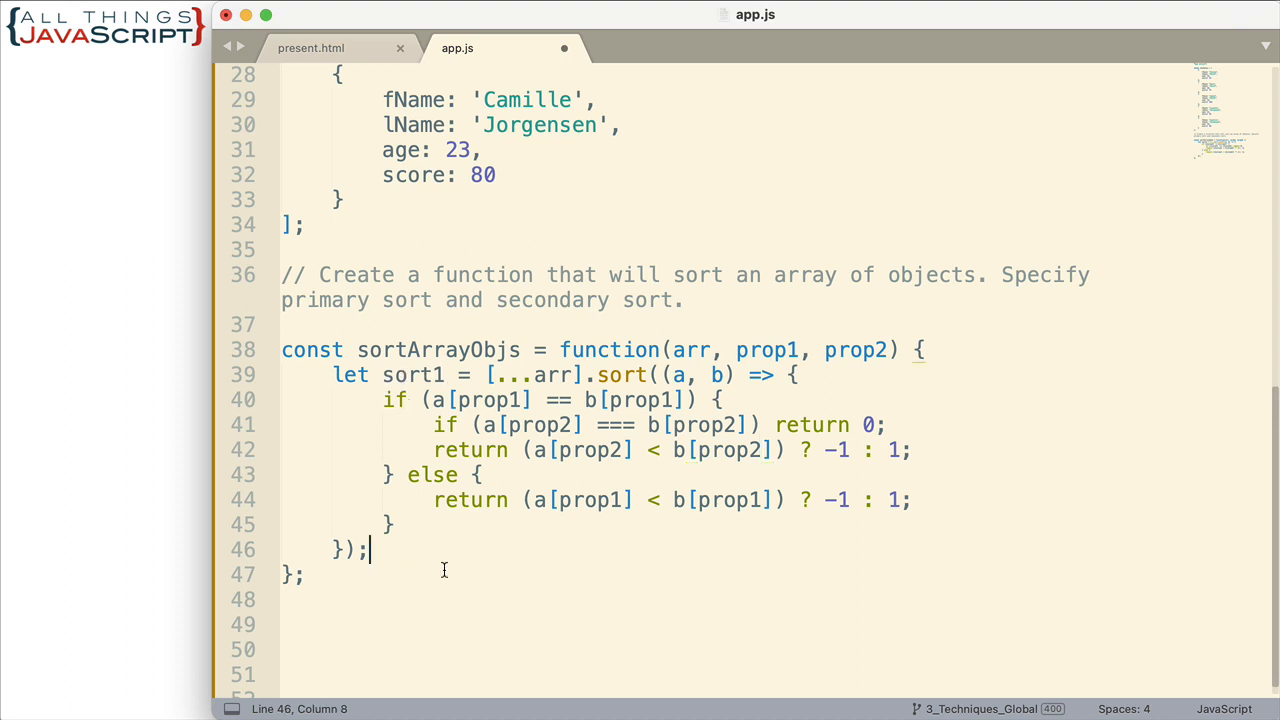
Step: End sortArrayObjs with return sort1; so it hands back the sorted copy
type("r")
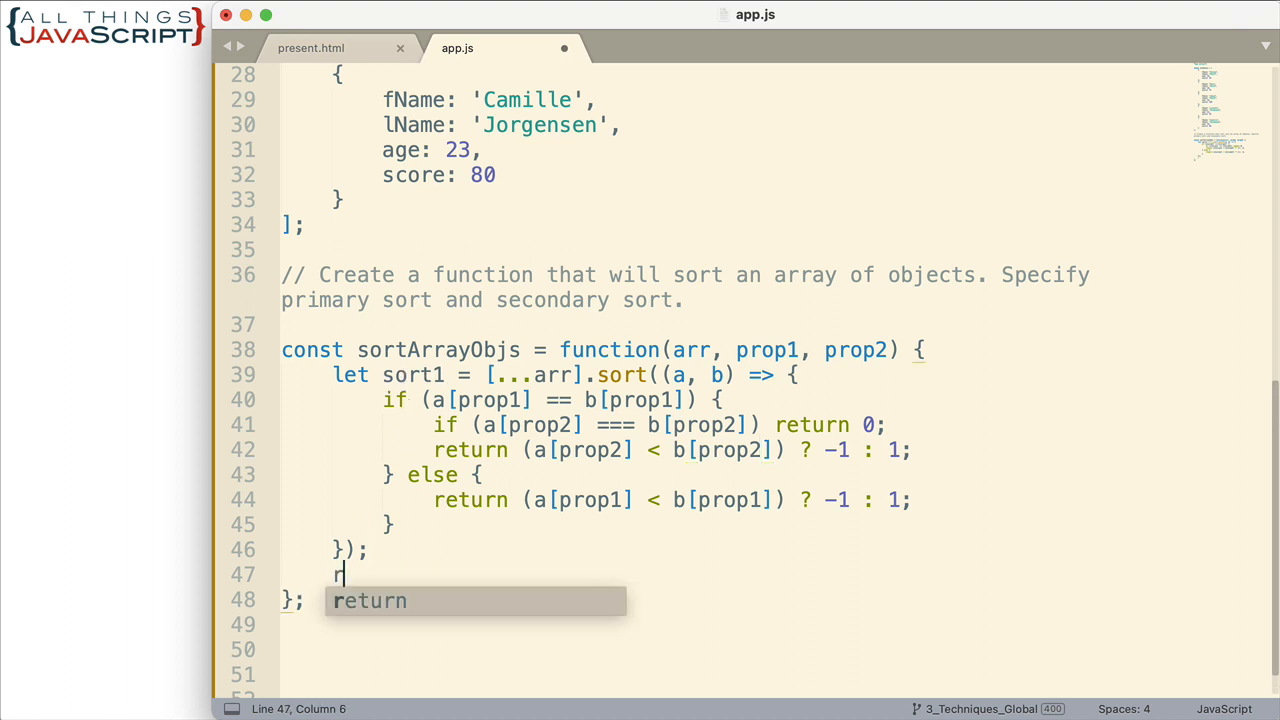
type("eturn sort1;")
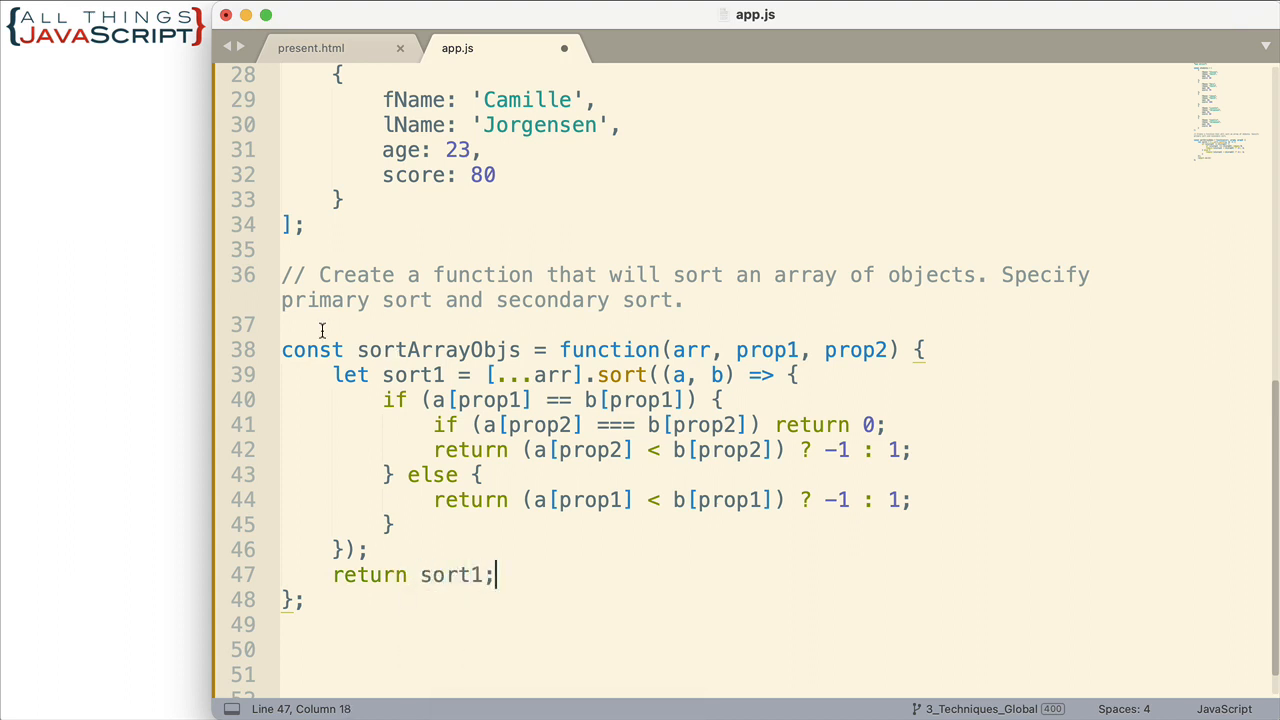
mouse_move(436, 366)
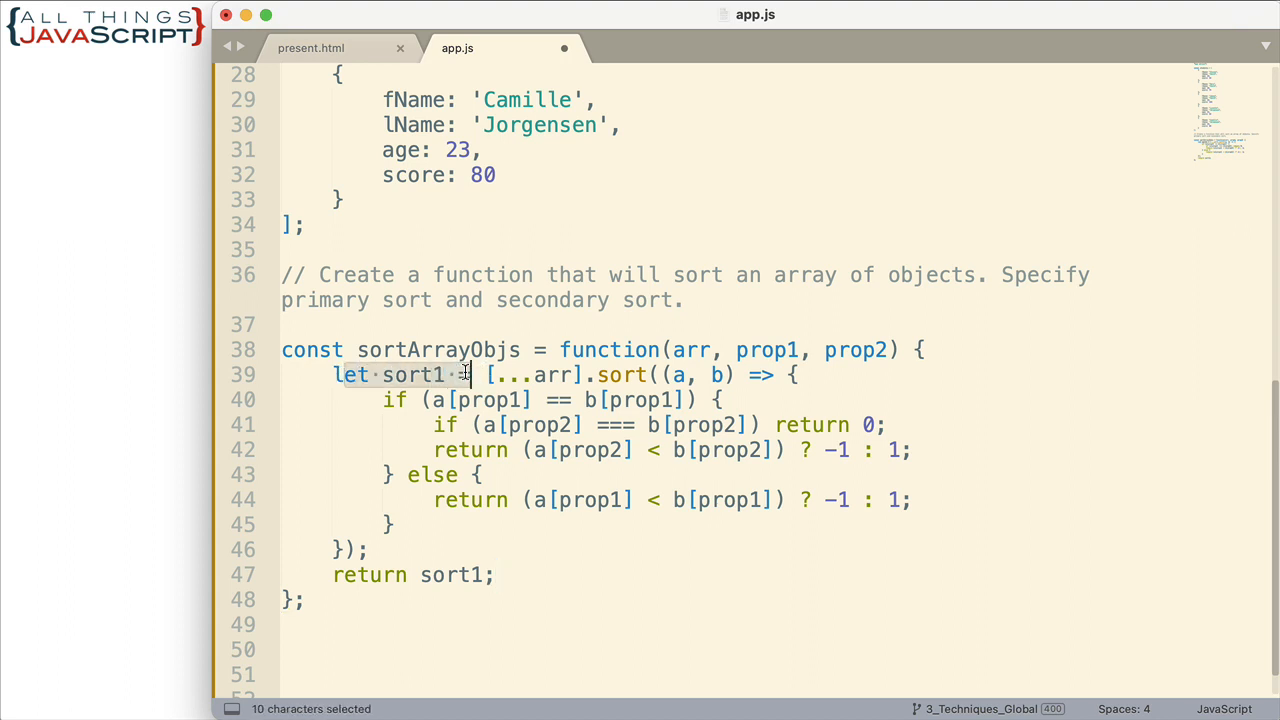
mouse_move(476, 636)
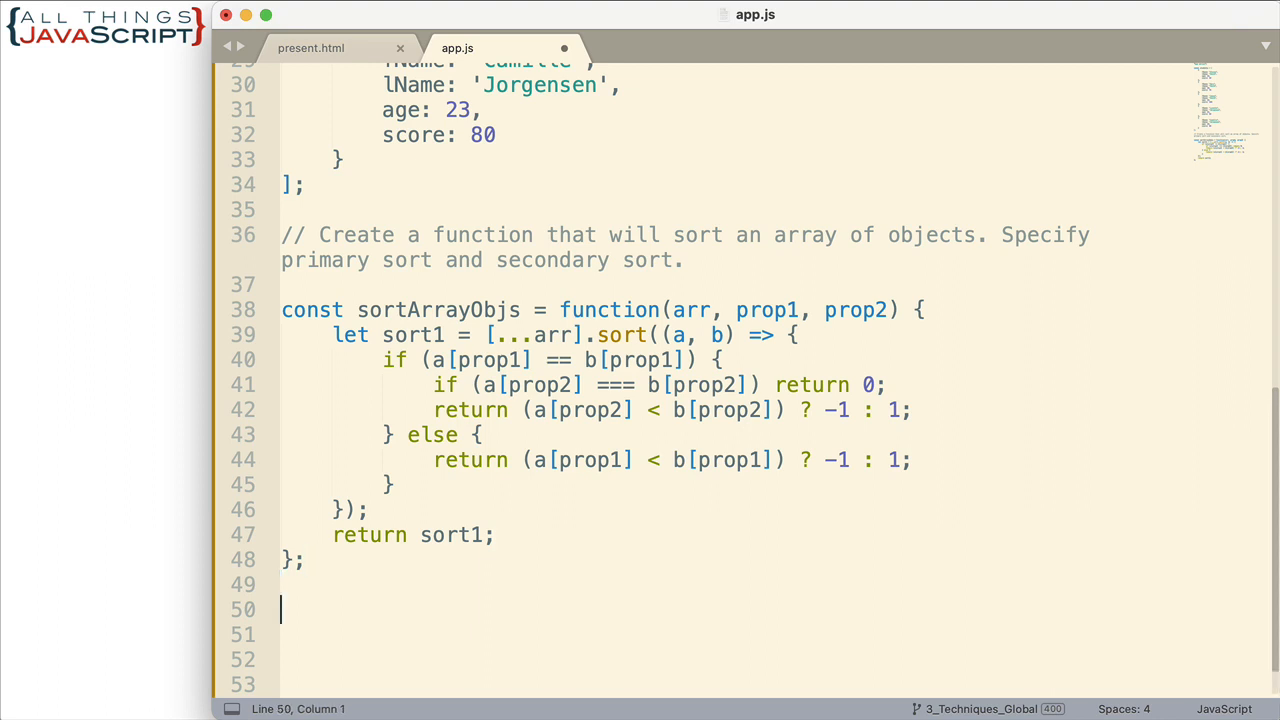
Step: Assign newArray = sortArrayObjs(students, 'lName', 'fName'); on line 50
type("let newArra")
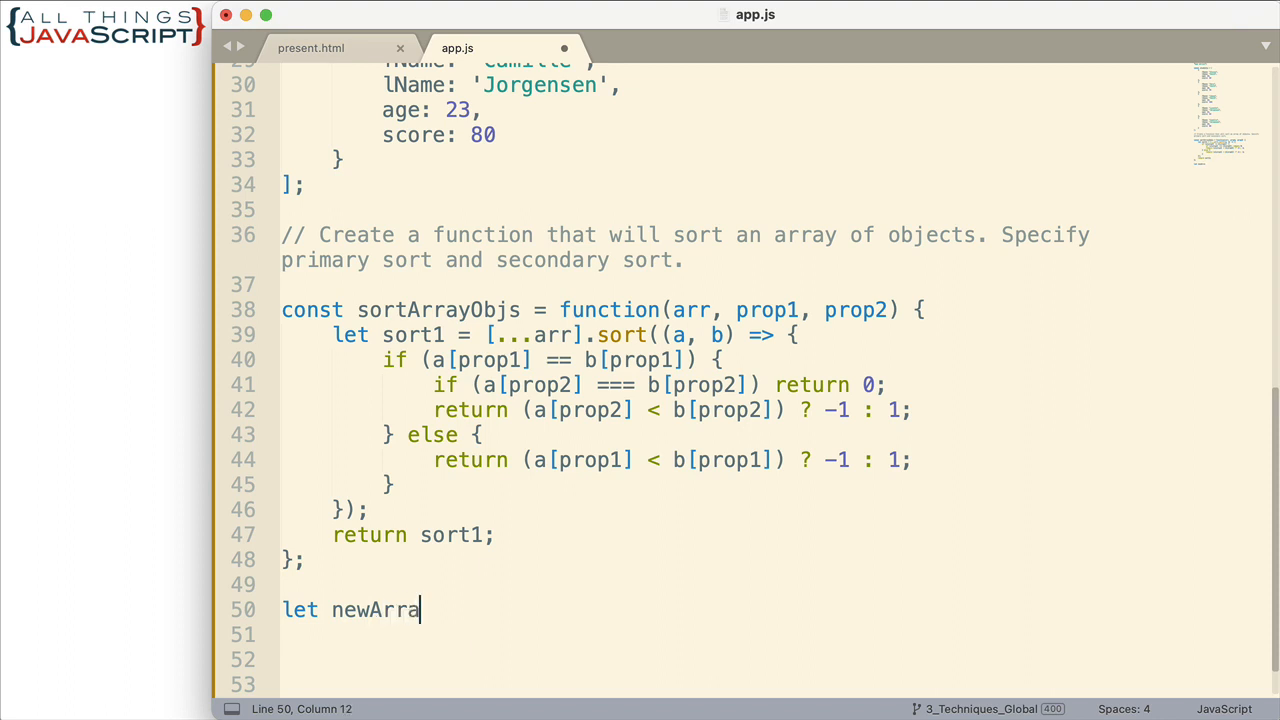
type("y =")
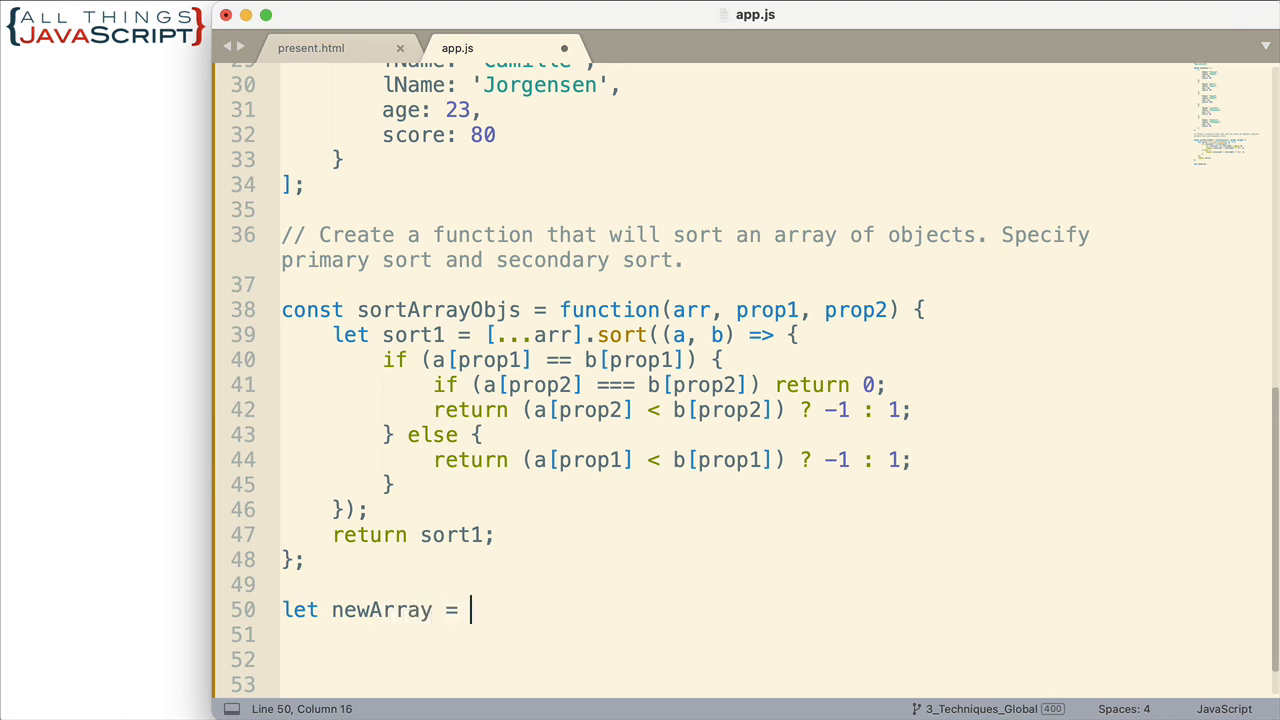
type("sortArrayObjs")
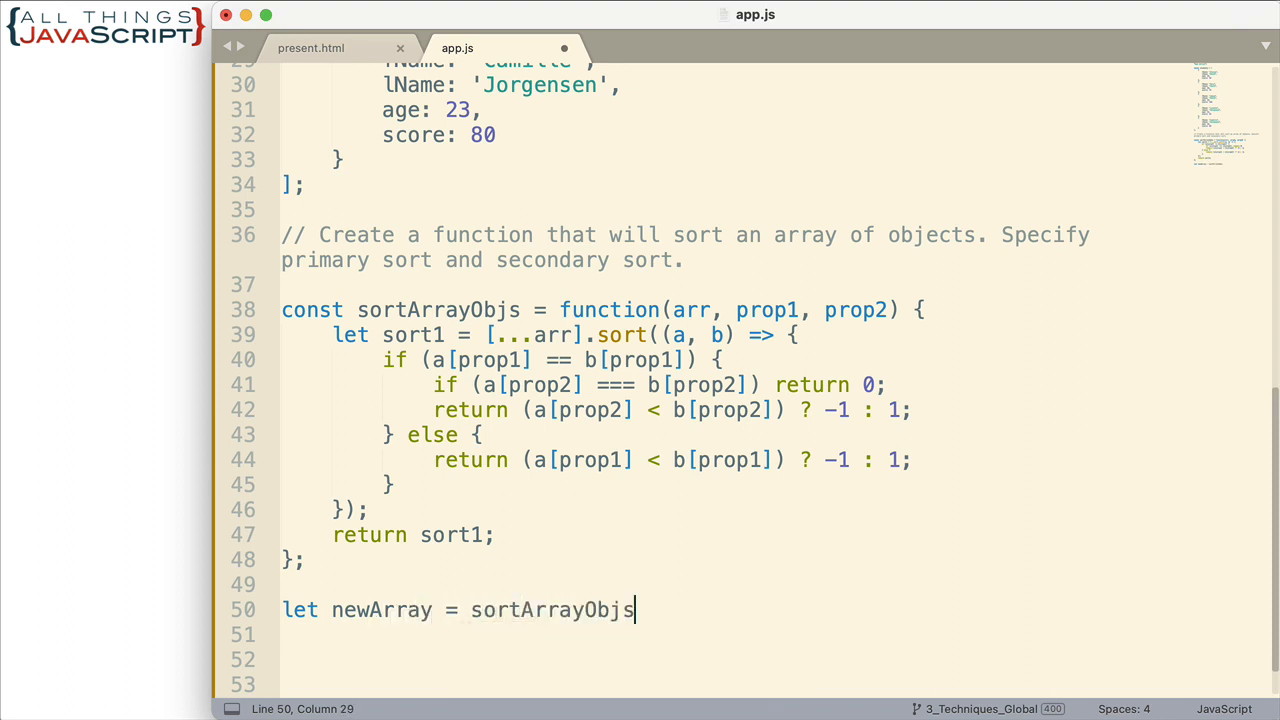
type("('')")
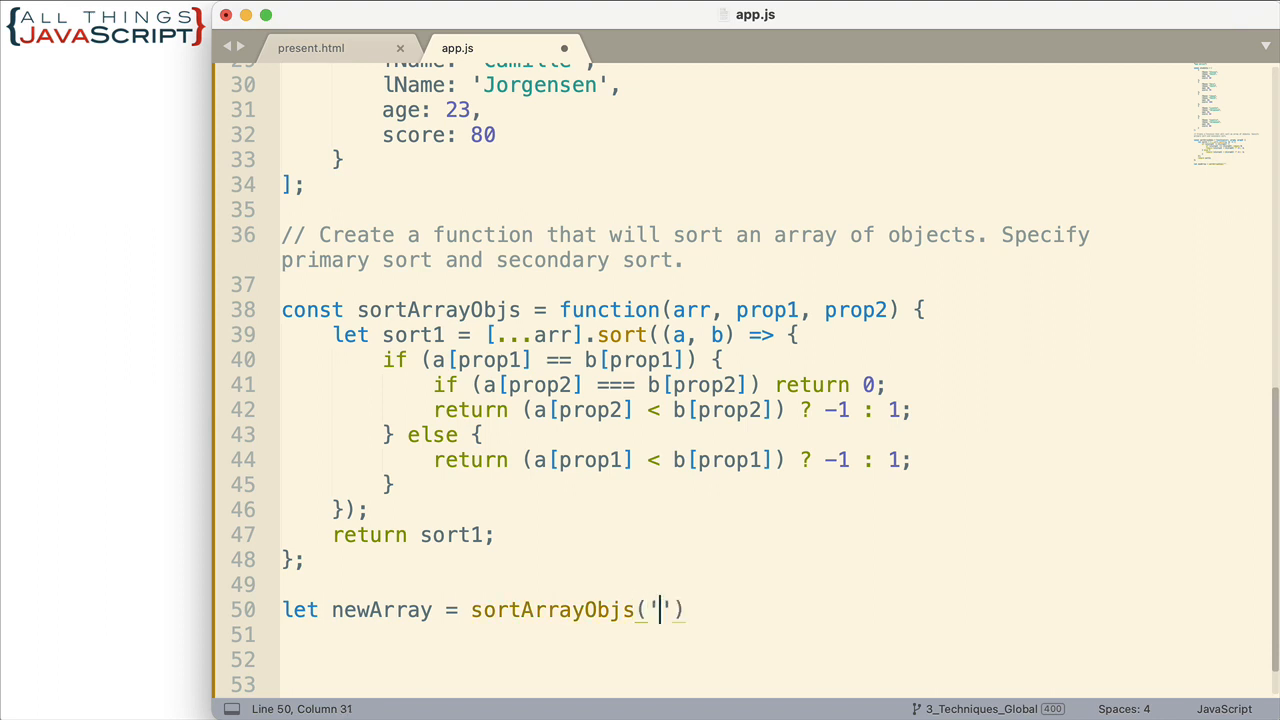
type("students")
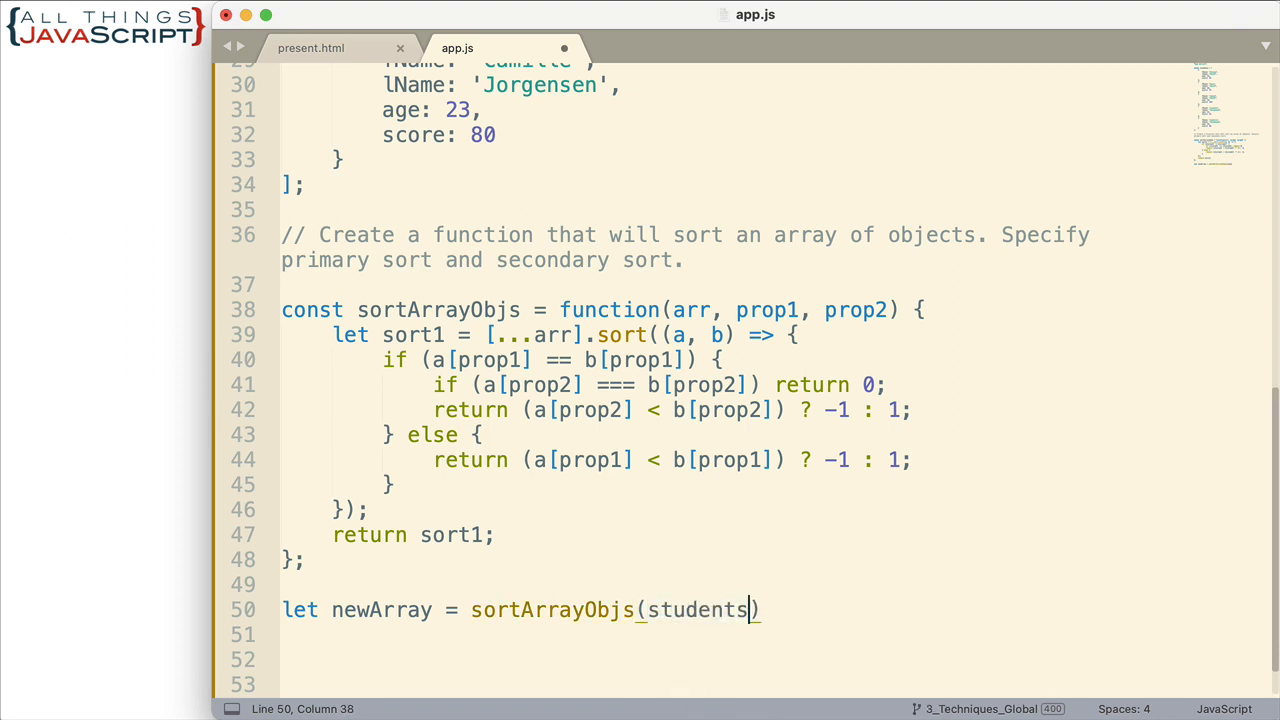
type(", '")
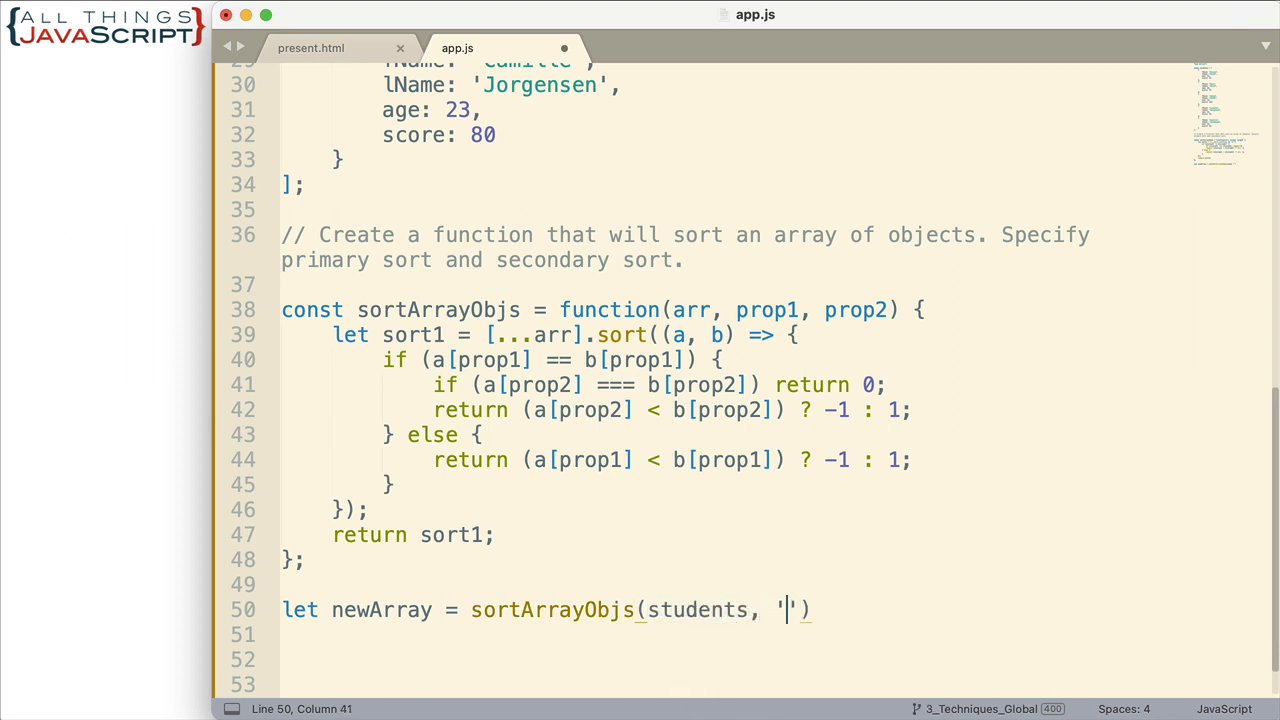
type("lName")
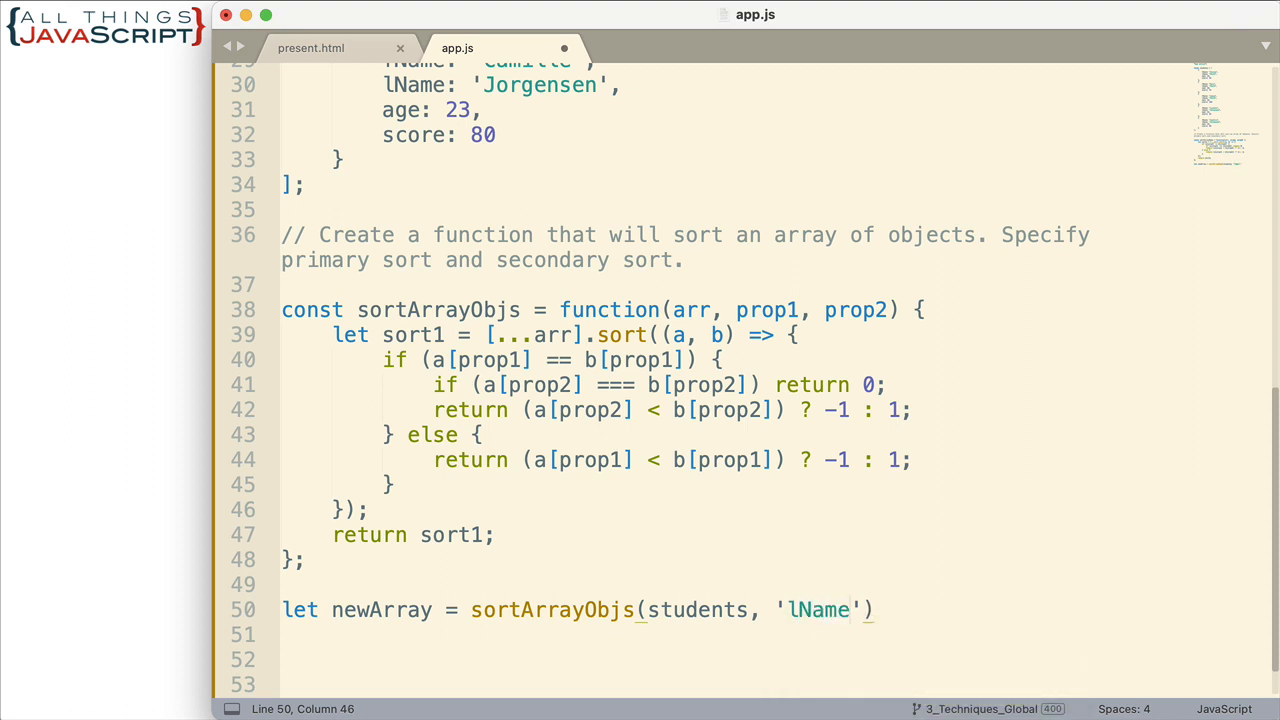
type(",")
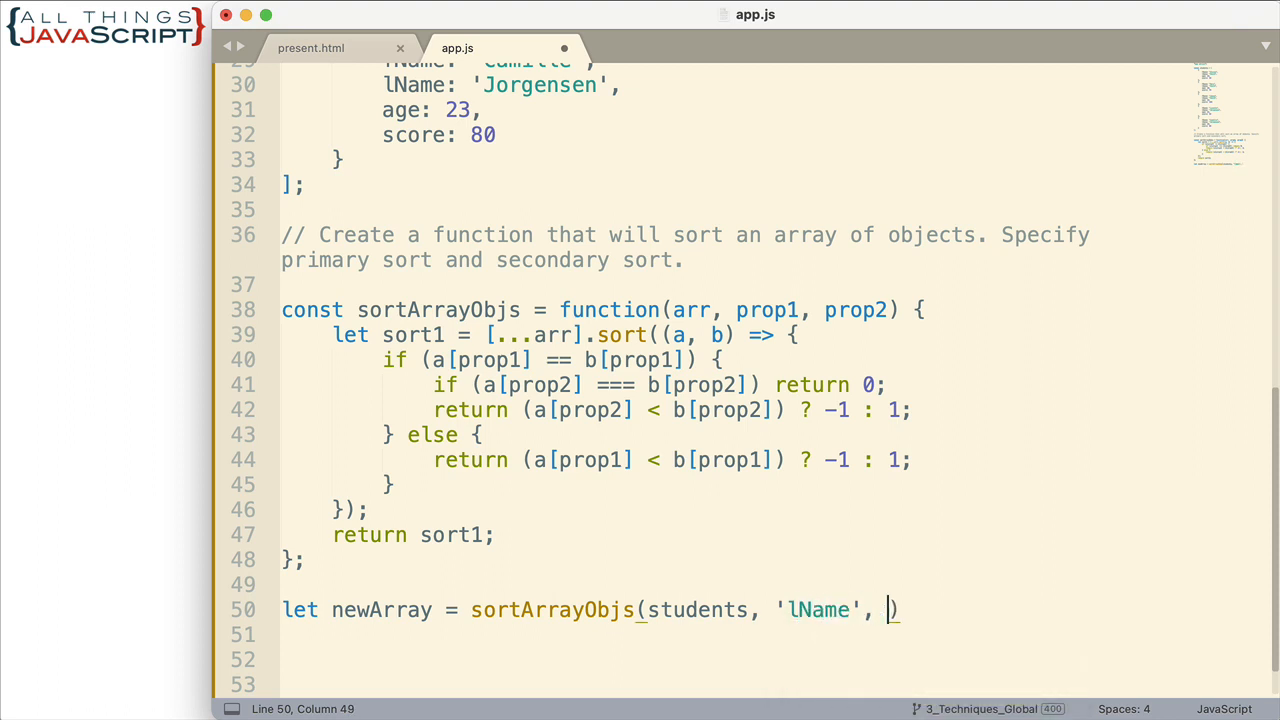
type("''")
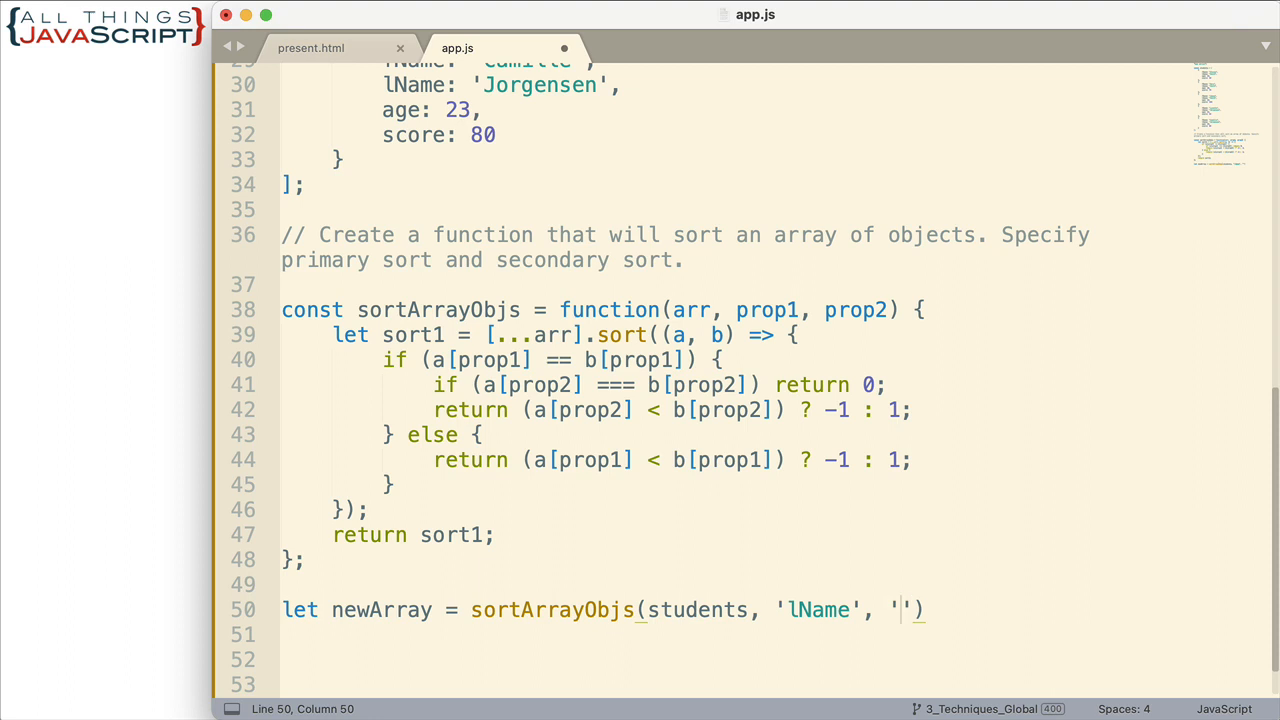
type("fName")
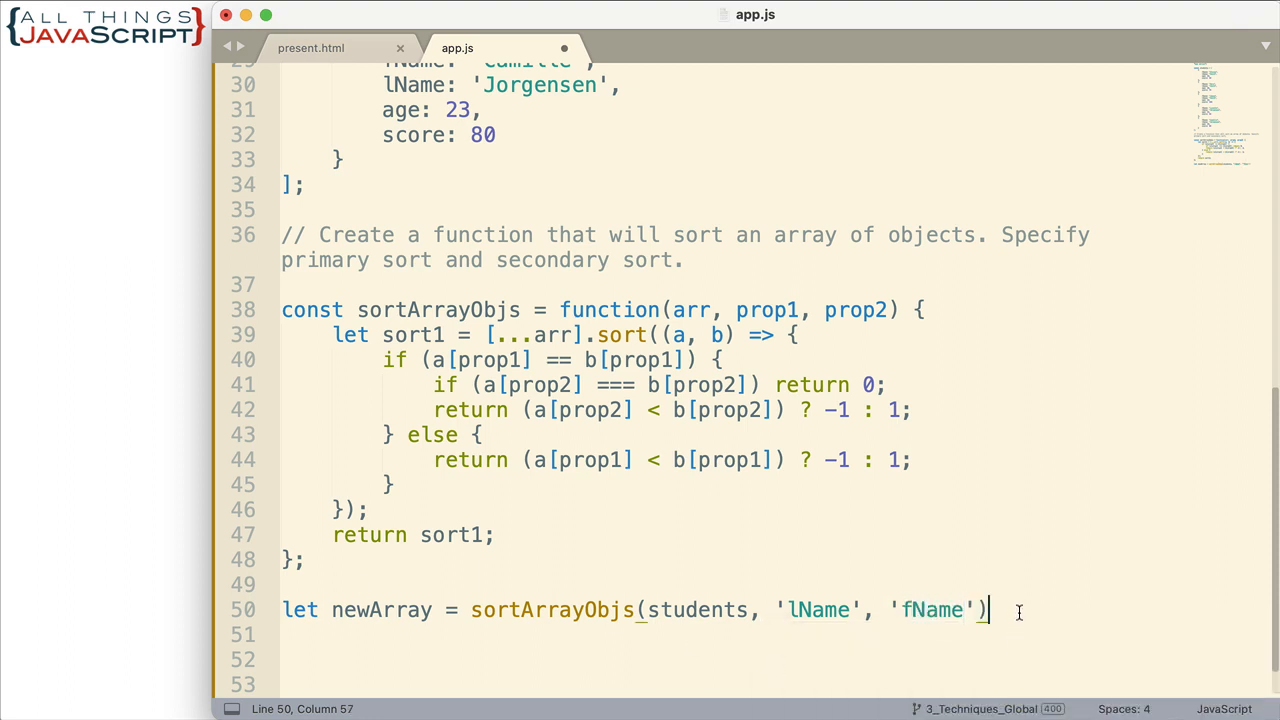
type(";")
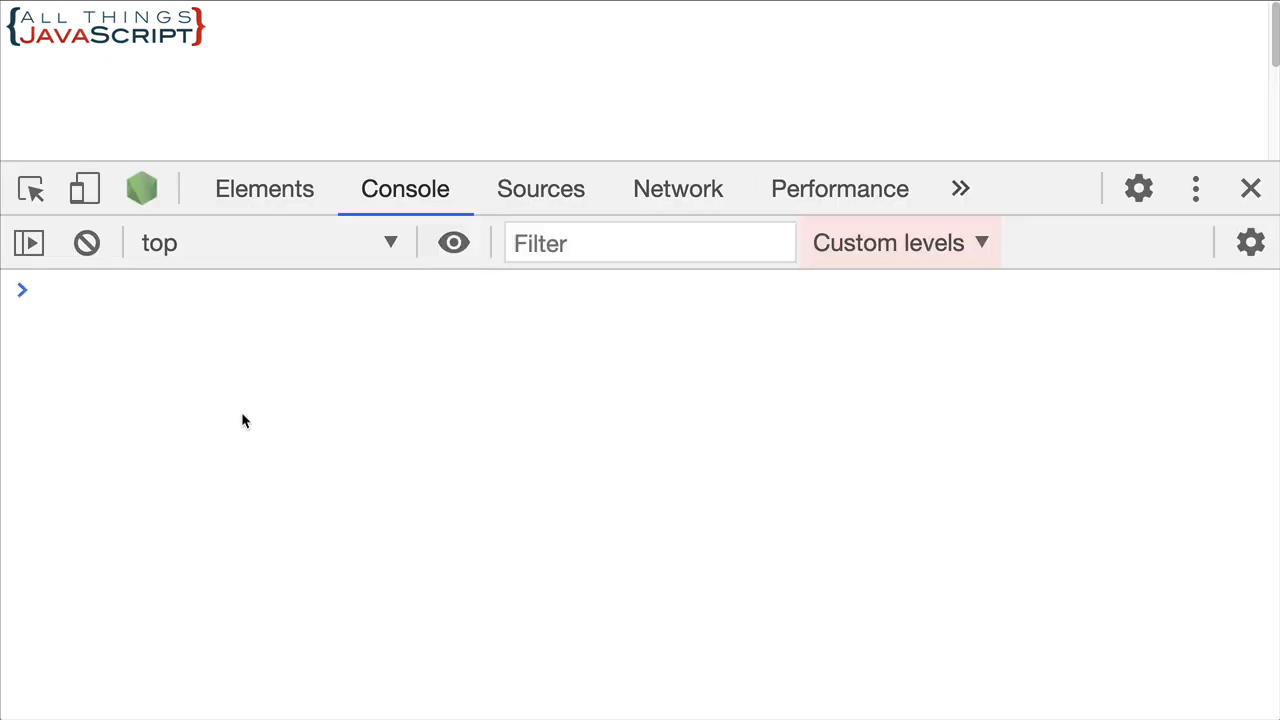
Step: Evaluate newArray in the console and expand it to see students sorted by last then first name
type("new")
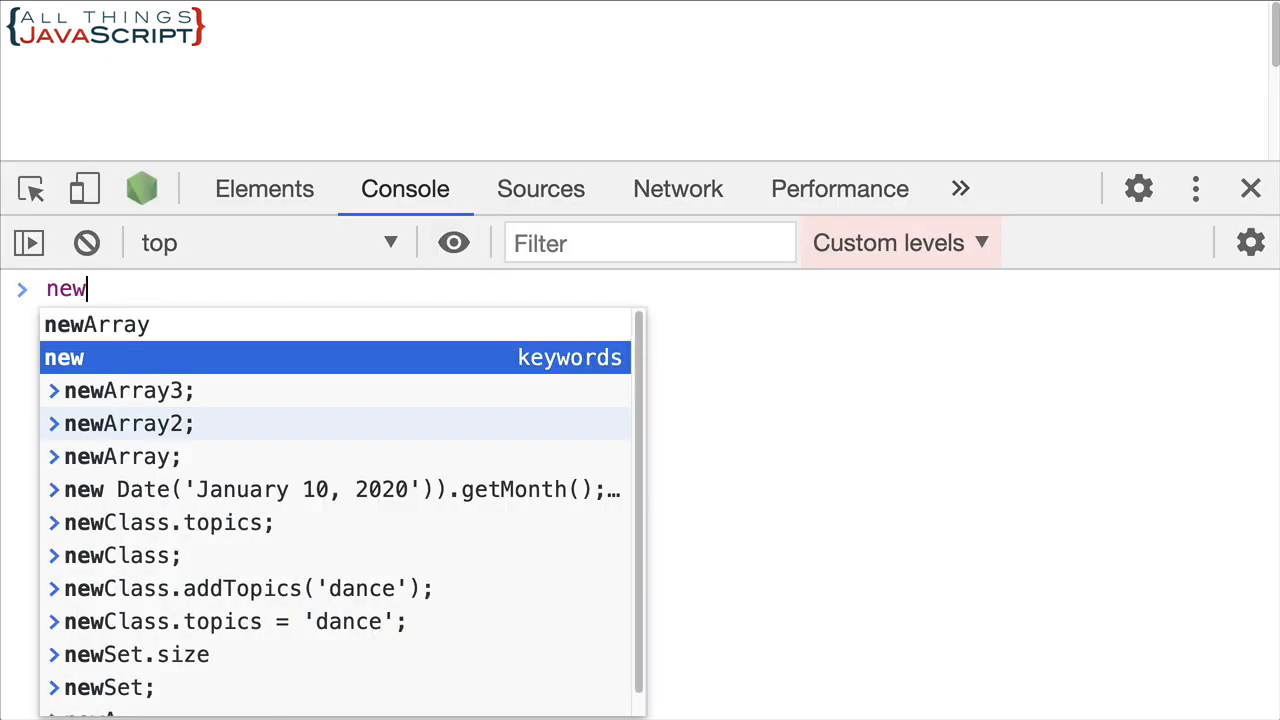
key("Enter")
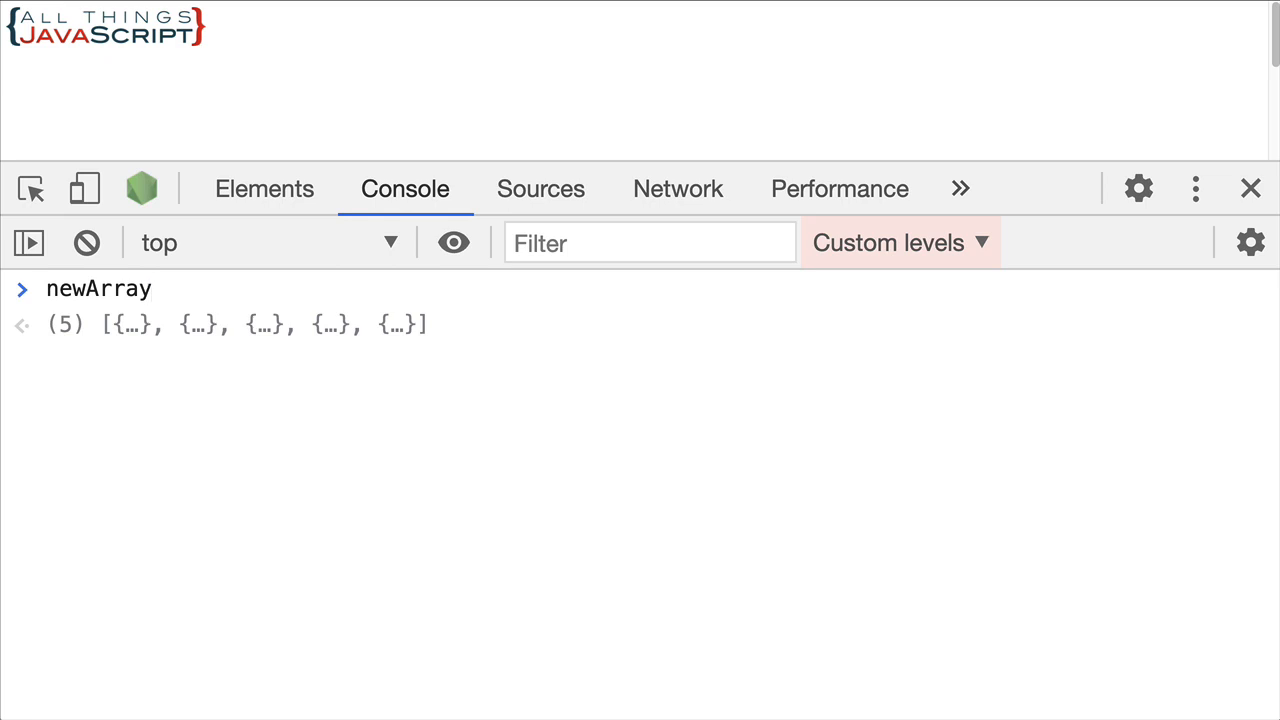
key("Enter")
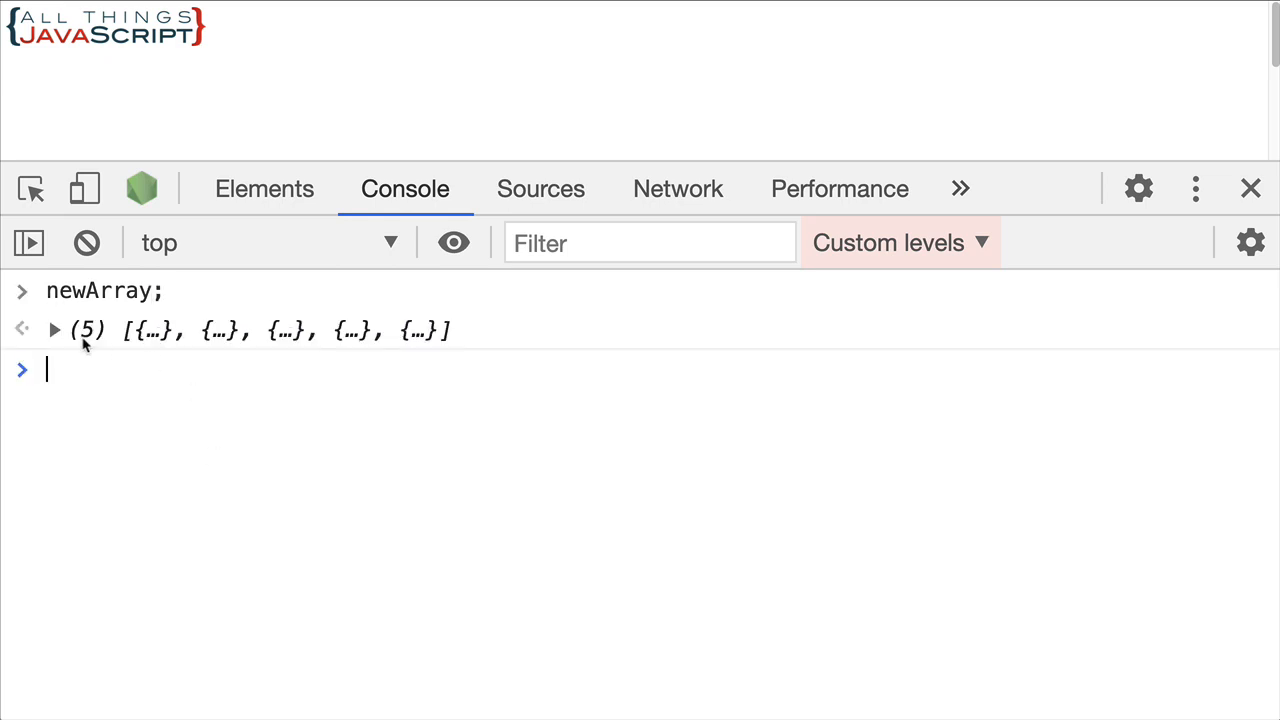
left_click(54, 330)
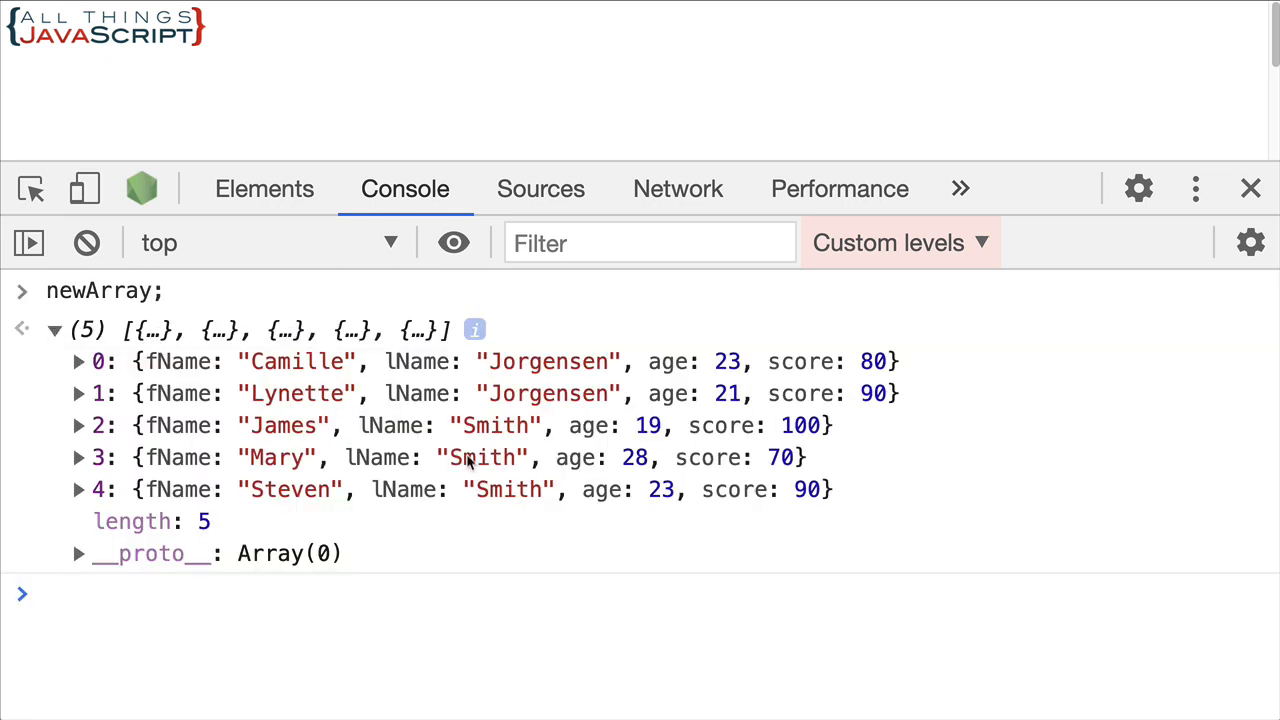
mouse_move(532, 678)
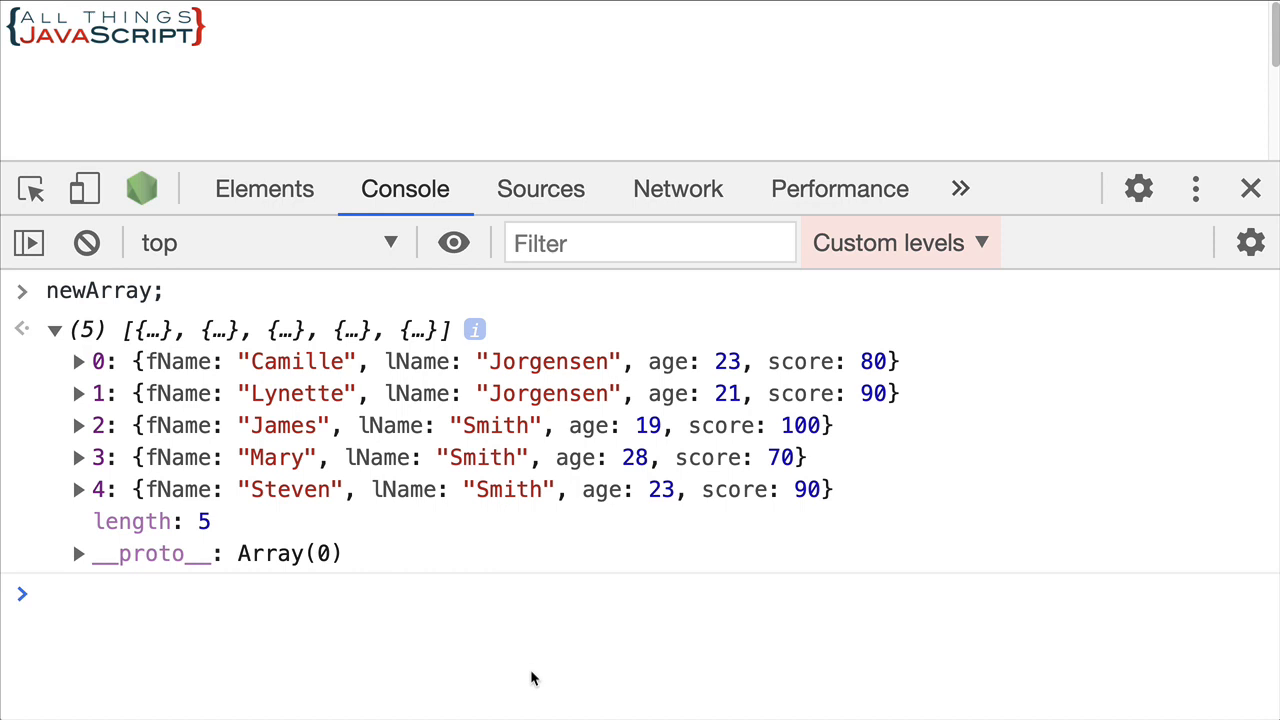
mouse_move(530, 362)
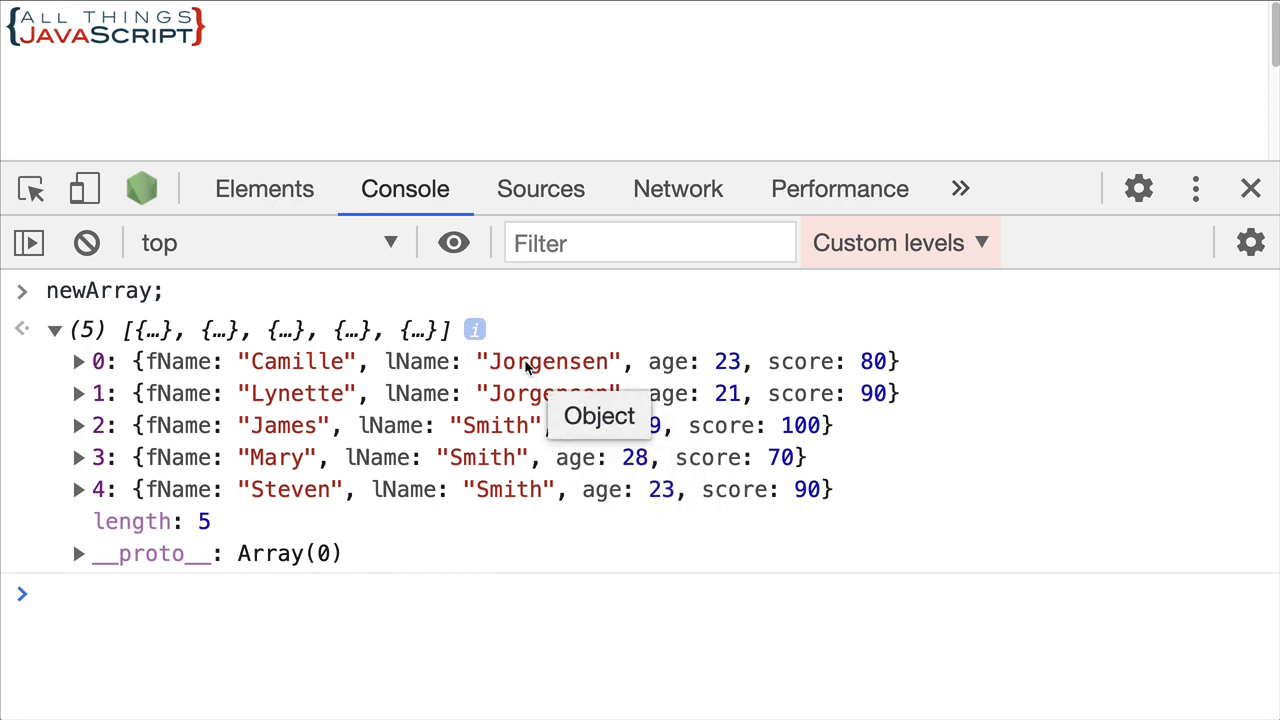
mouse_move(498, 488)
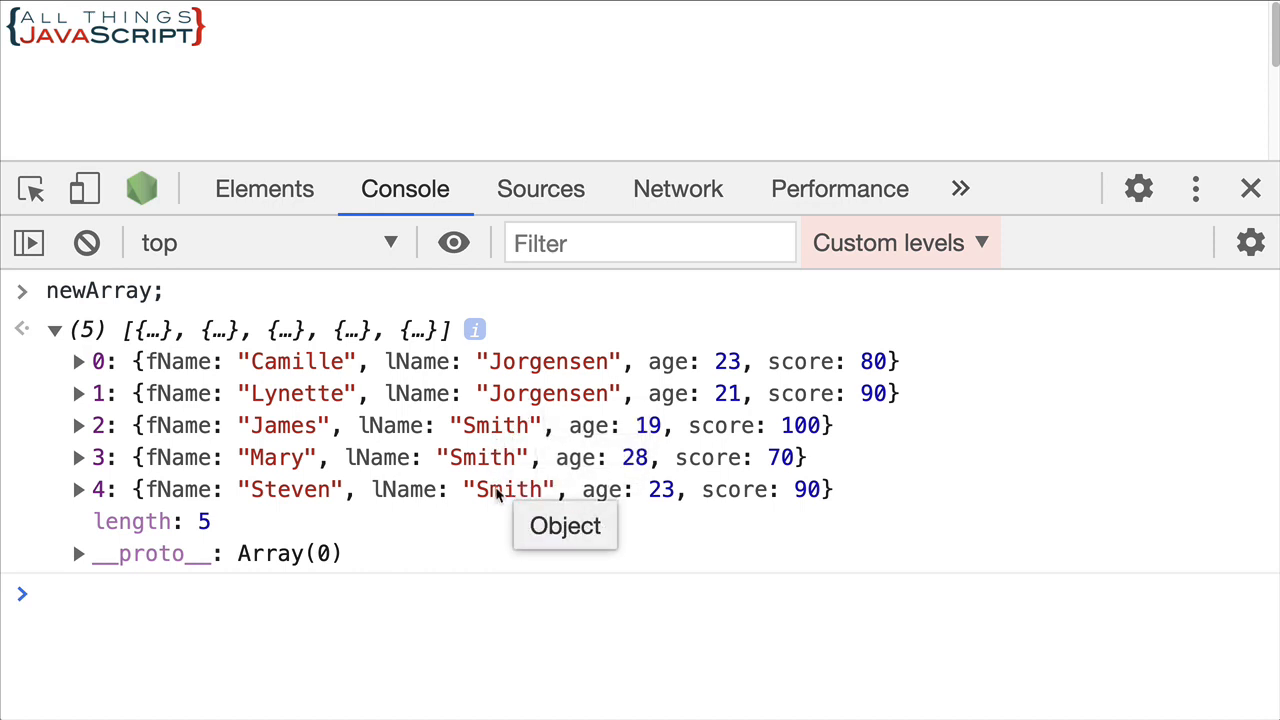
mouse_move(492, 512)
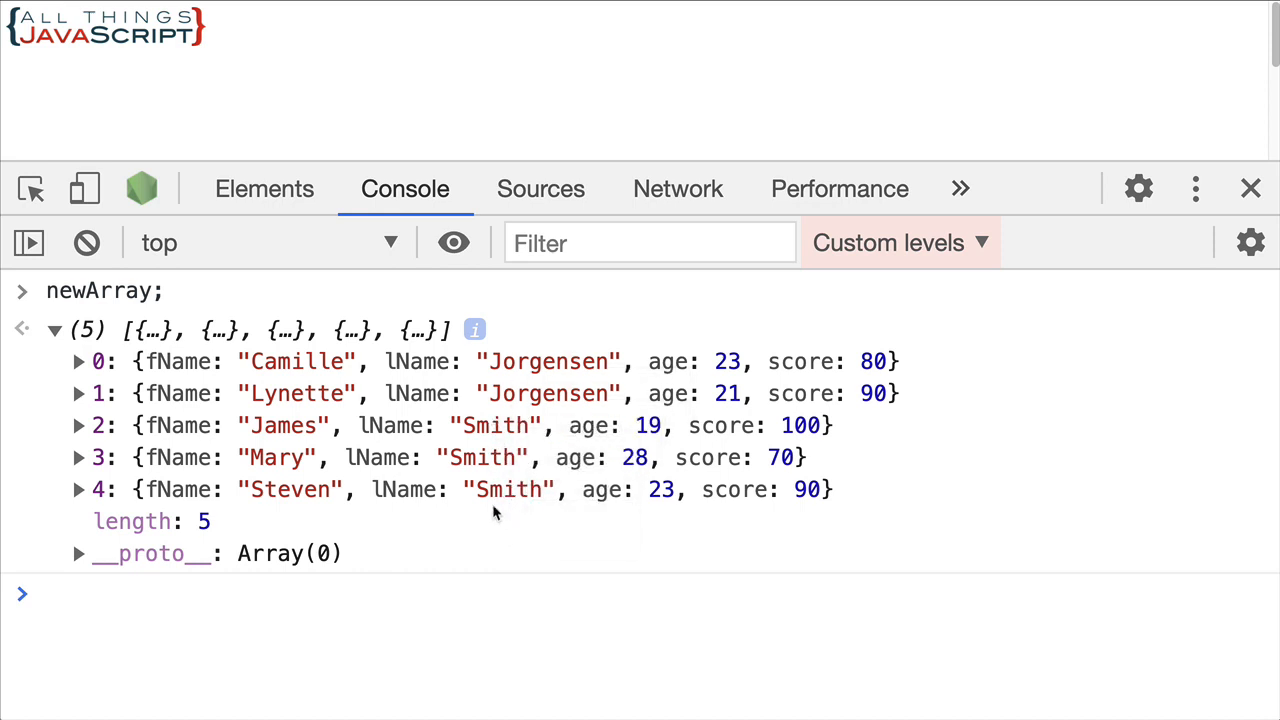
mouse_move(290, 392)
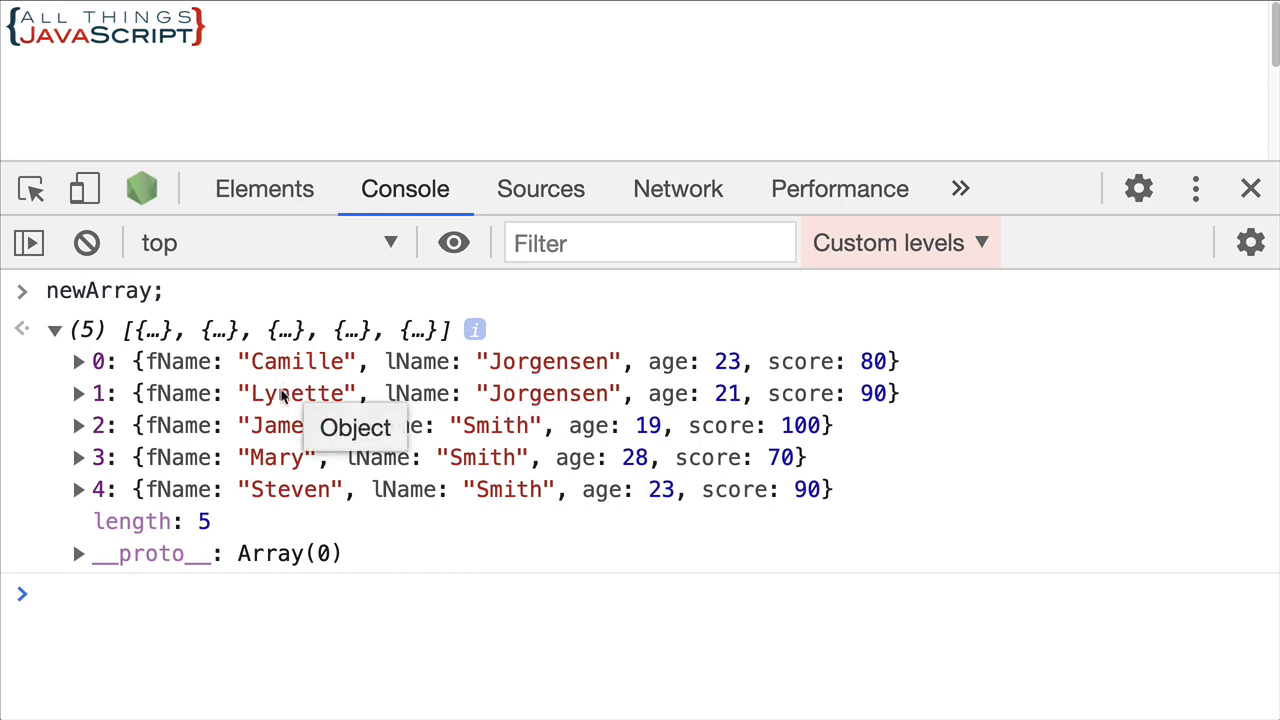
mouse_move(470, 428)
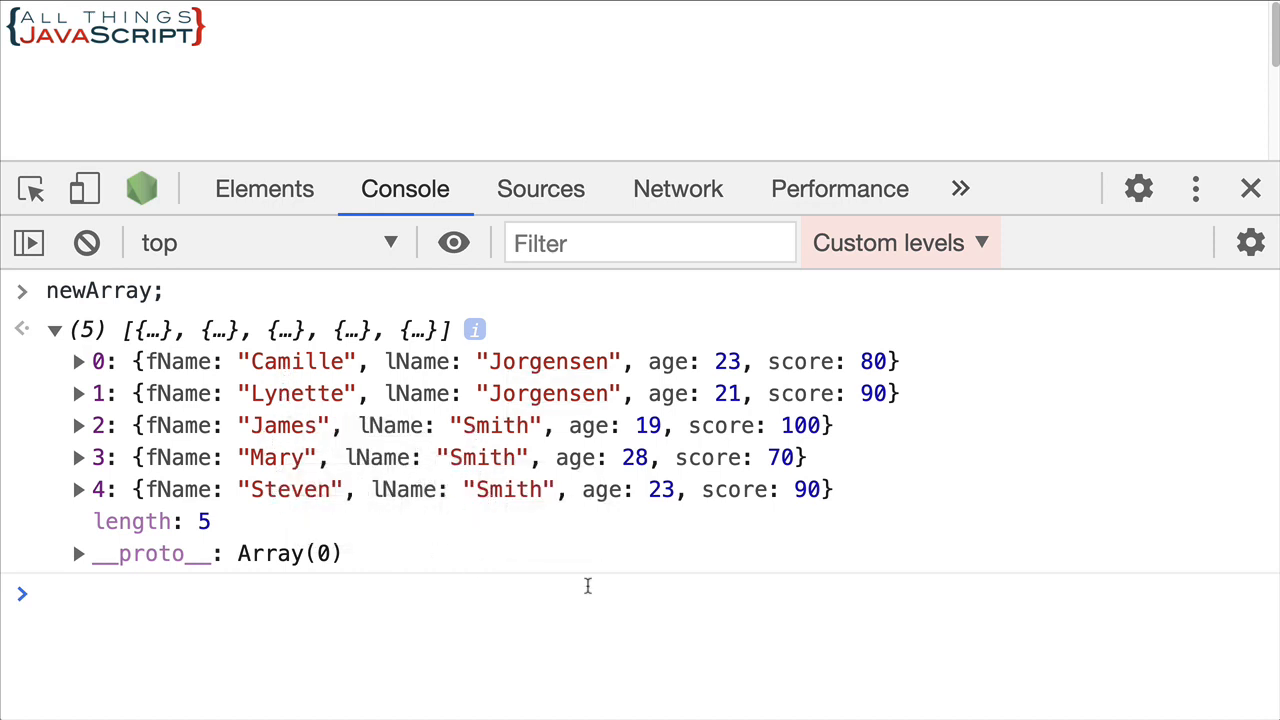
mouse_move(200, 468)
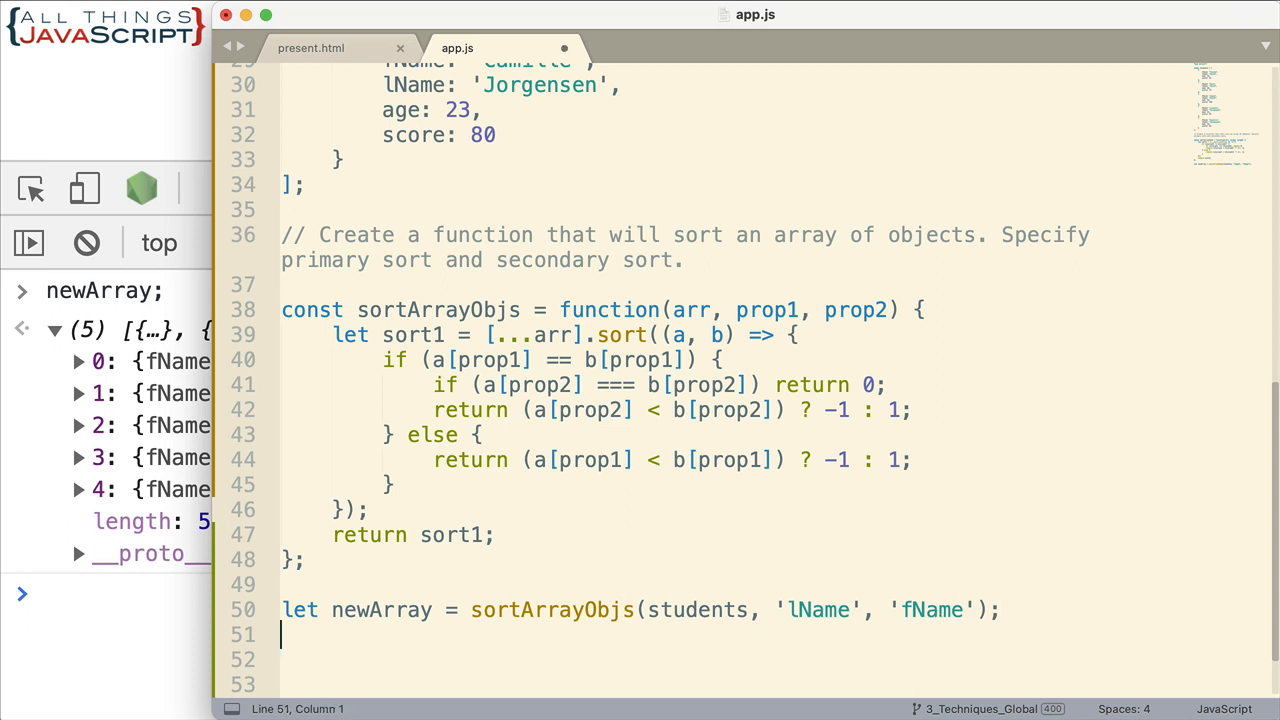
Step: Add let newArray2 = sortArrayObjs(students, 'score', 'fName'); as a second call on line 52
type("let newArray")
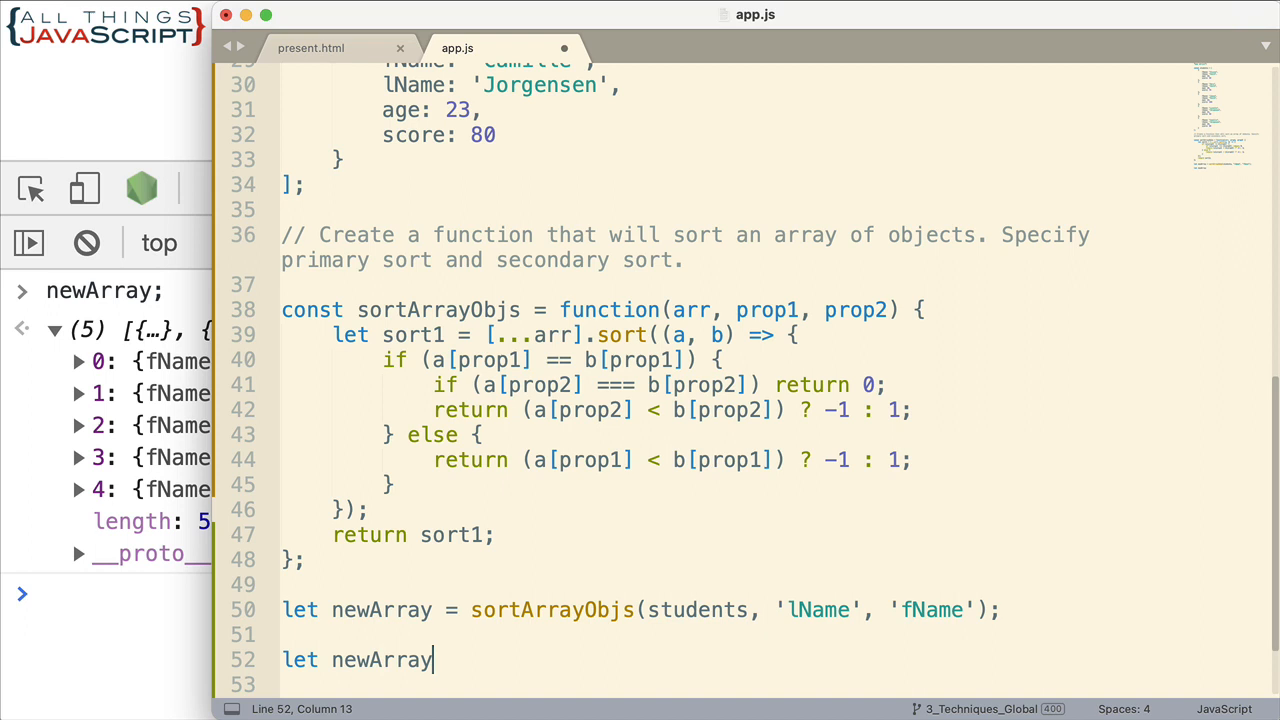
type("2 = sortArrayObjs(students, 'score', 'fName")
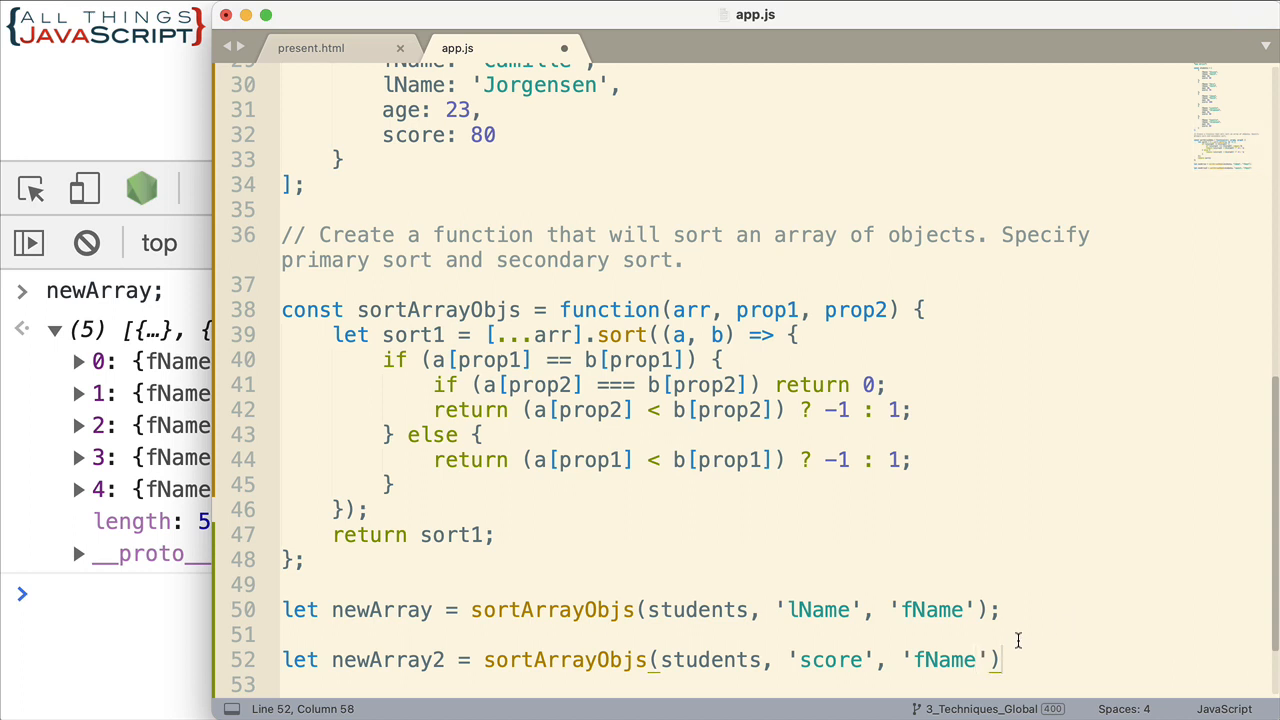
type(";")
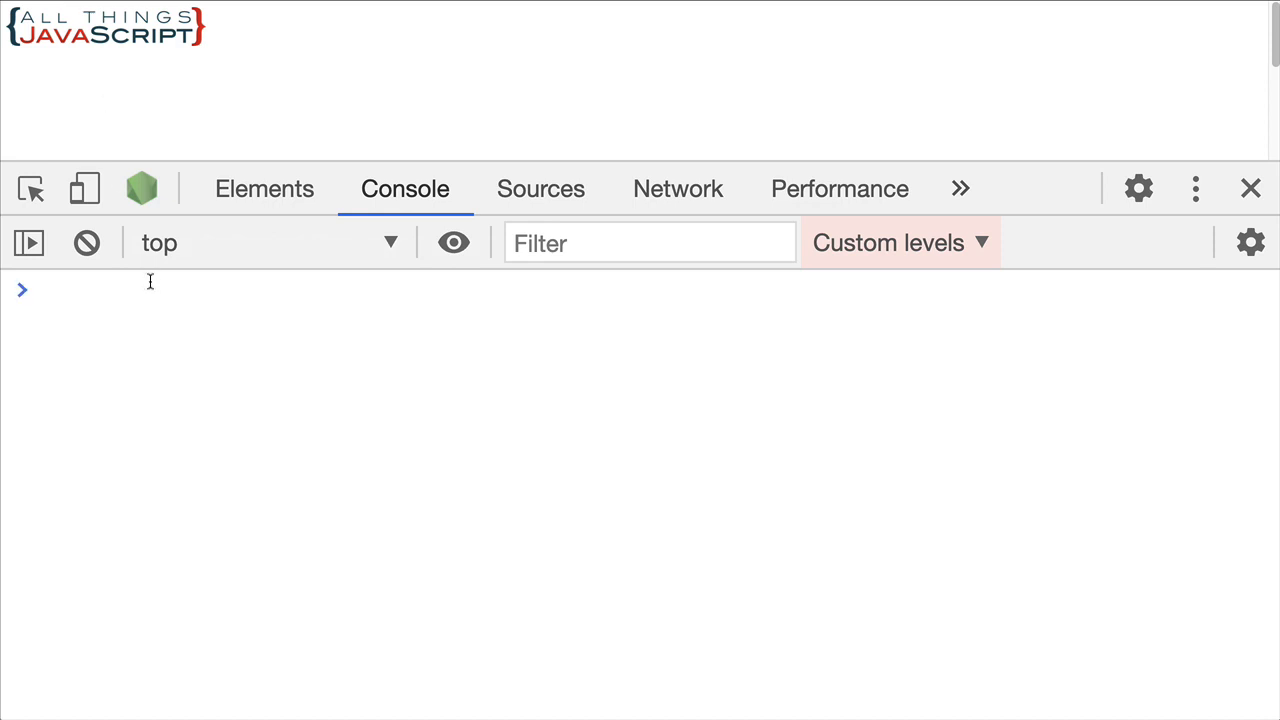
Step: Evaluate newArray2 in the console and expand it to show students ordered by score then first name
type("newArray;")
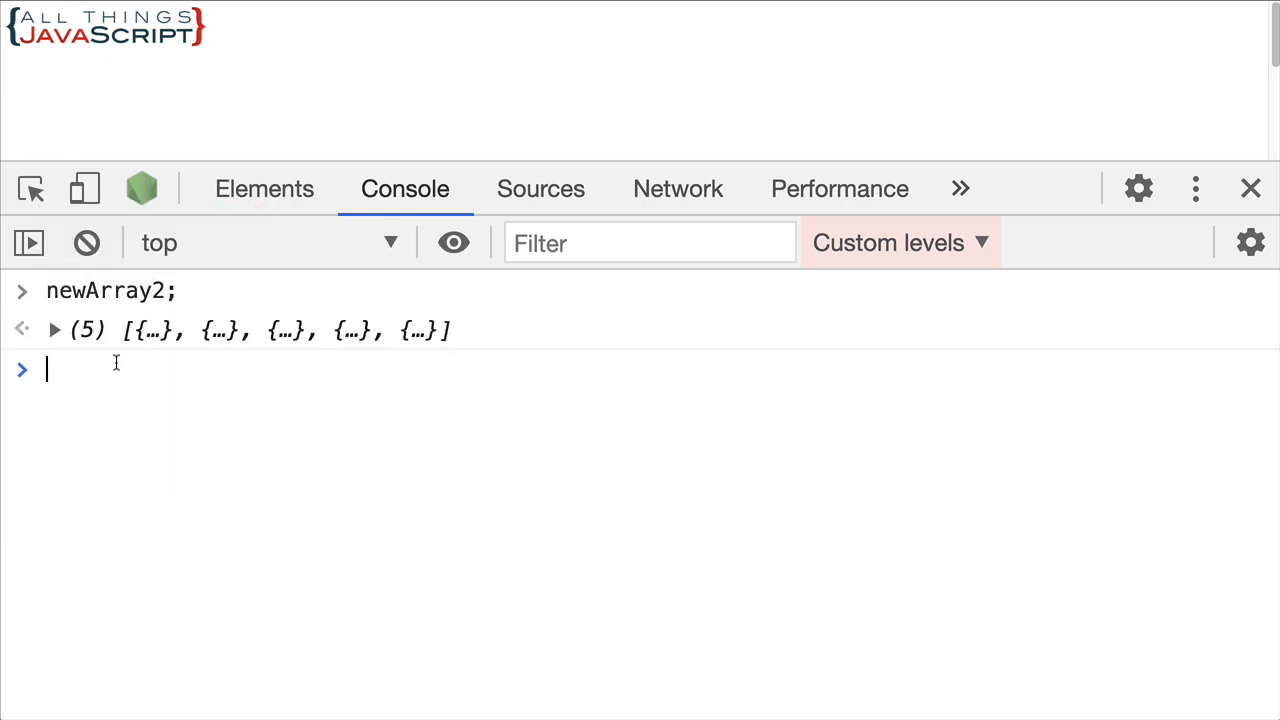
left_click(54, 330)
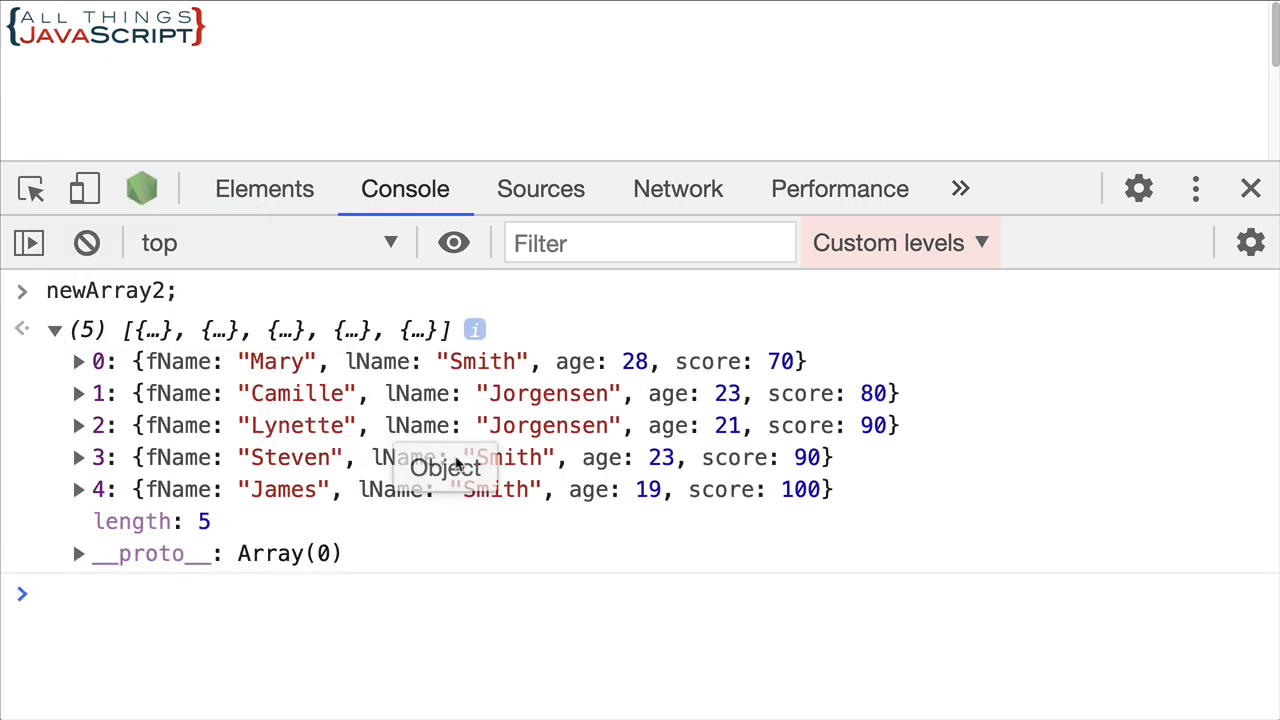
mouse_move(884, 440)
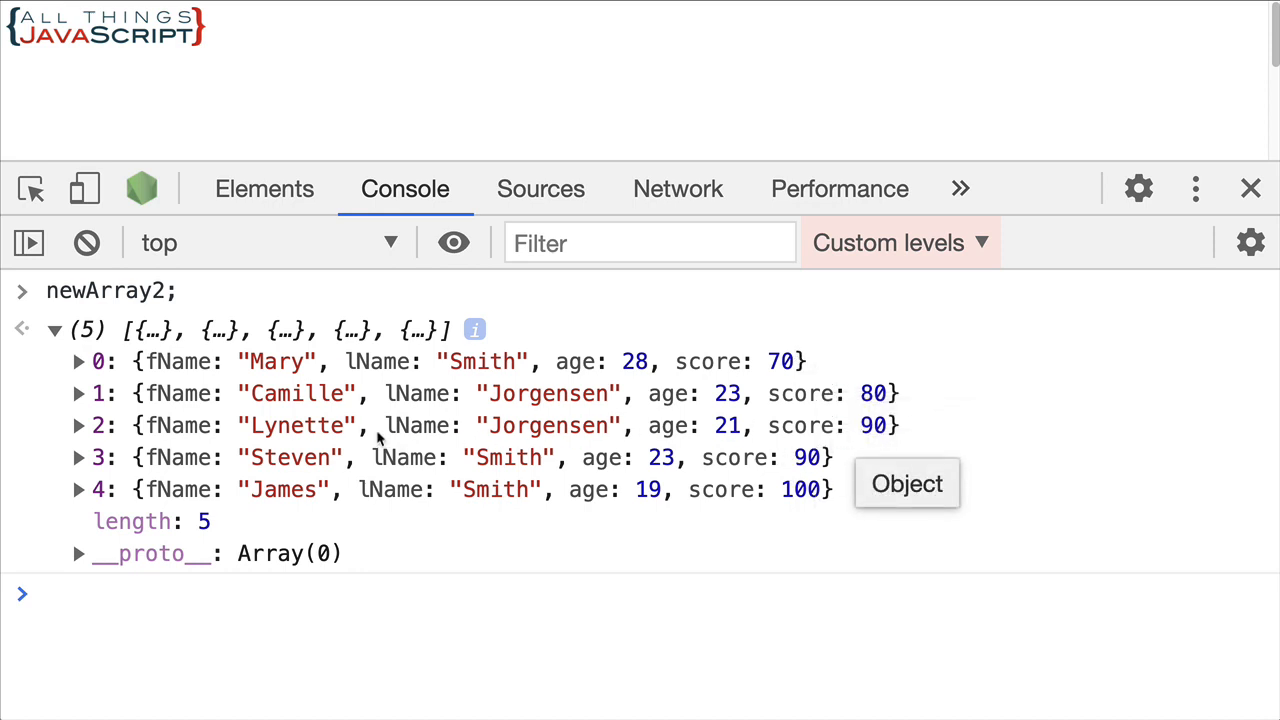
mouse_move(262, 452)
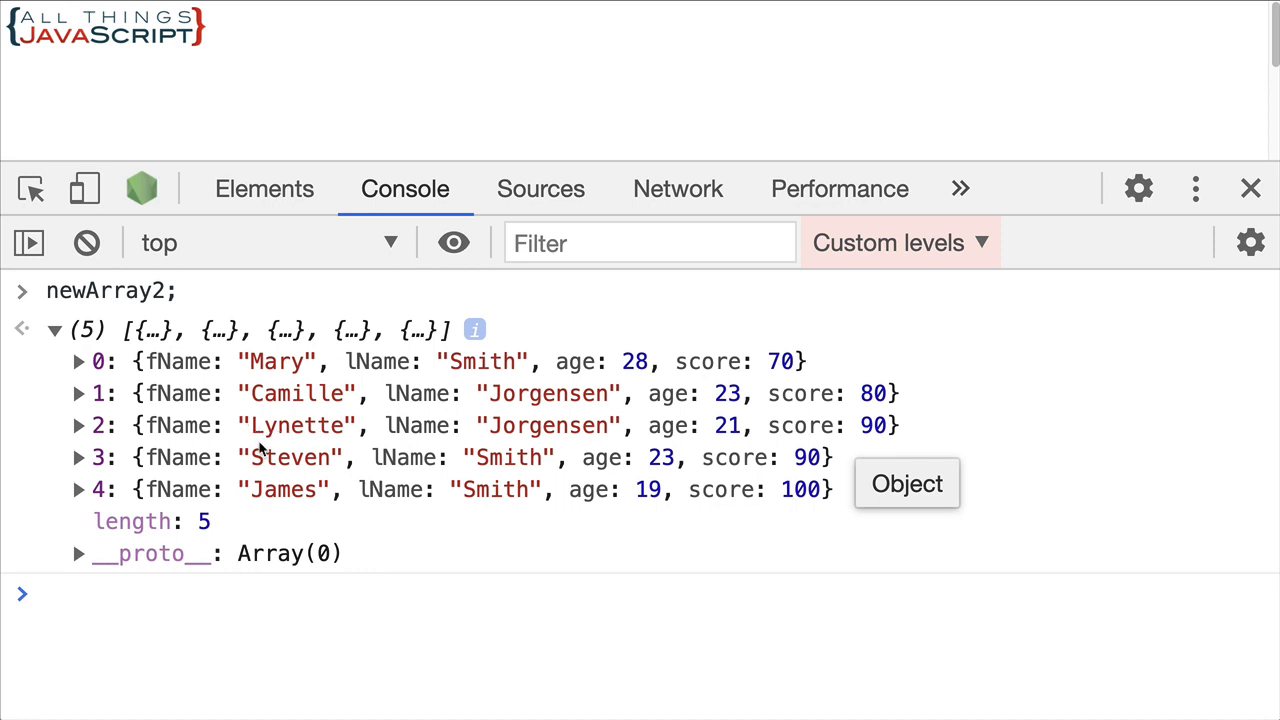
mouse_move(296, 428)
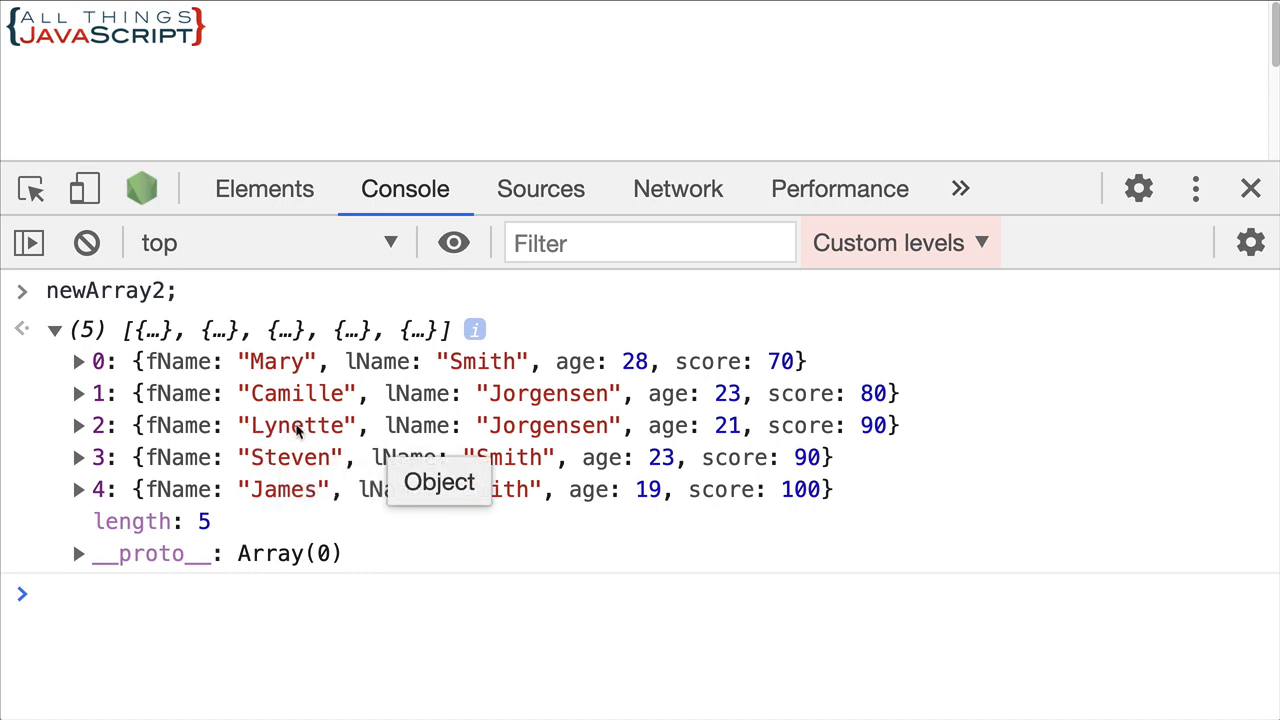
mouse_move(616, 518)
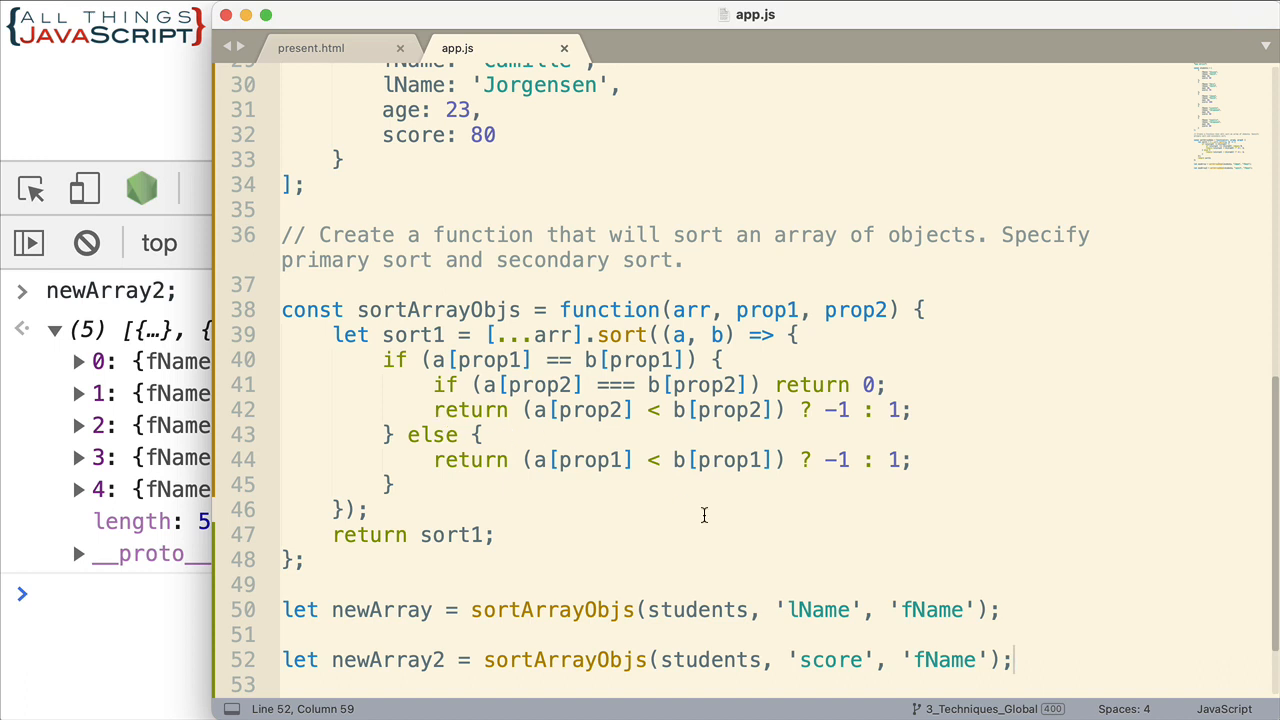
mouse_move(628, 436)
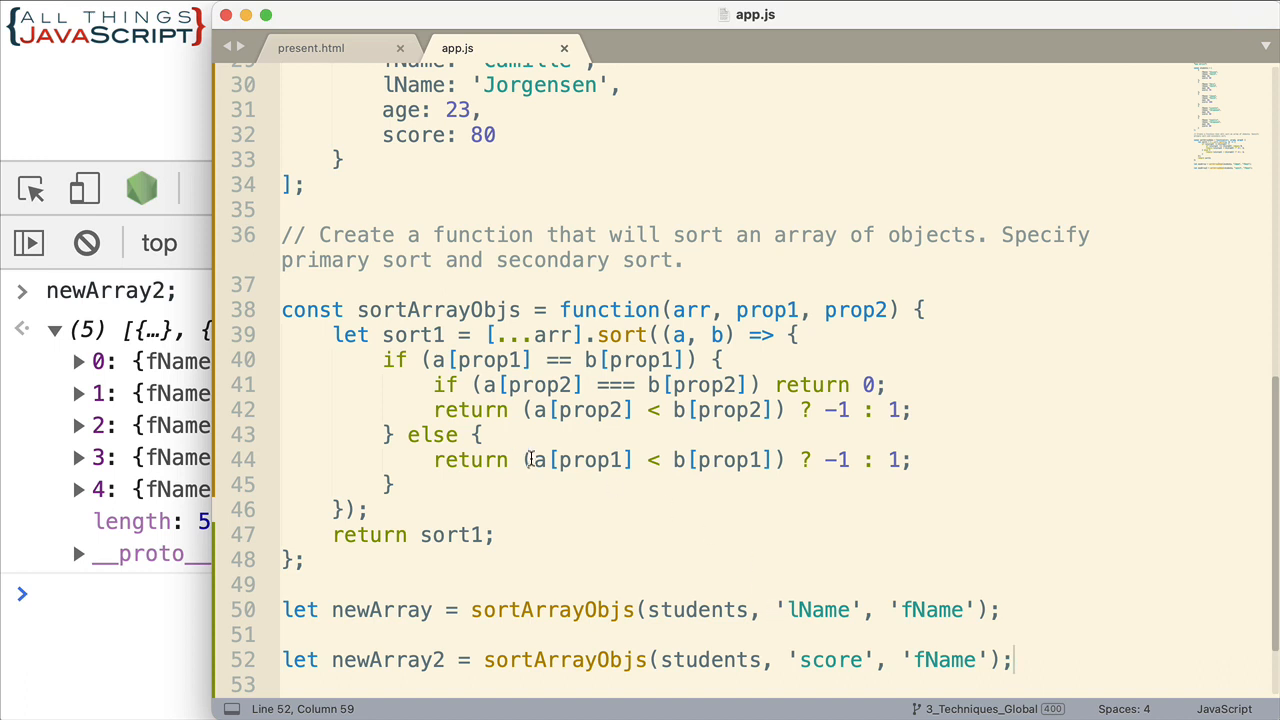
mouse_move(622, 490)
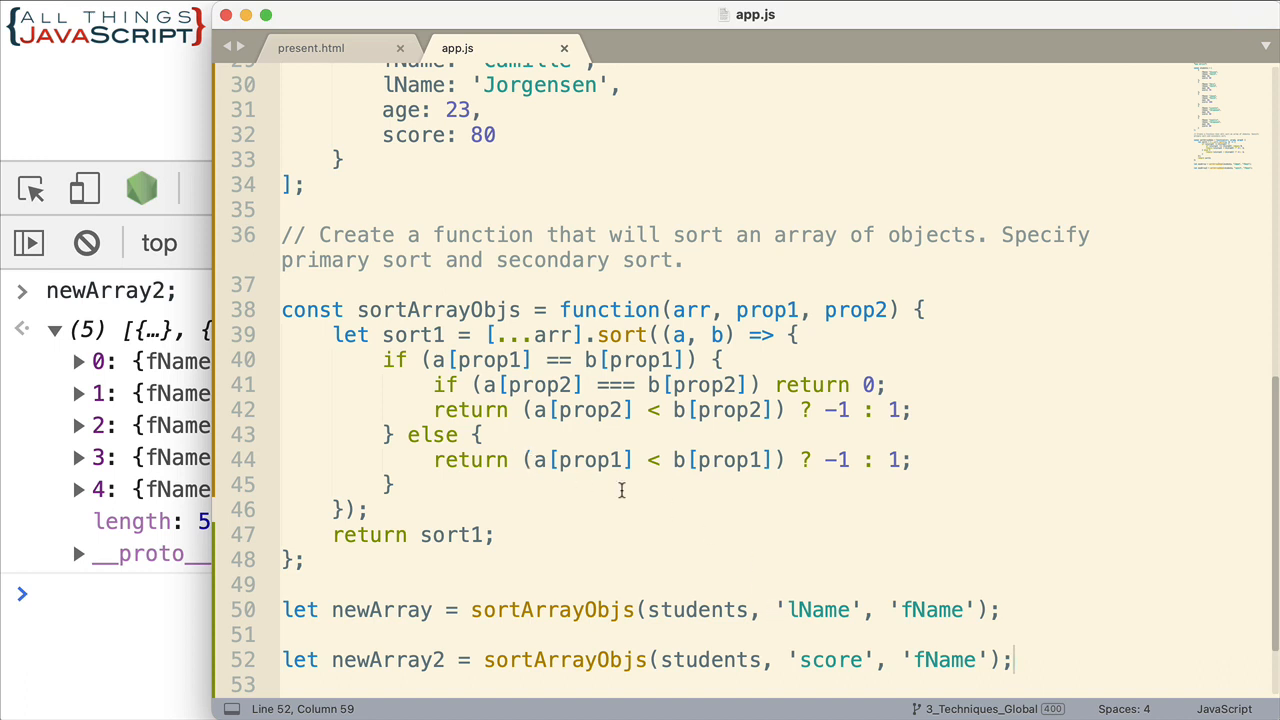